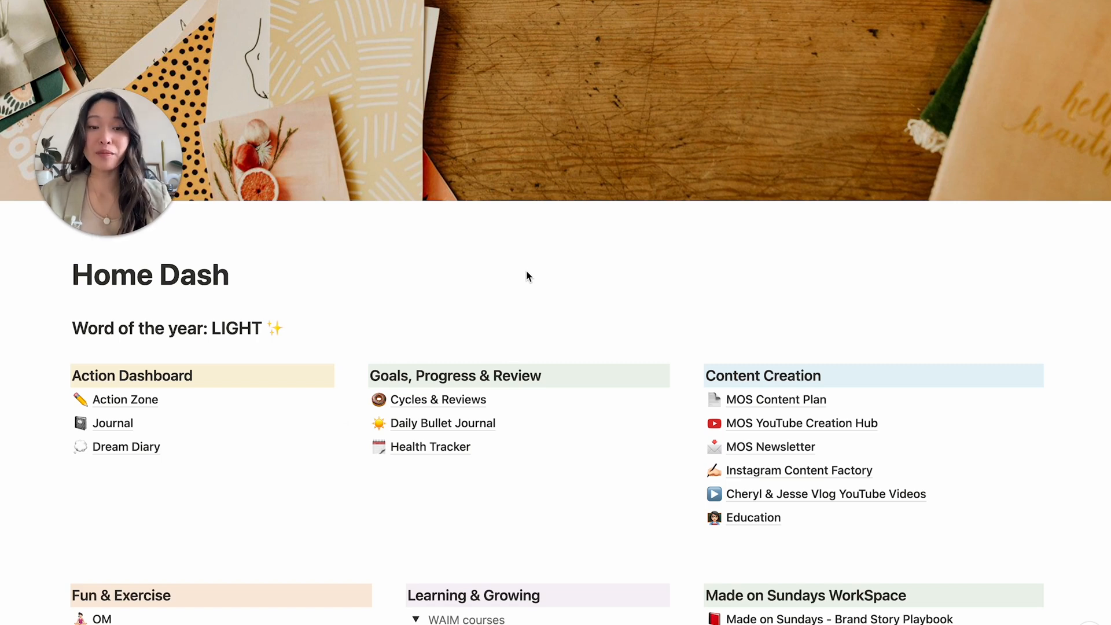
Open the MOS YouTube Creation Hub page from the Home Dash and scroll through its YouTube Videos table
scroll(down, 3)
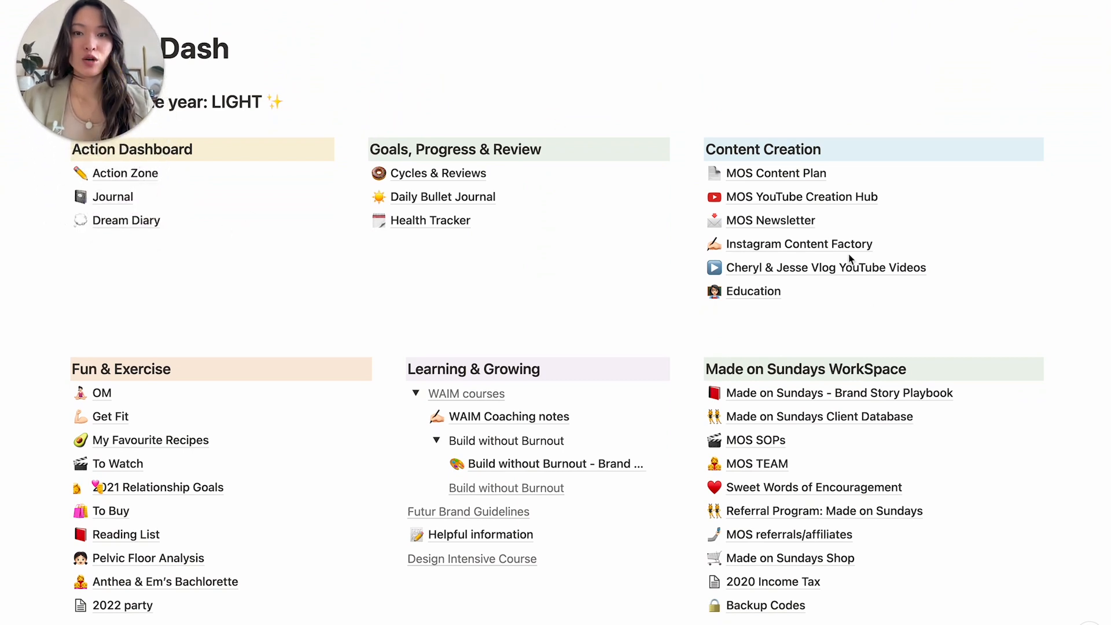
mouse_move(564, 315)
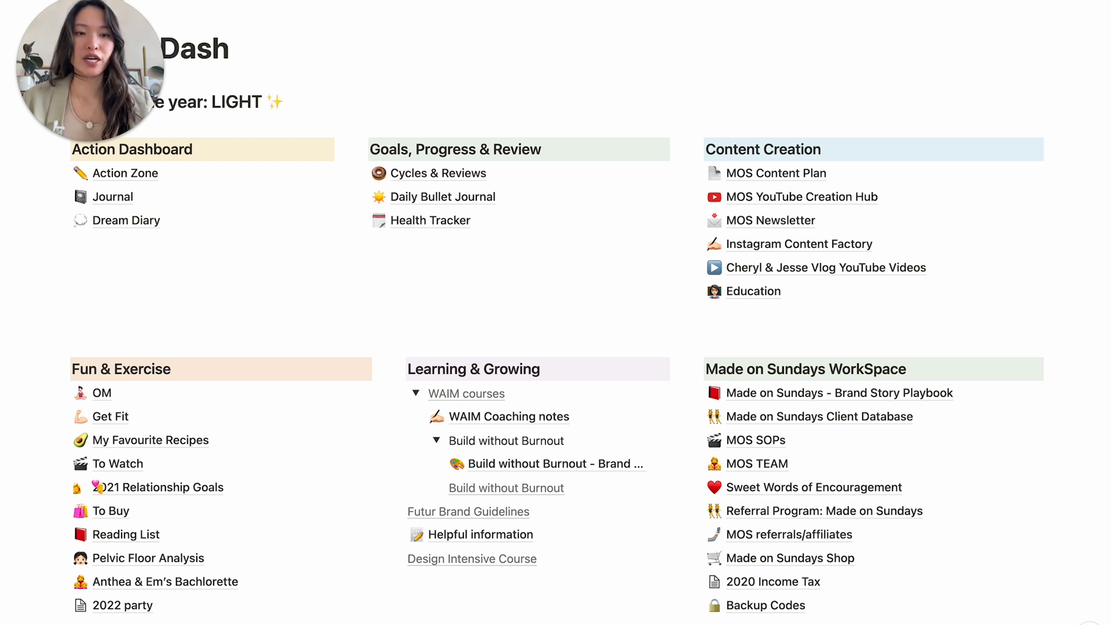
mouse_move(952, 416)
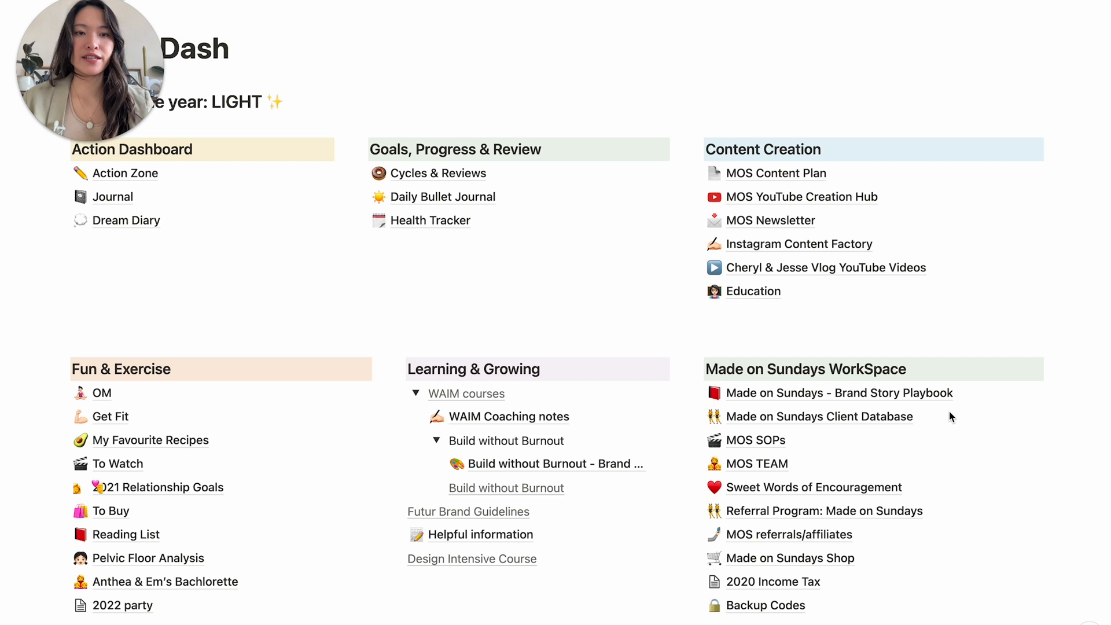
mouse_move(962, 373)
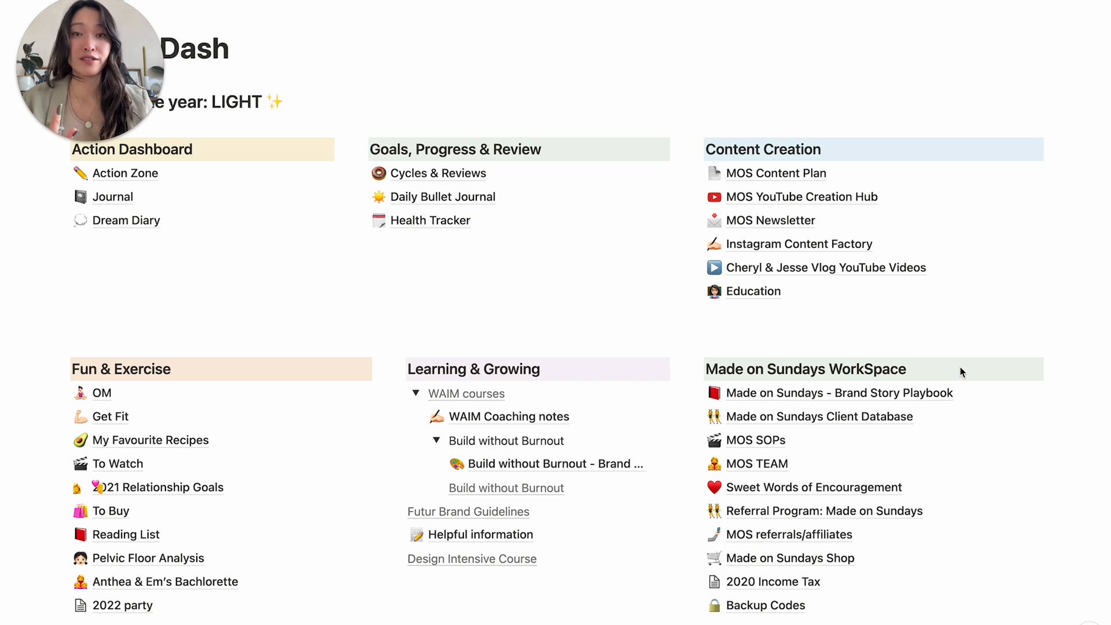
mouse_move(936, 374)
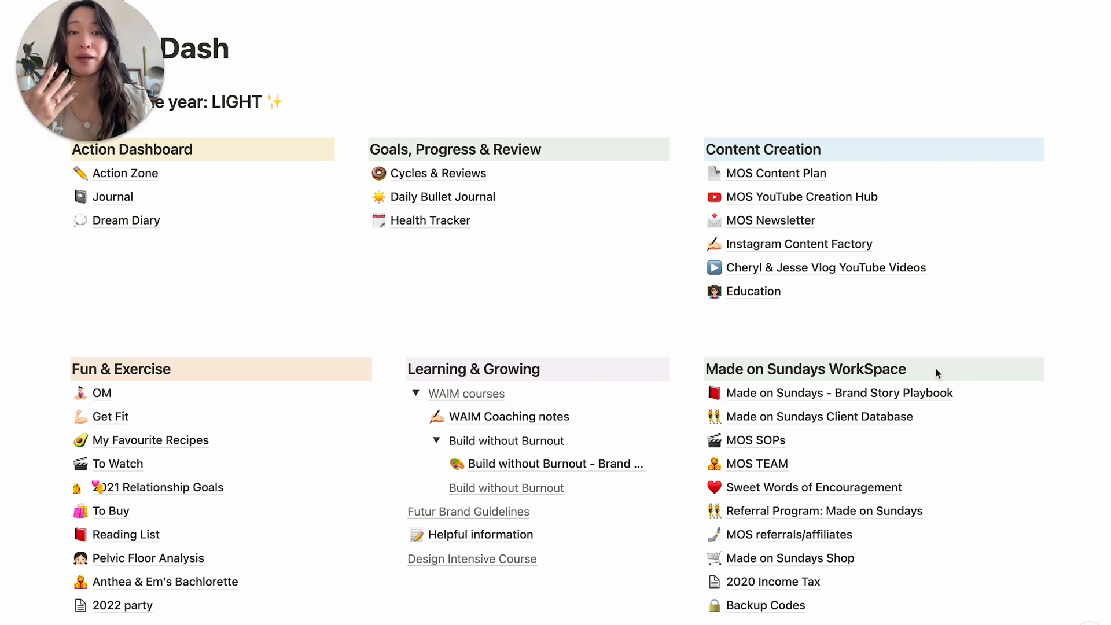
mouse_move(1019, 314)
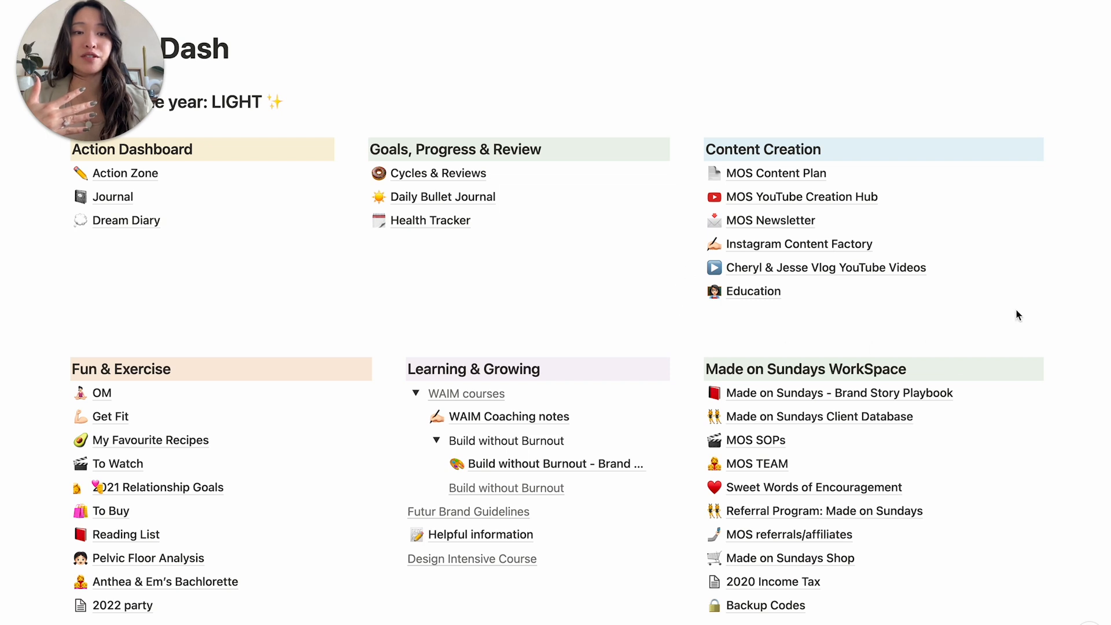
mouse_move(939, 175)
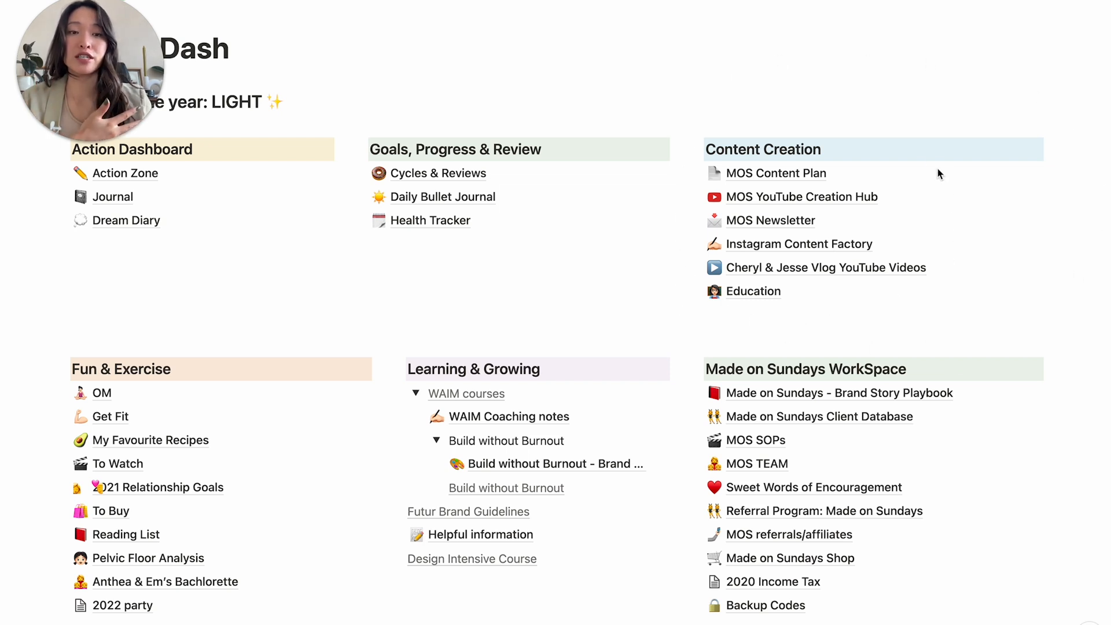
mouse_move(801, 184)
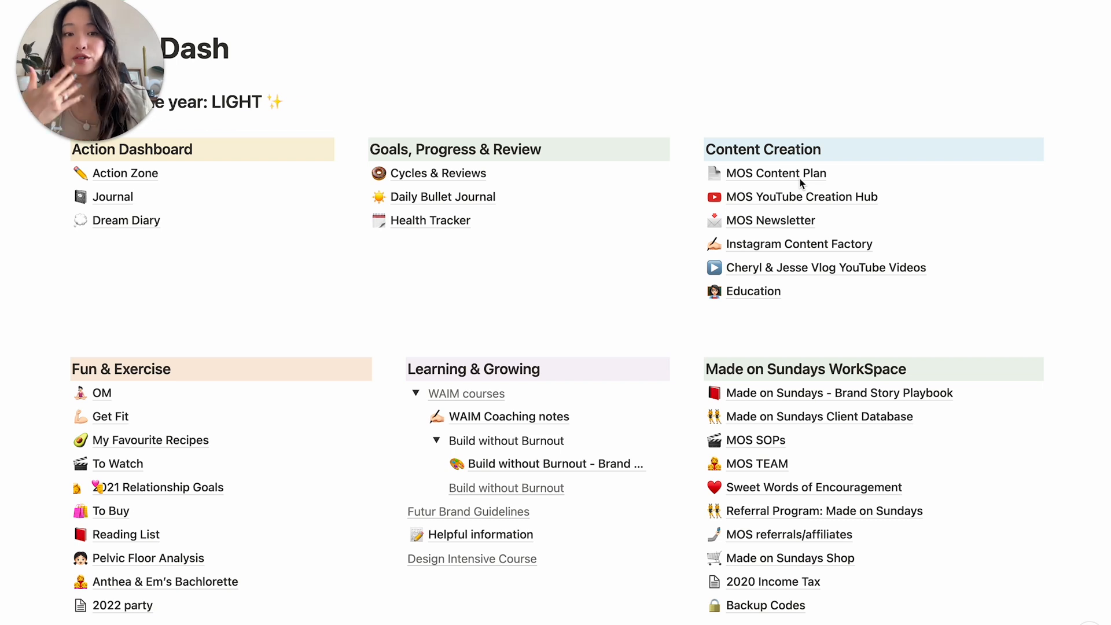
mouse_move(798, 254)
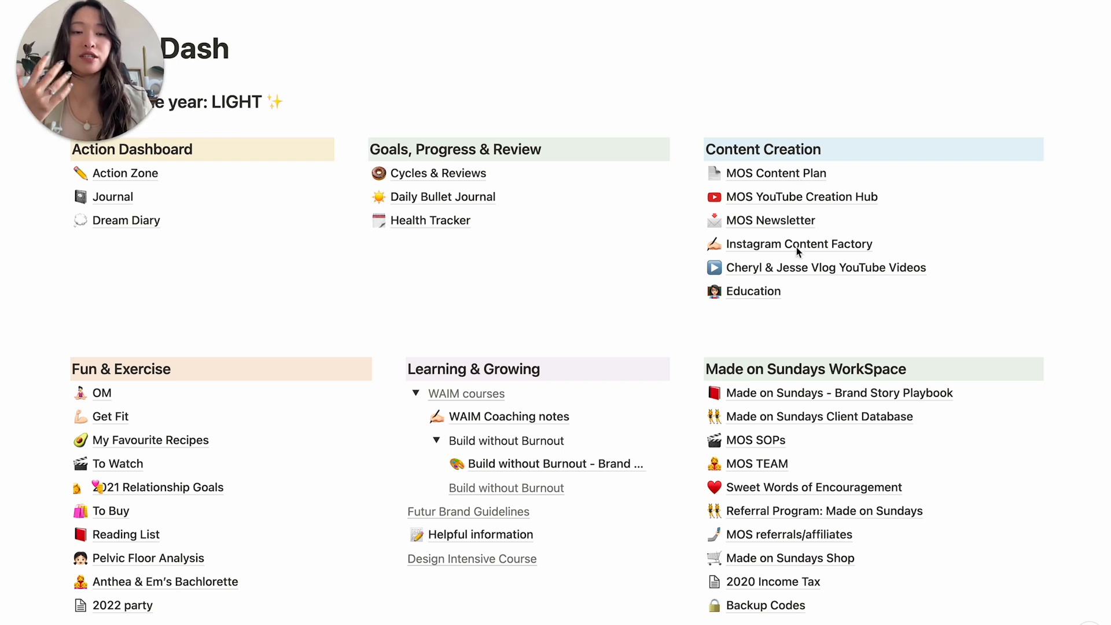
mouse_move(753, 299)
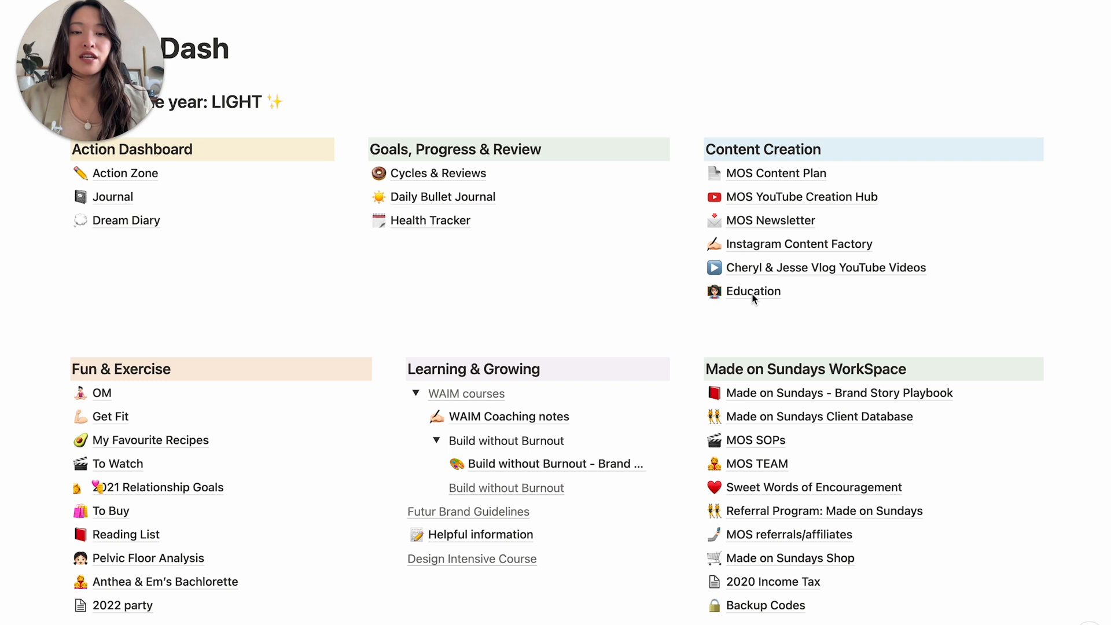
mouse_move(778, 295)
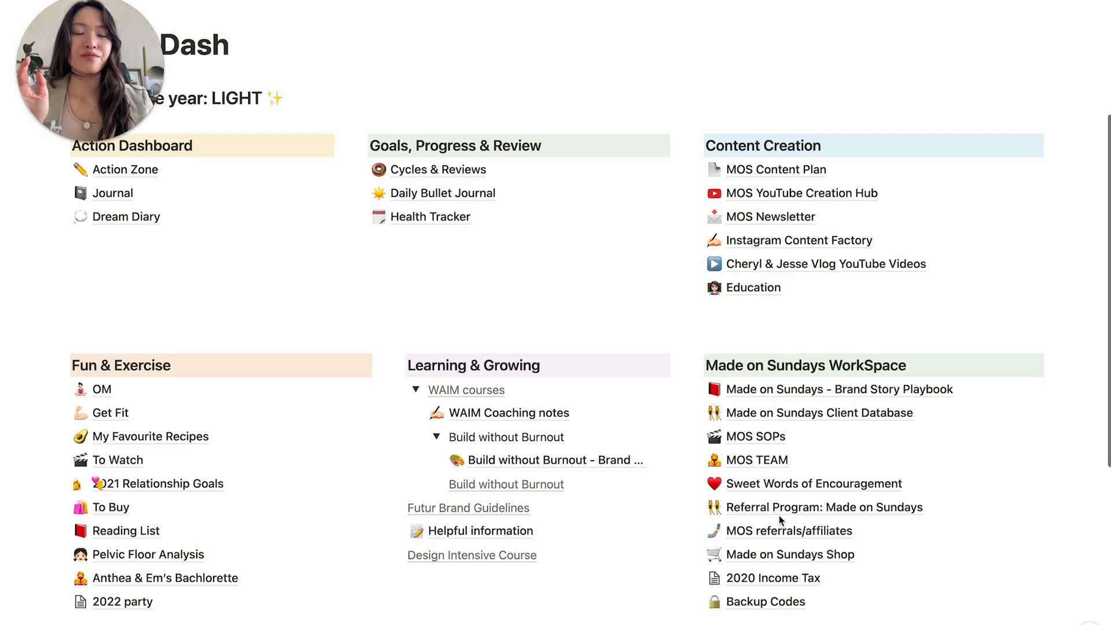
scroll(up, 3)
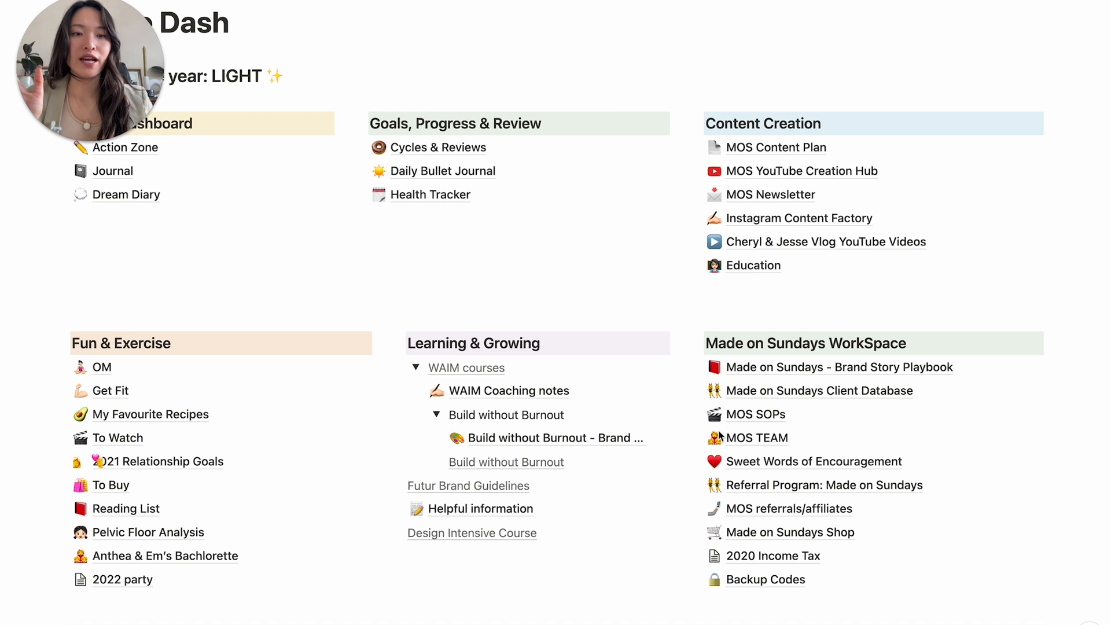
mouse_move(797, 520)
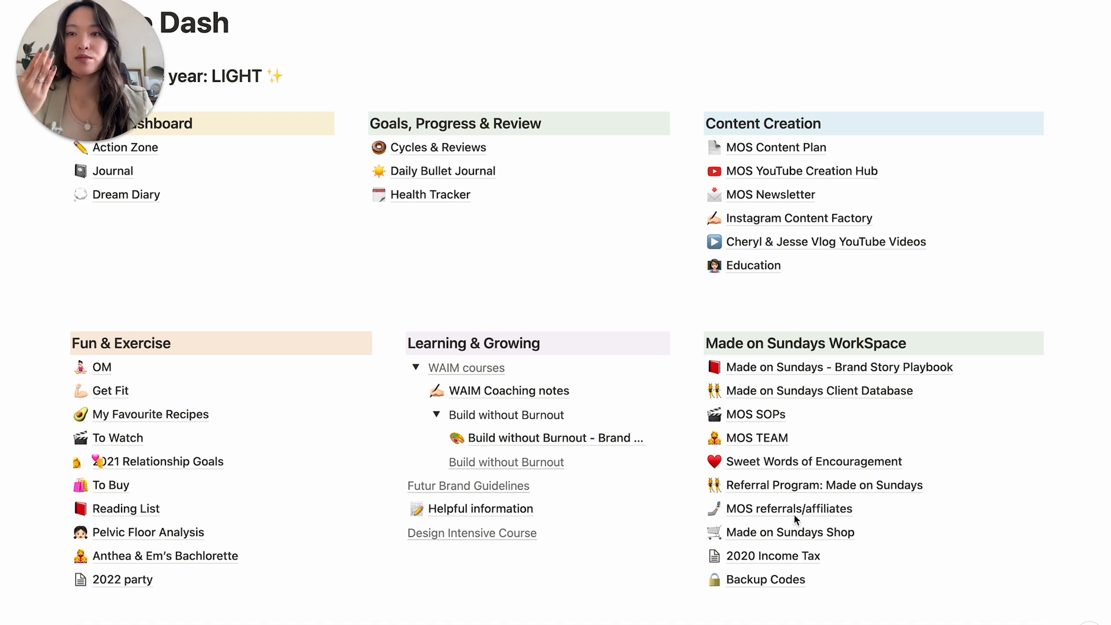
mouse_move(996, 431)
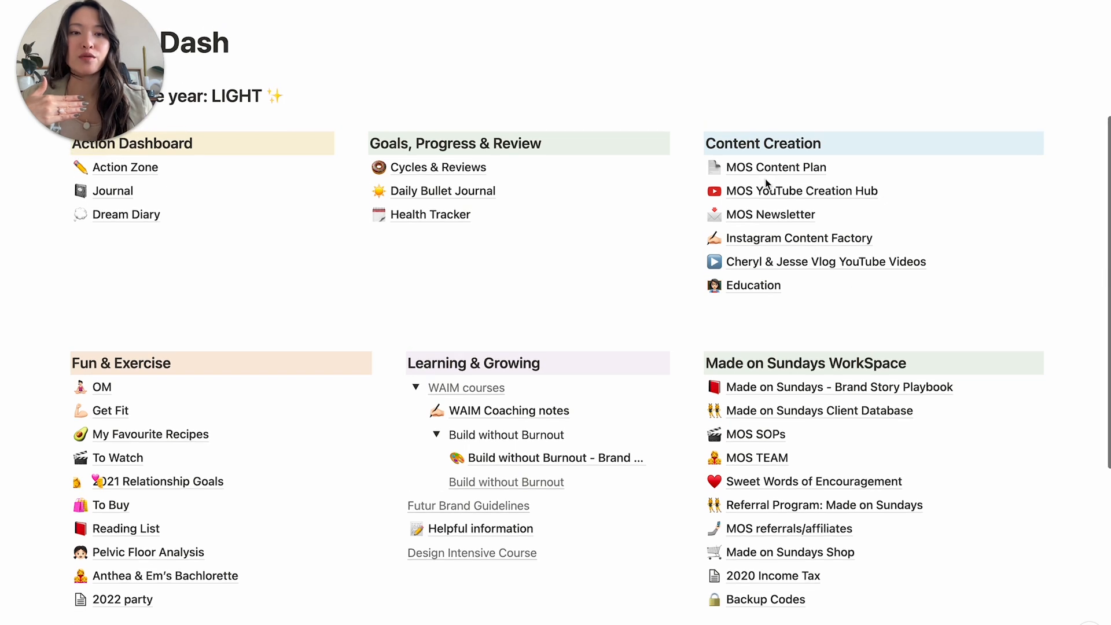
mouse_move(802, 191)
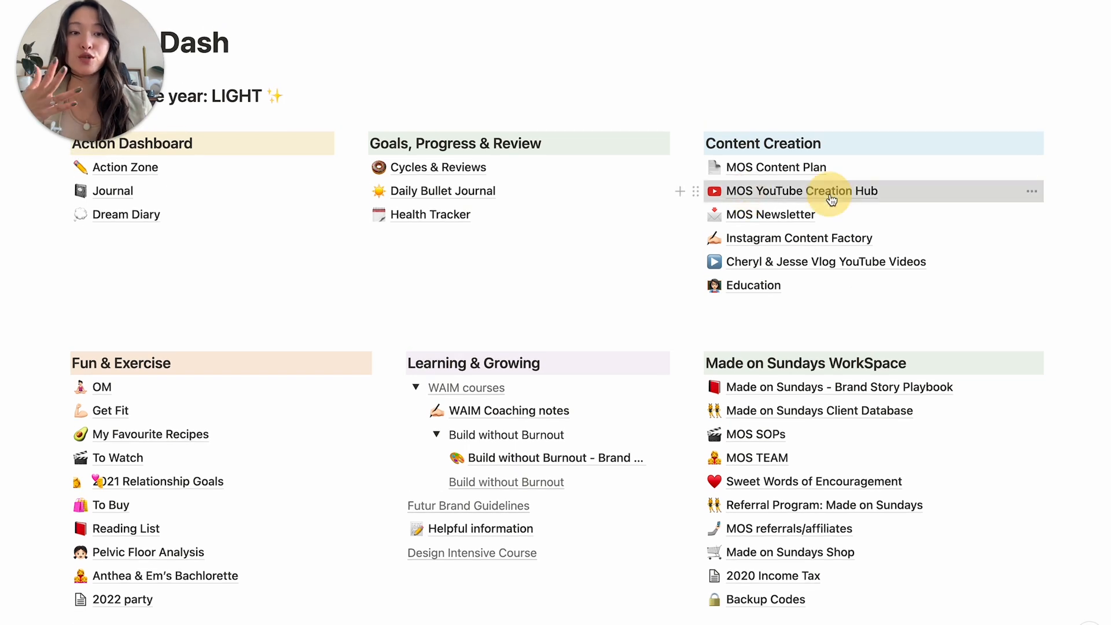
click(802, 191)
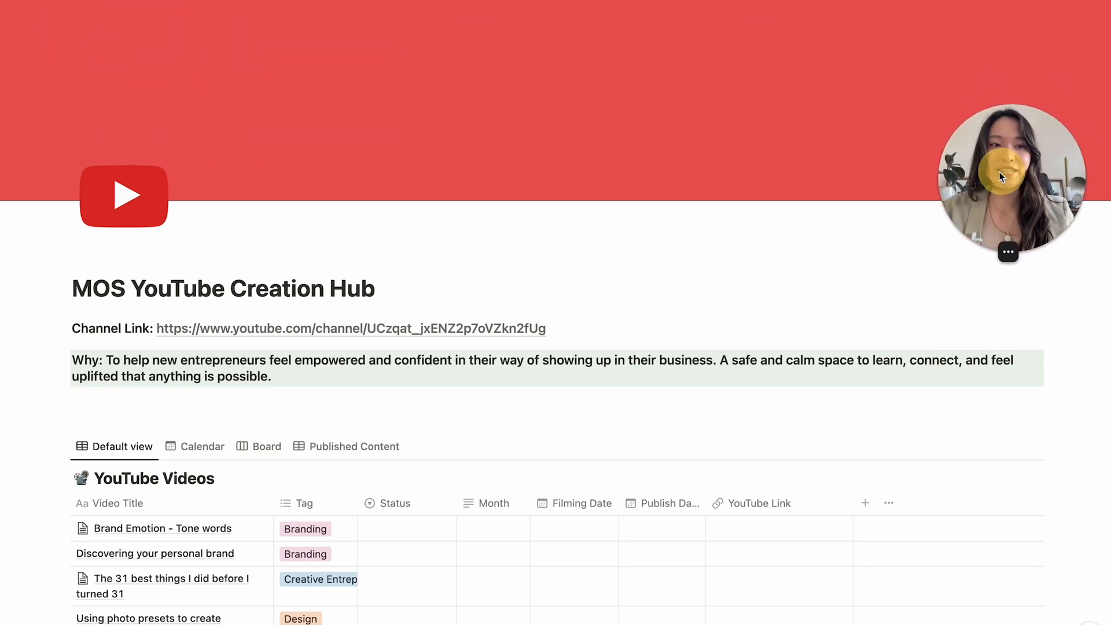
scroll(down, 3)
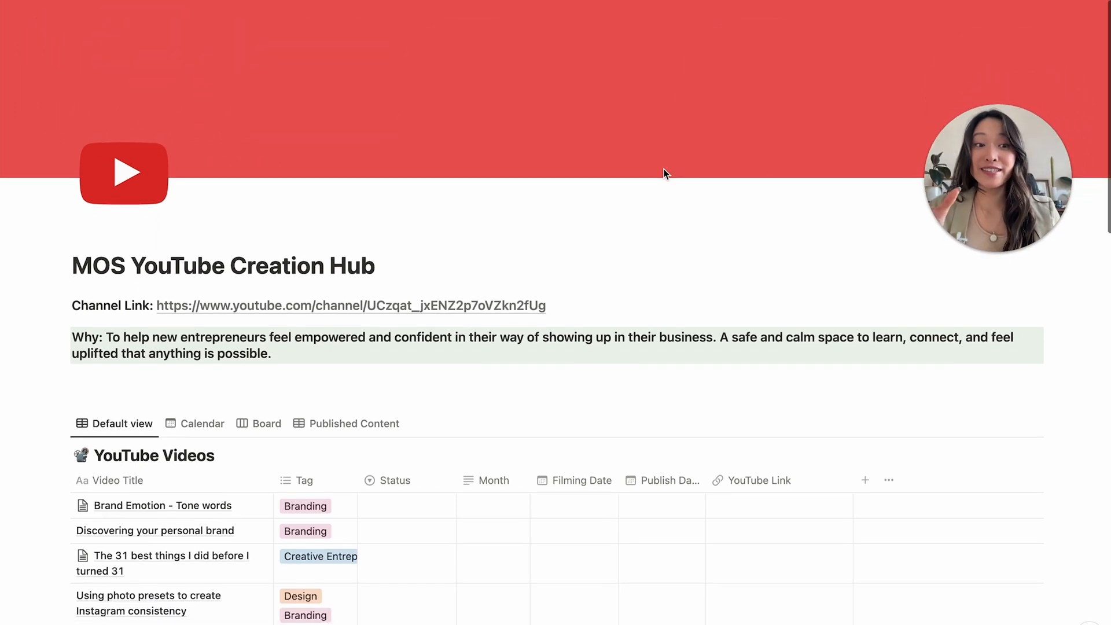
scroll(up, 3)
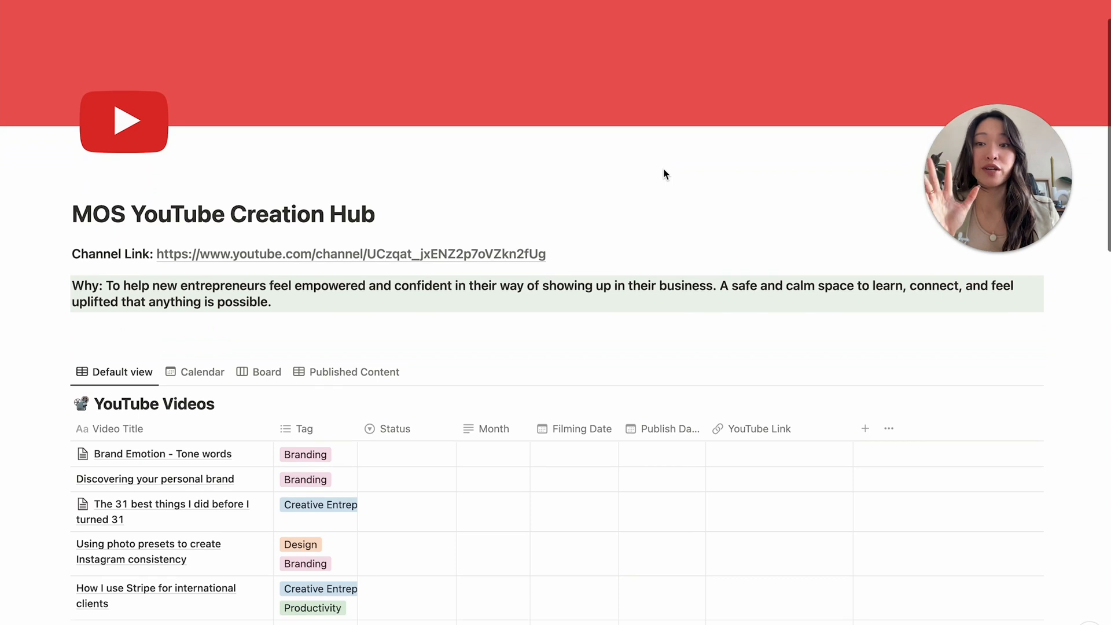
scroll(up, 3)
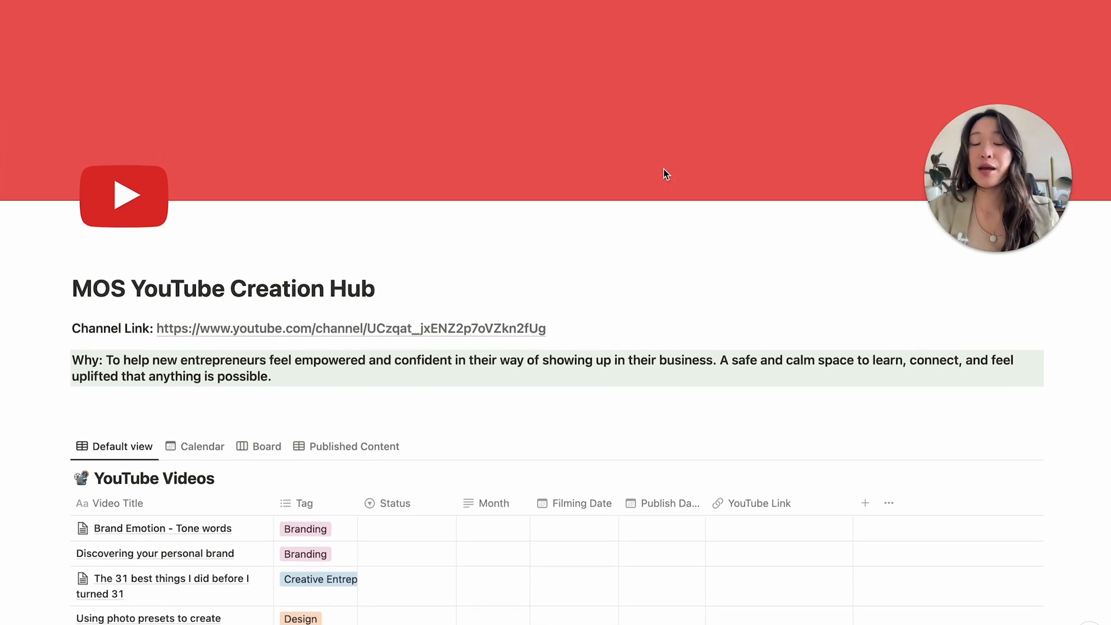
scroll(up, 3)
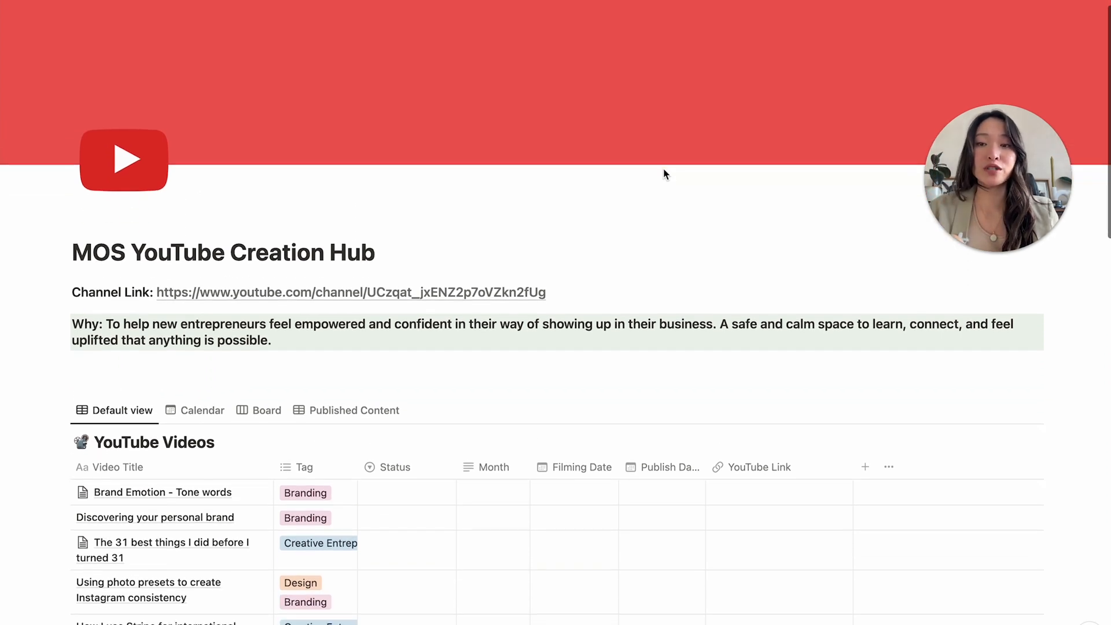
scroll(up, 3)
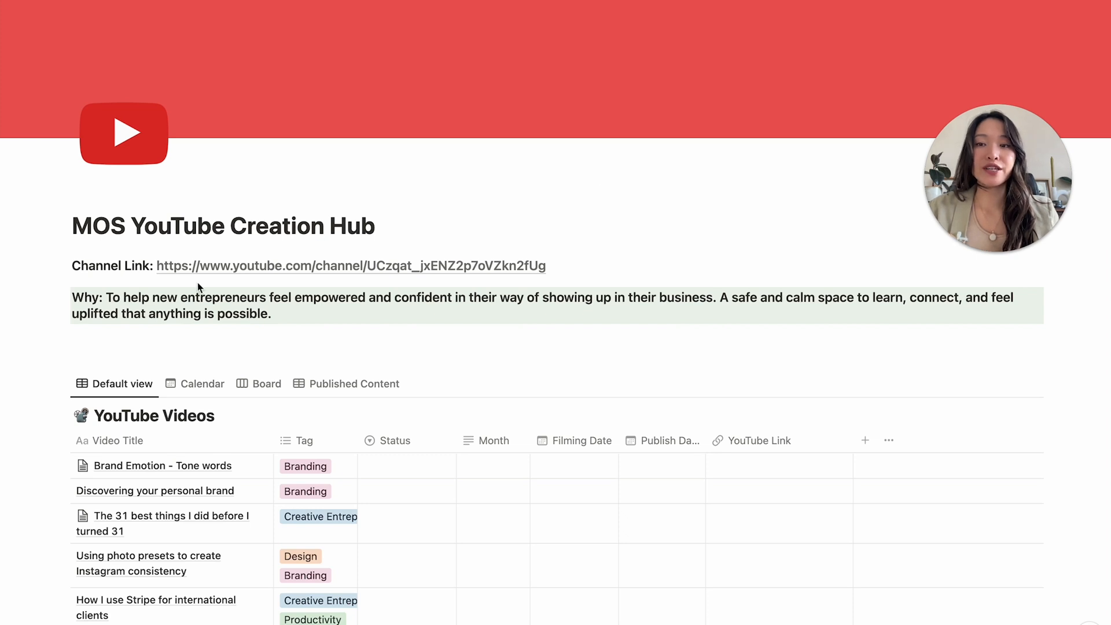
mouse_move(375, 272)
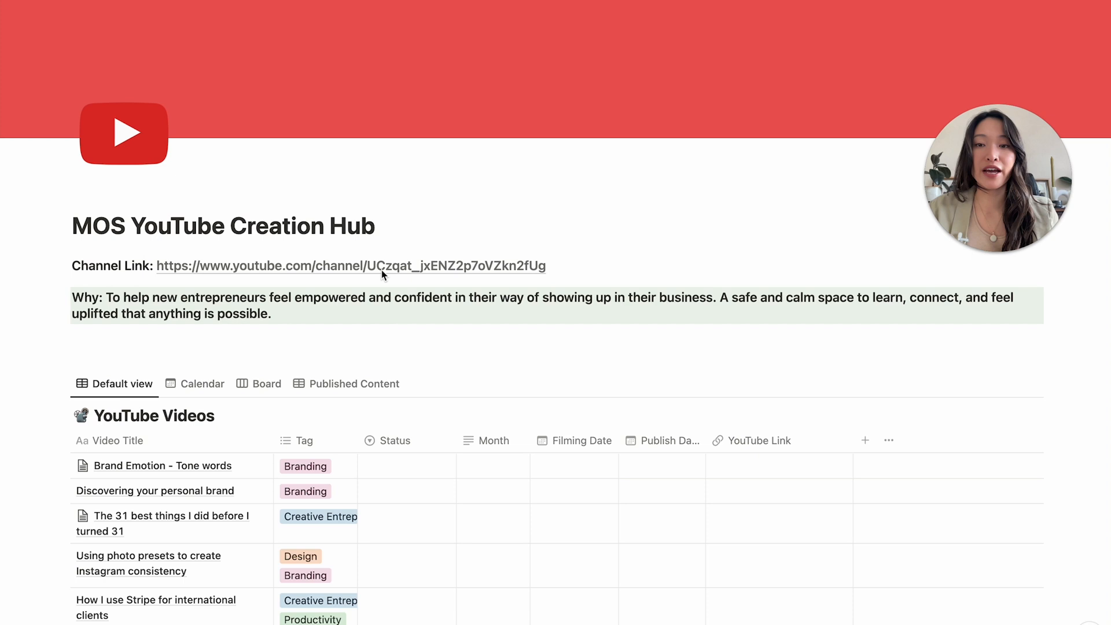
mouse_move(222, 320)
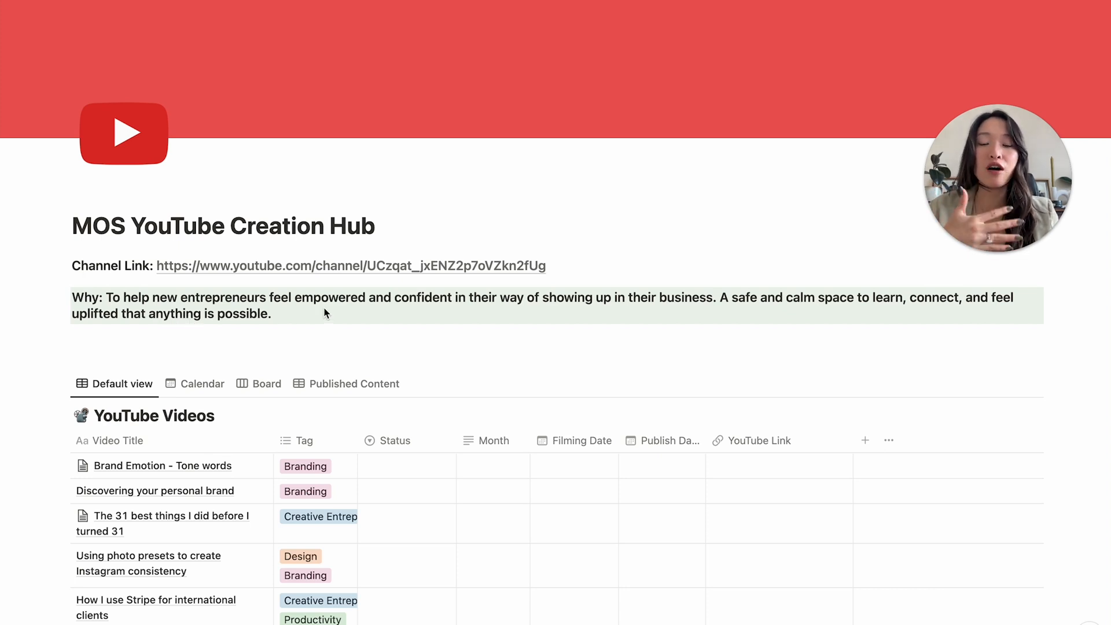
mouse_move(509, 315)
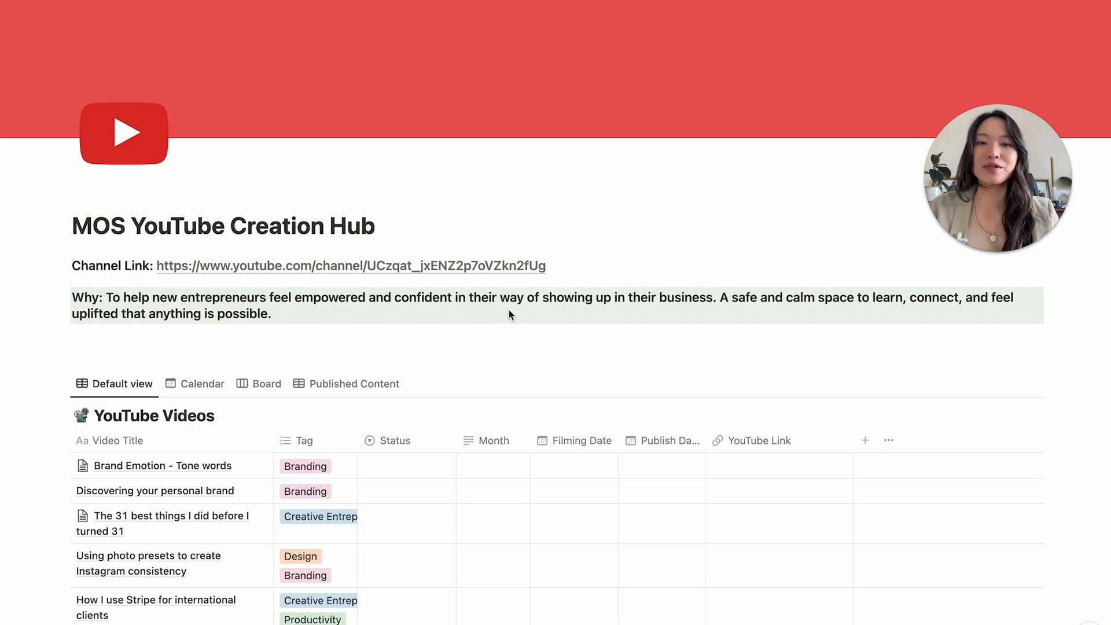
mouse_move(236, 321)
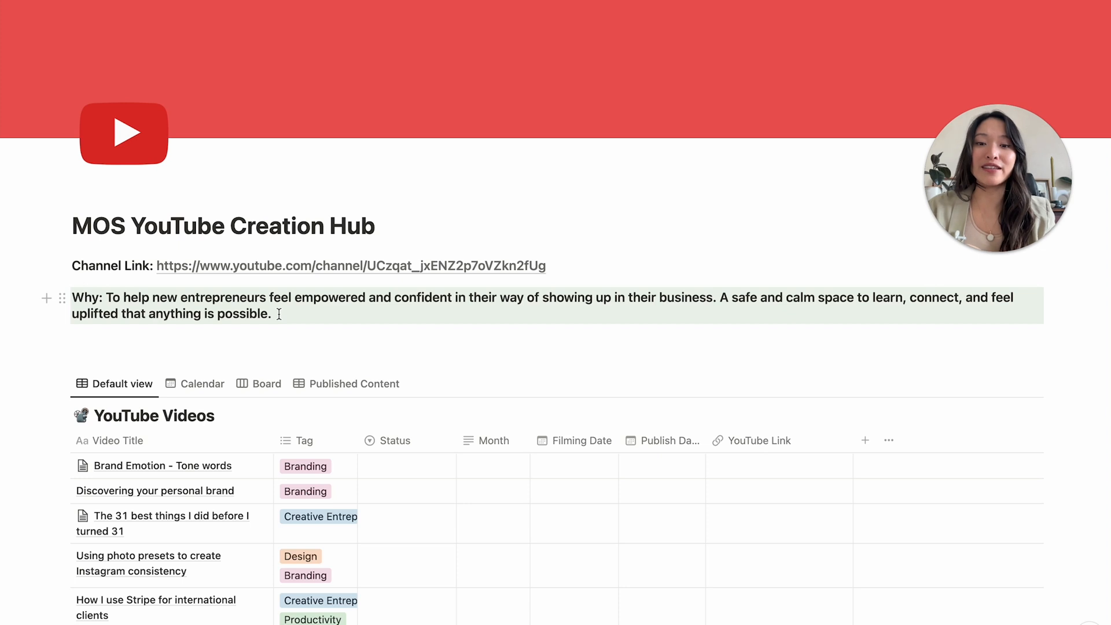
scroll(up, 3)
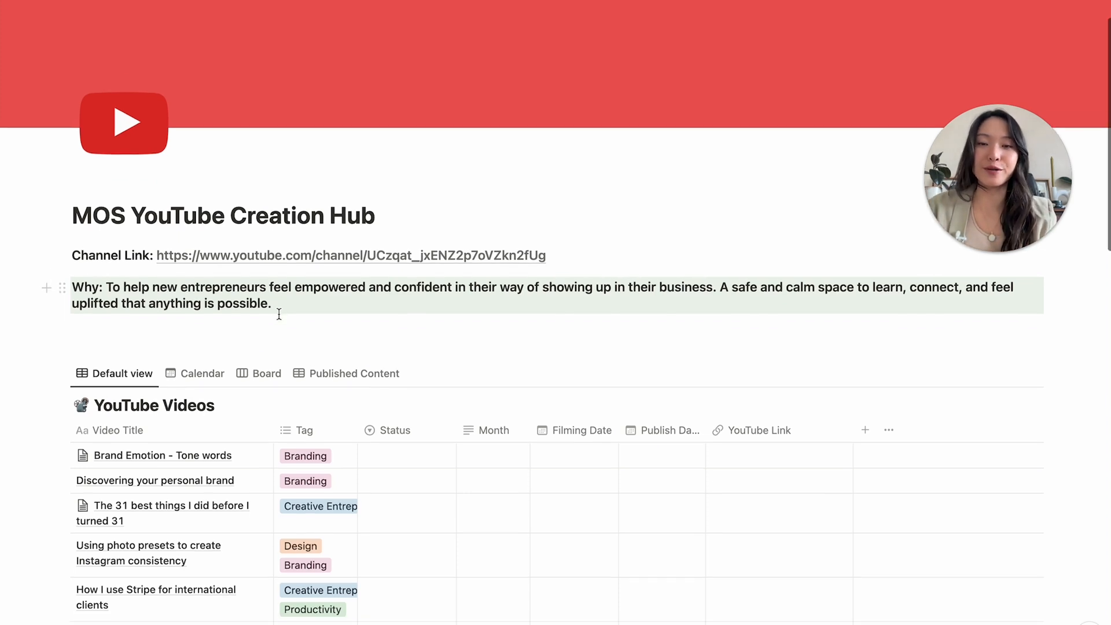
scroll(down, 3)
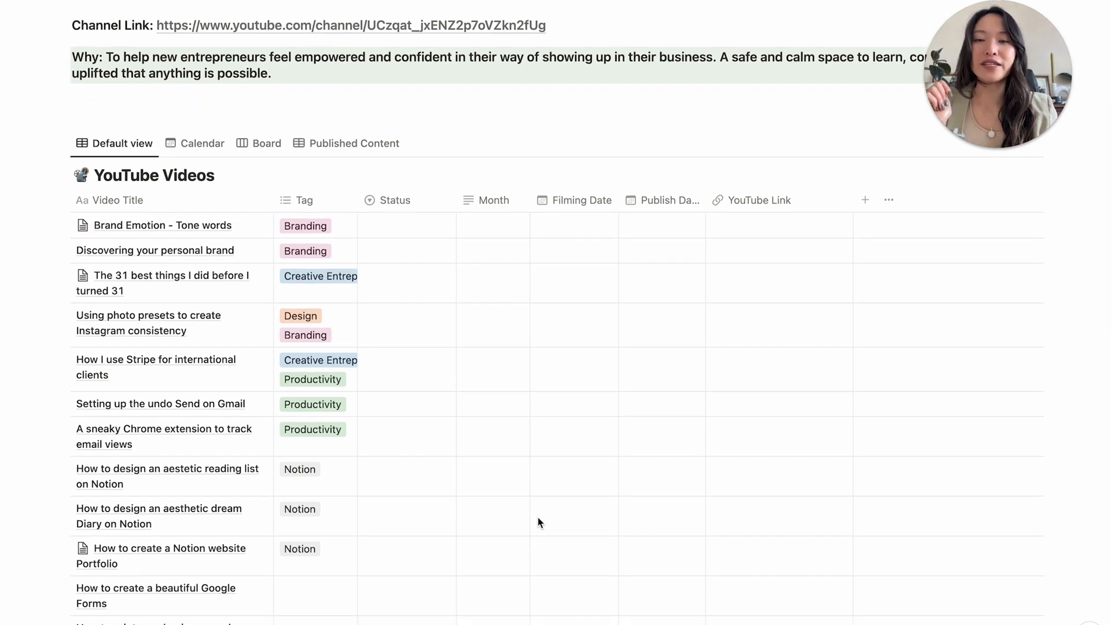
mouse_move(137, 194)
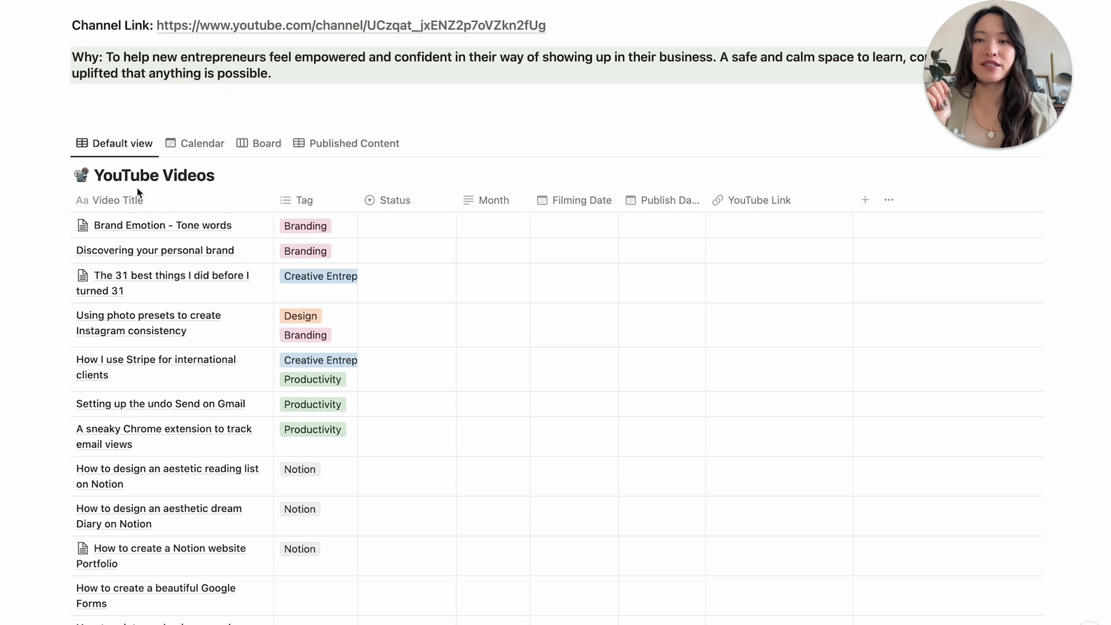
mouse_move(156, 183)
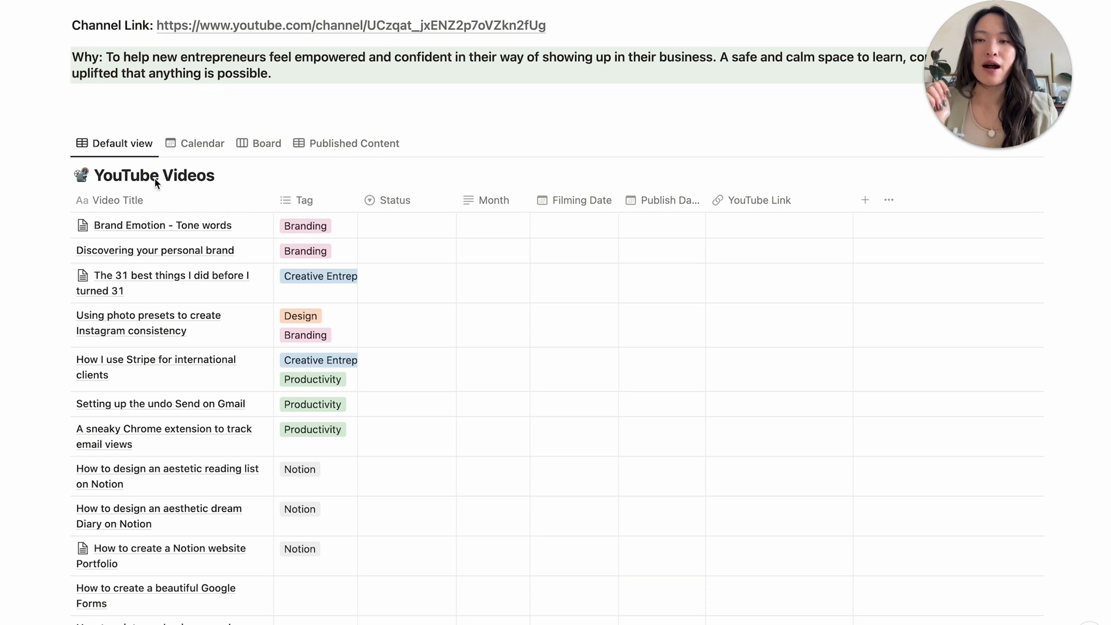
mouse_move(119, 208)
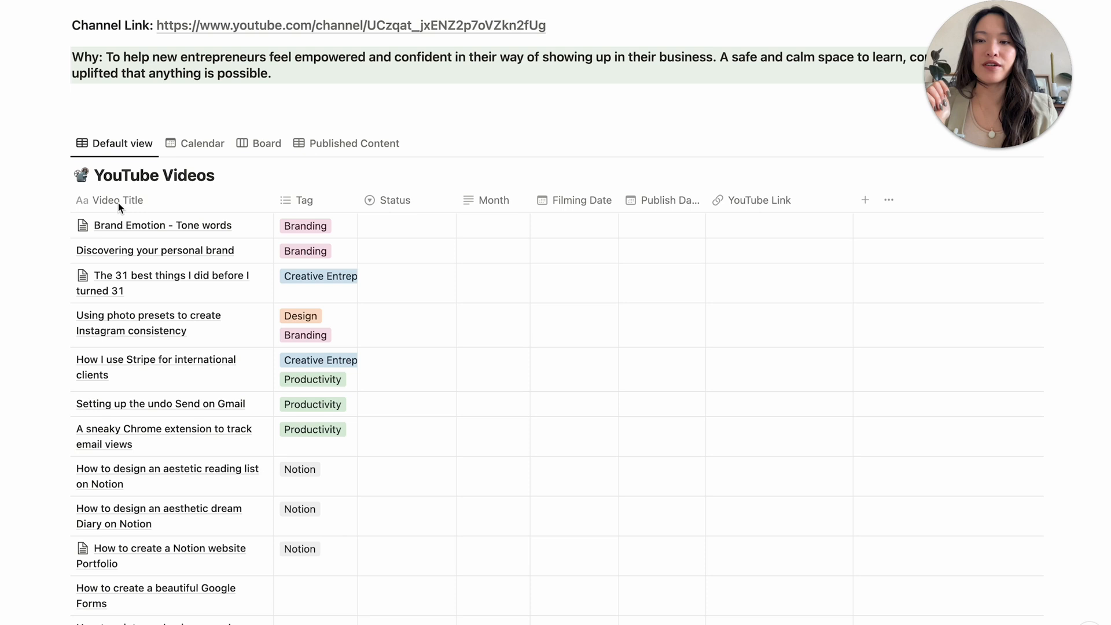
mouse_move(163, 293)
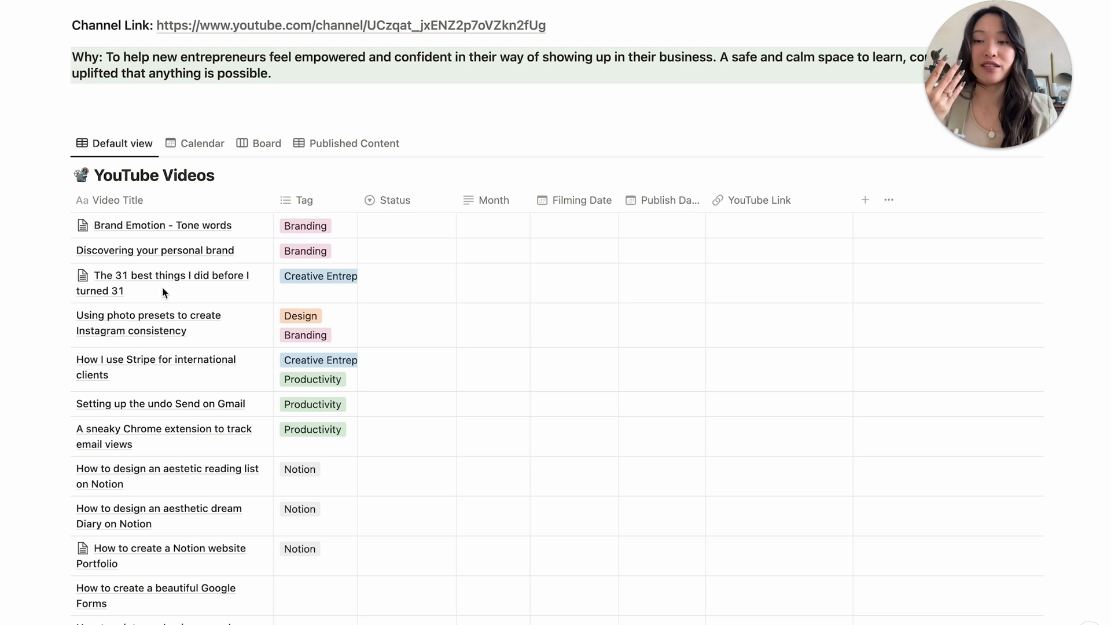
mouse_move(124, 212)
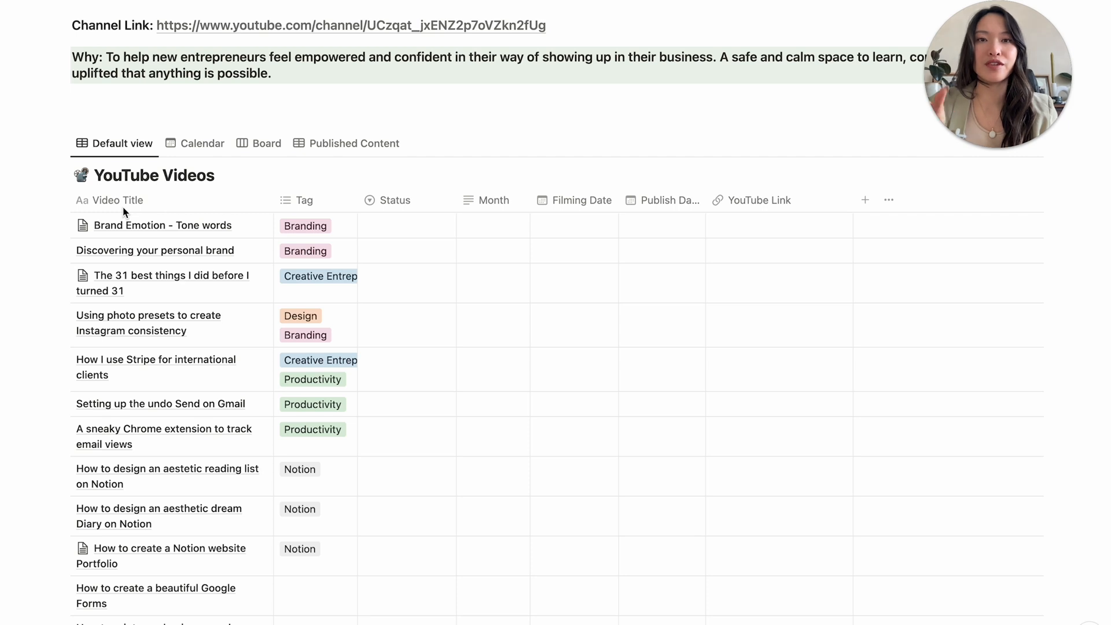
mouse_move(124, 600)
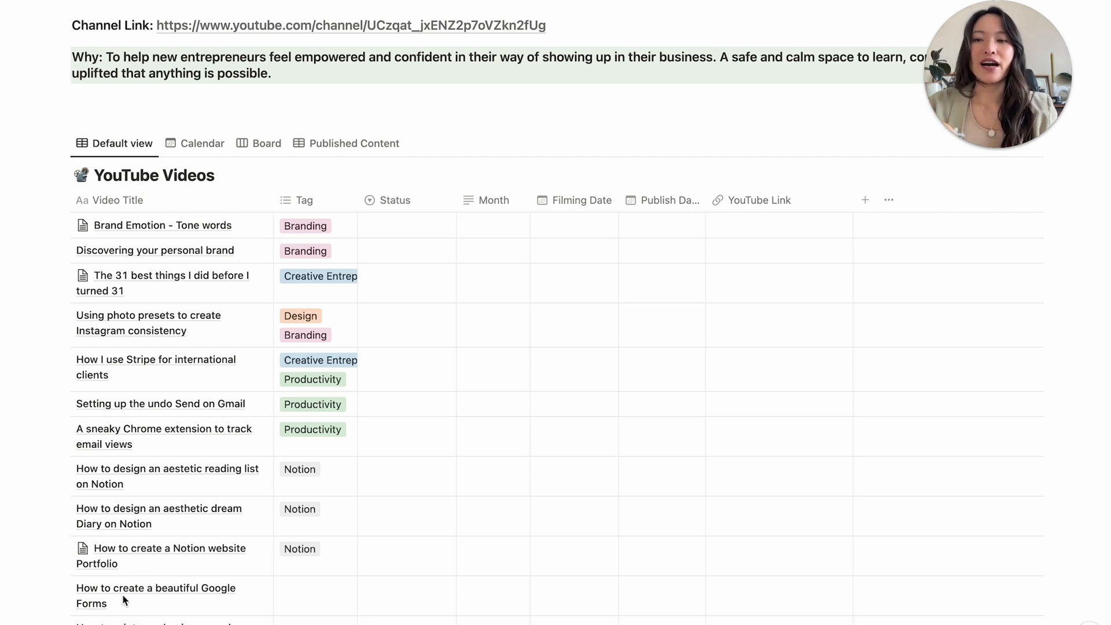
scroll(down, 3)
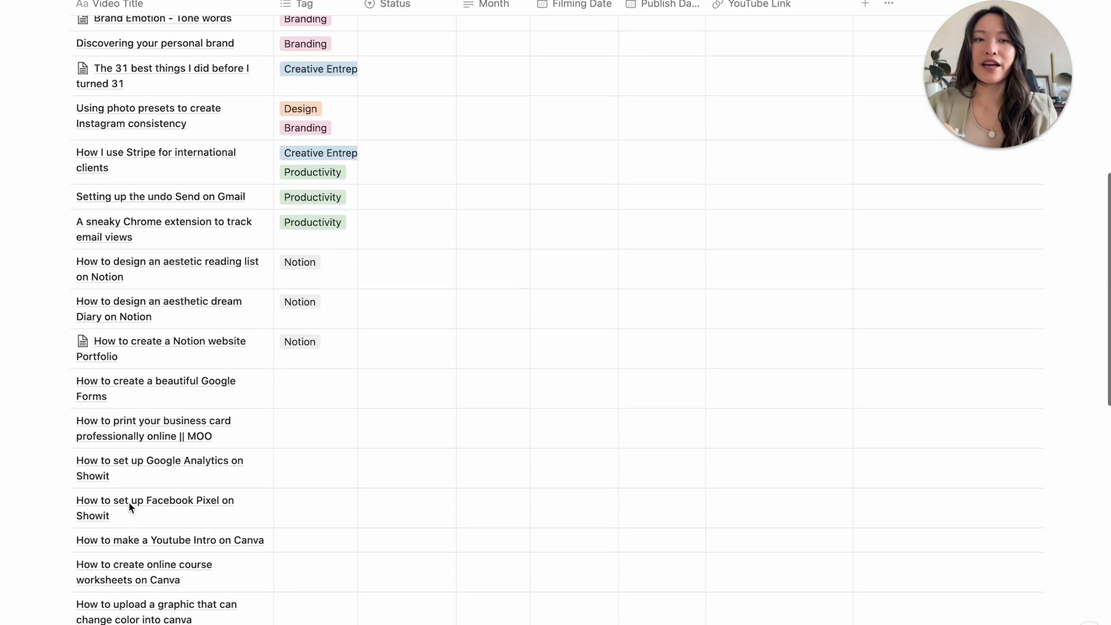
scroll(down, 3)
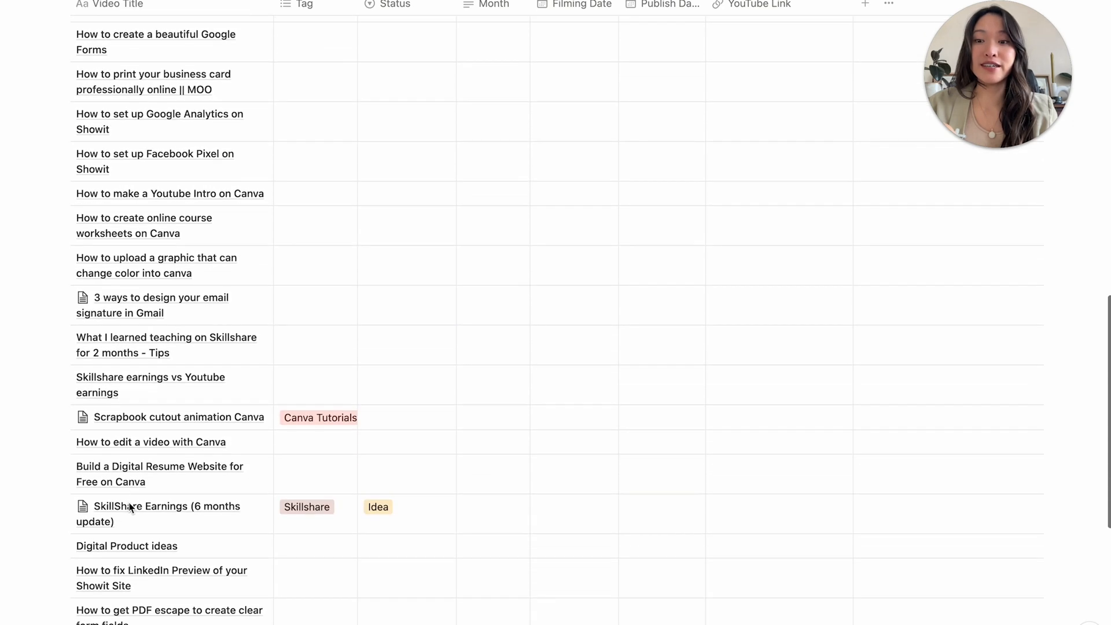
scroll(down, 3)
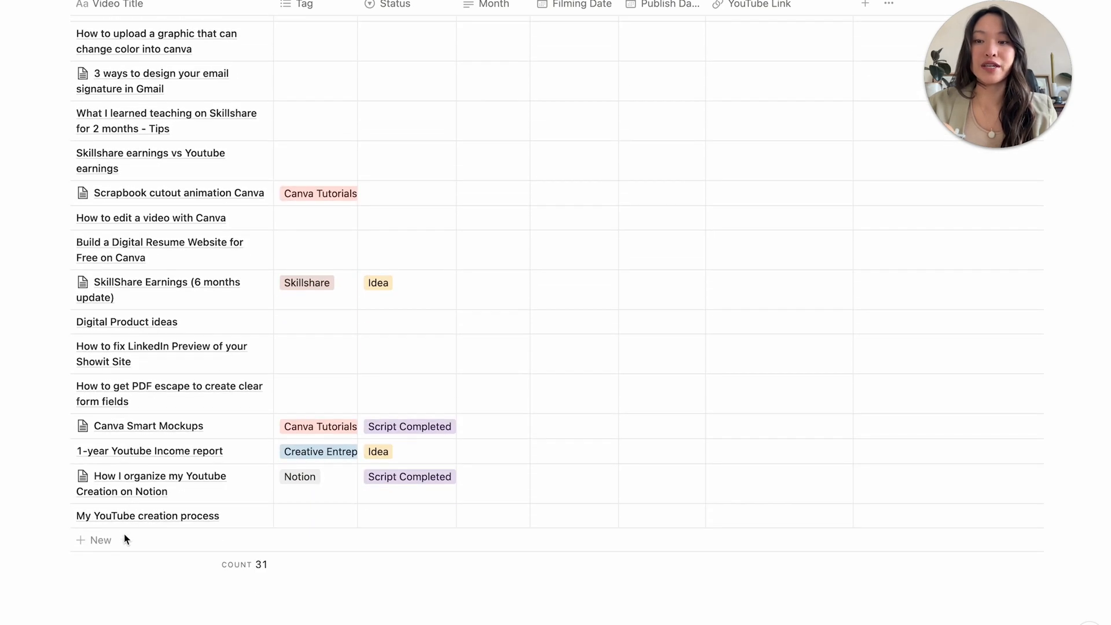
scroll(up, 3)
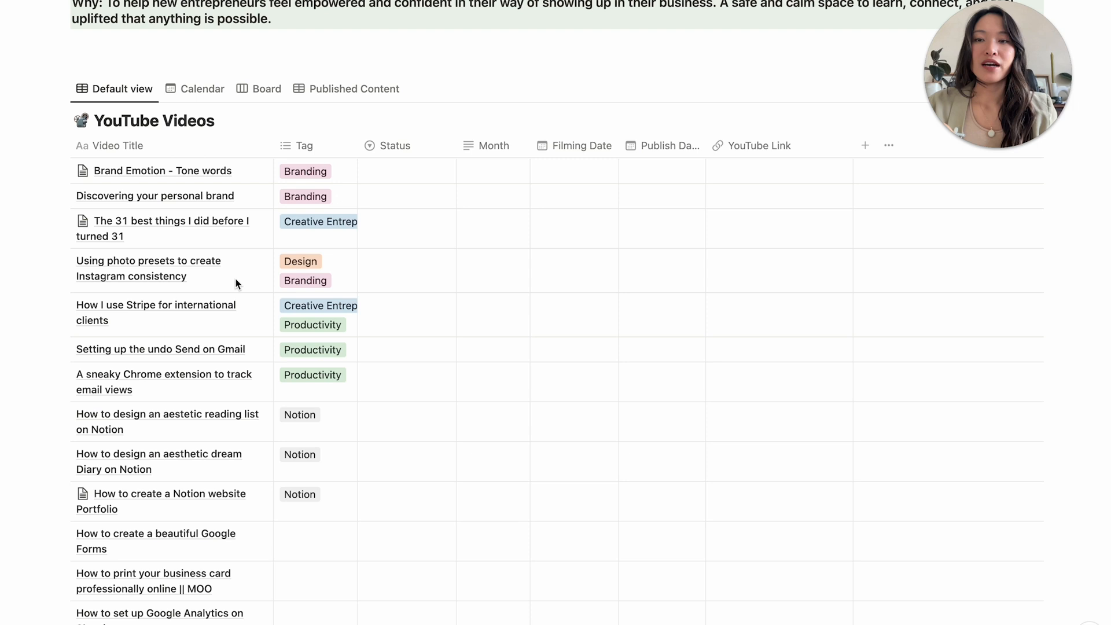
mouse_move(358, 178)
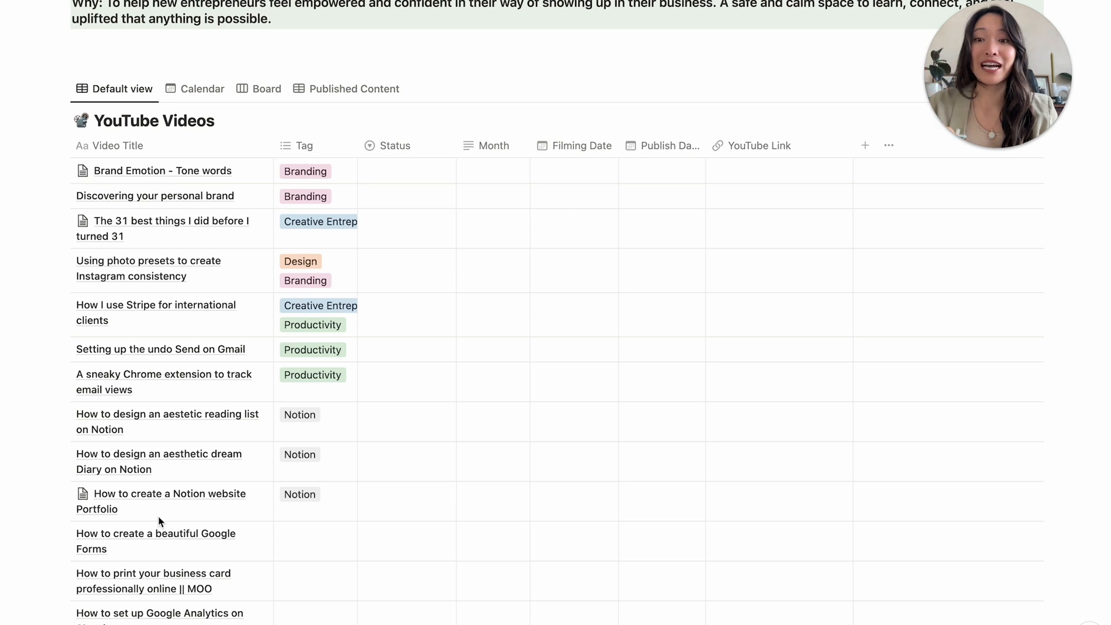
mouse_move(172, 457)
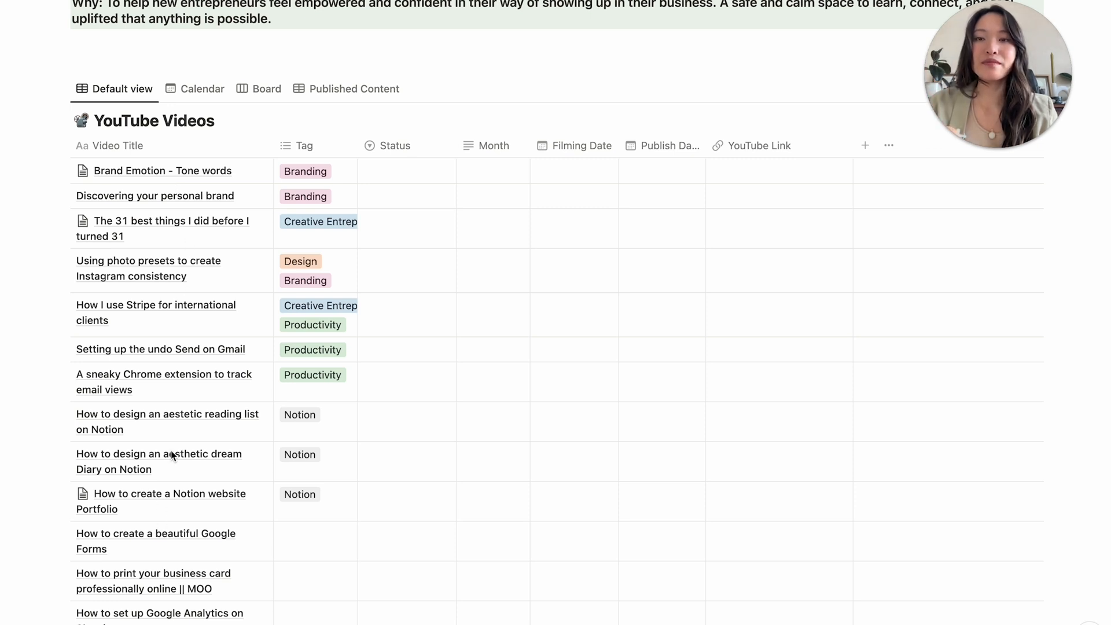
mouse_move(257, 248)
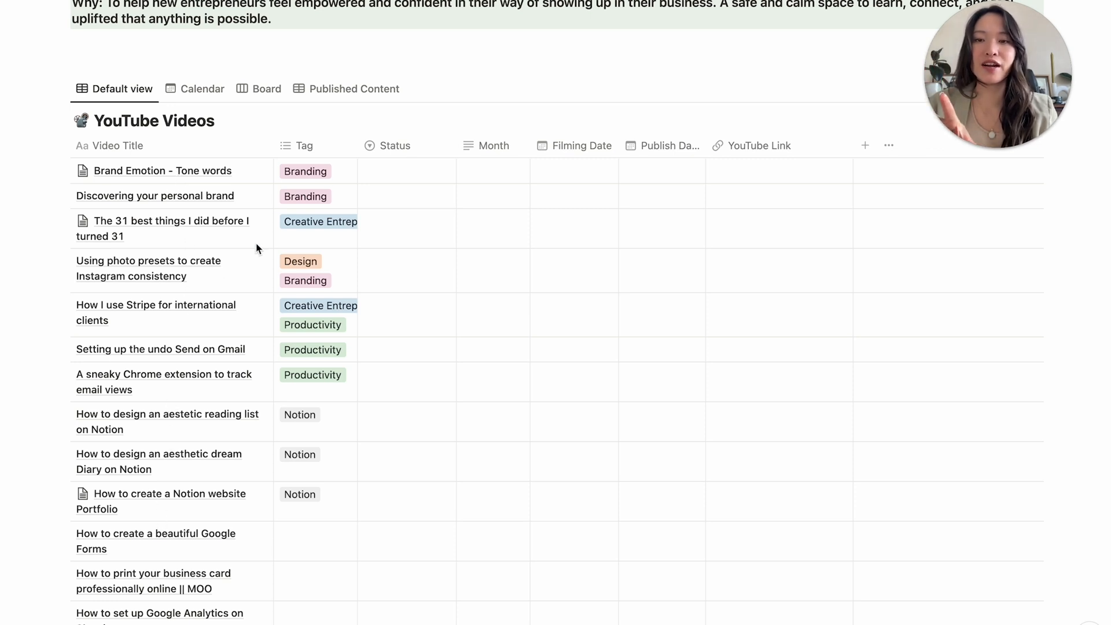
mouse_move(310, 545)
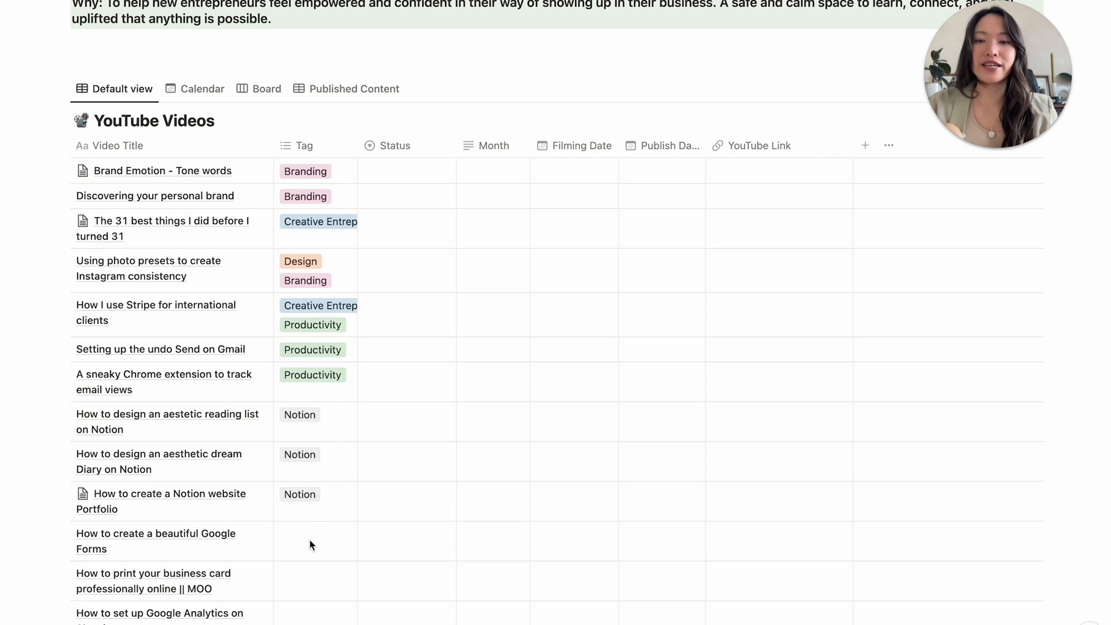
scroll(up, 3)
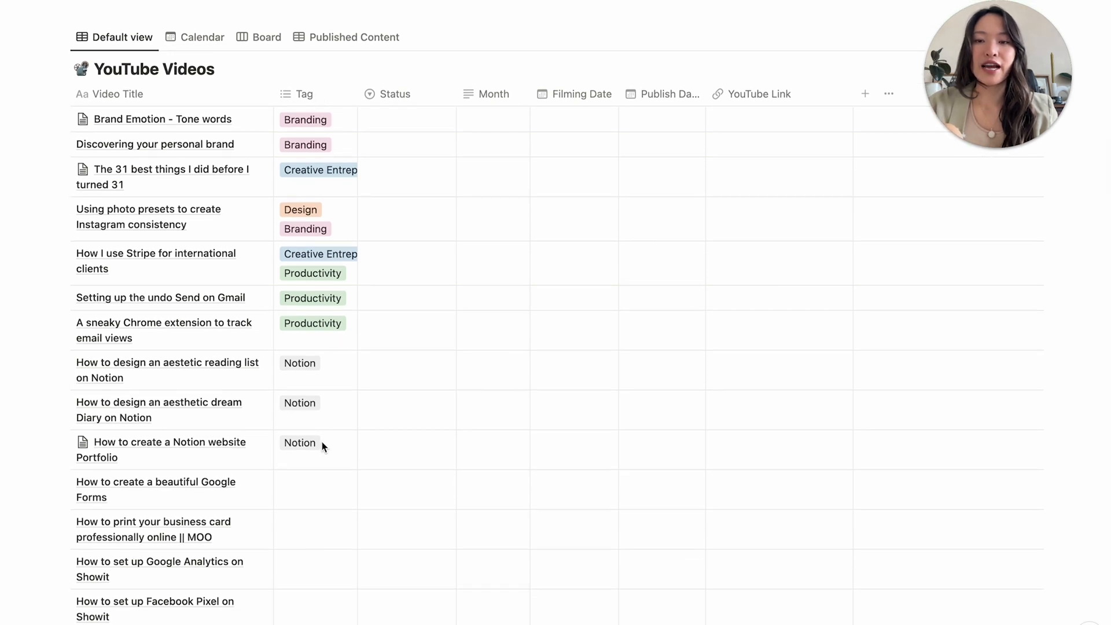
mouse_move(304, 488)
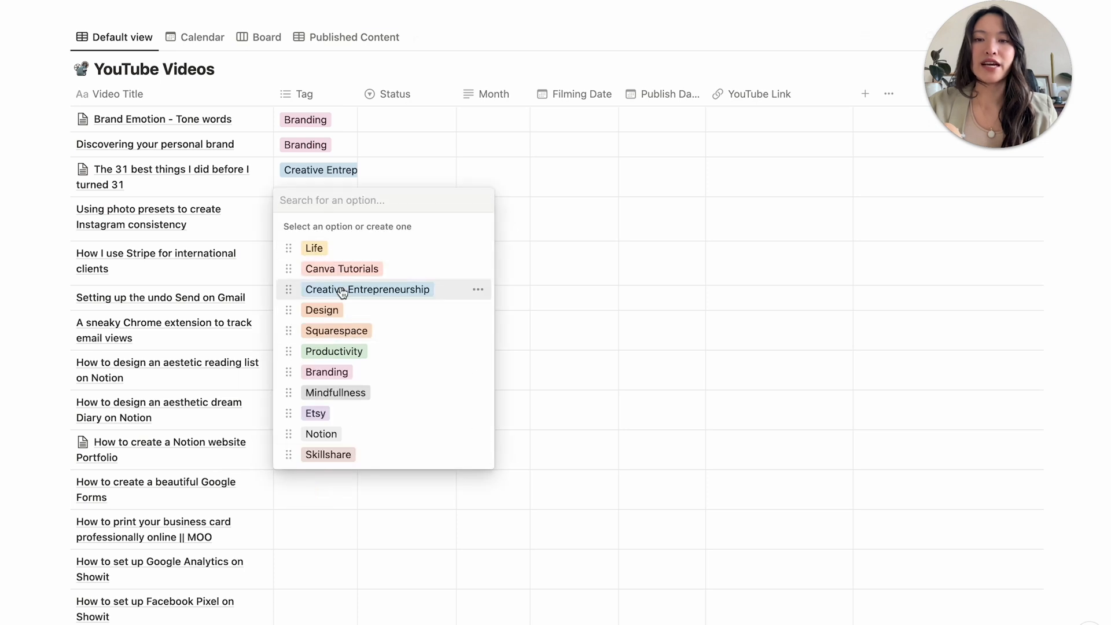
mouse_move(347, 322)
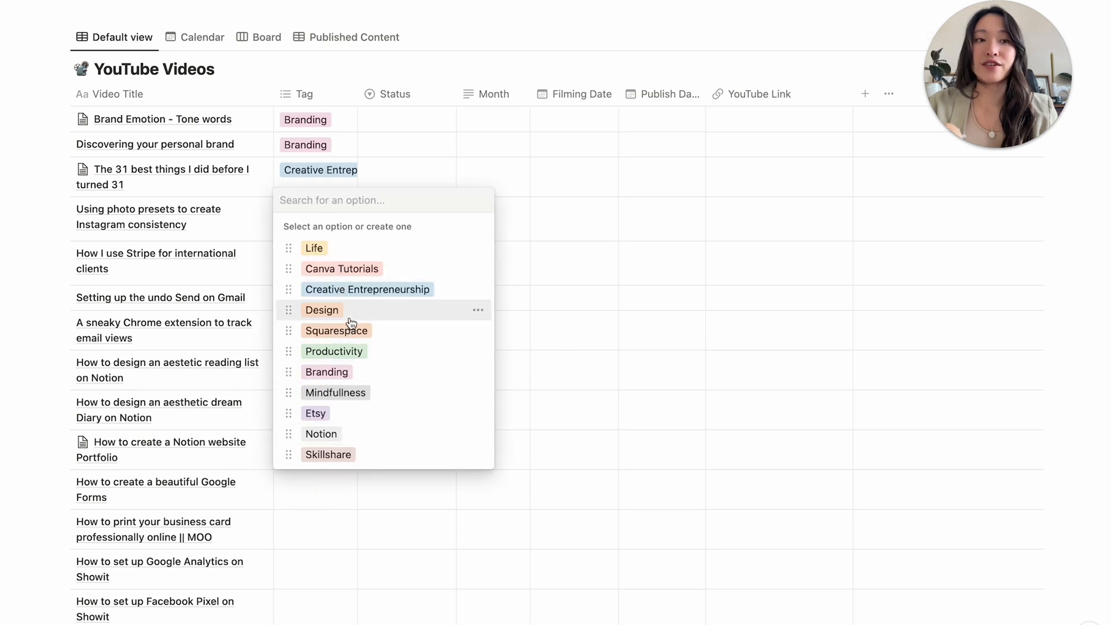
mouse_move(364, 371)
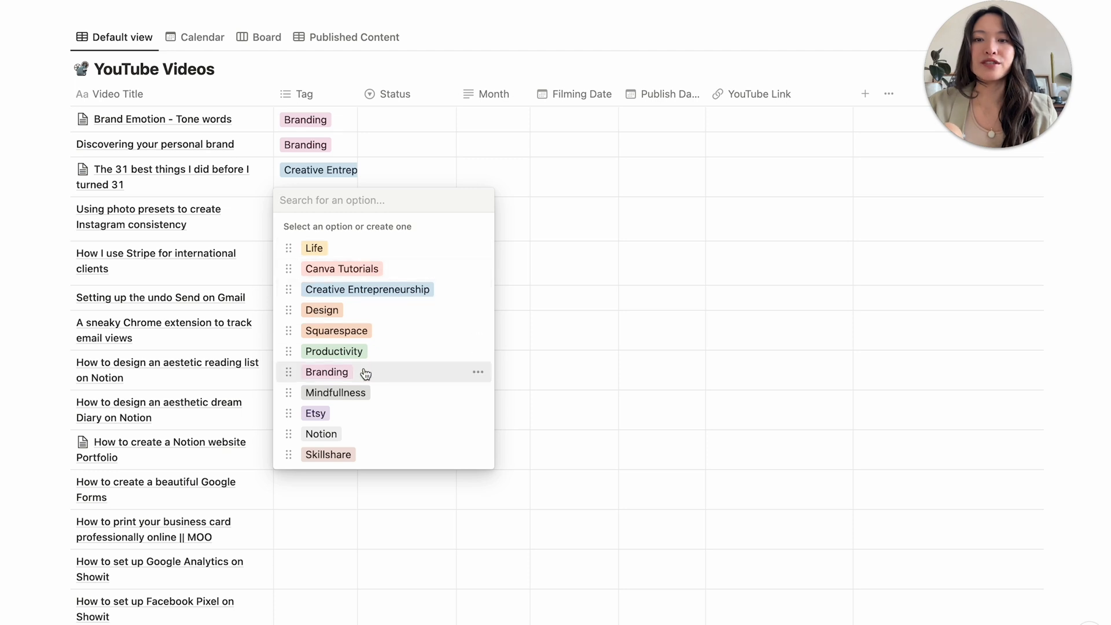
mouse_move(374, 387)
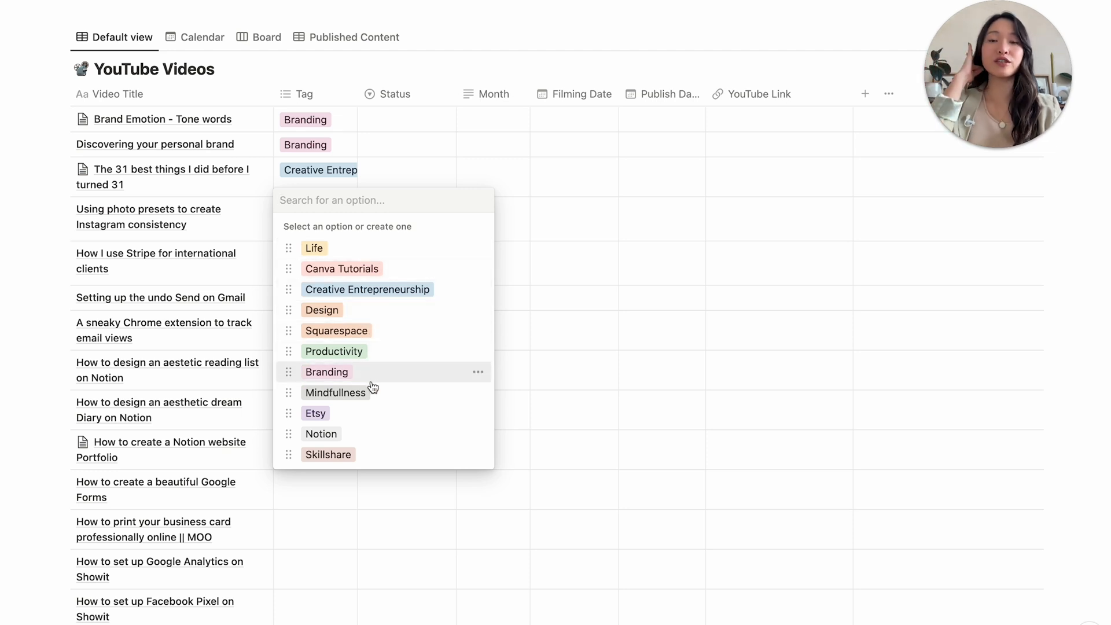
mouse_move(387, 306)
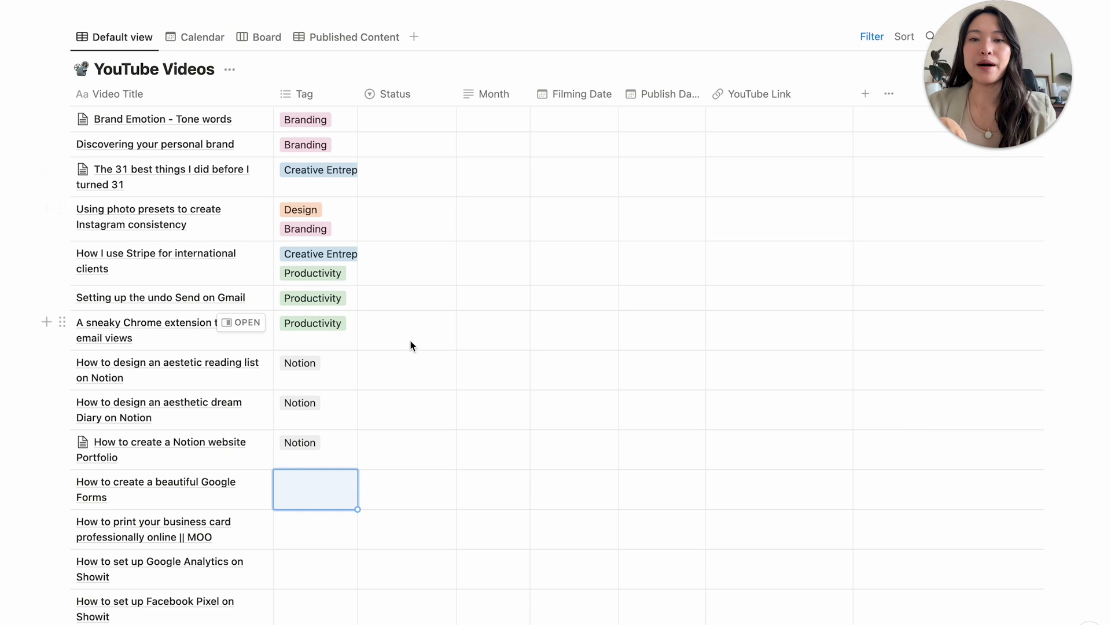
mouse_move(405, 122)
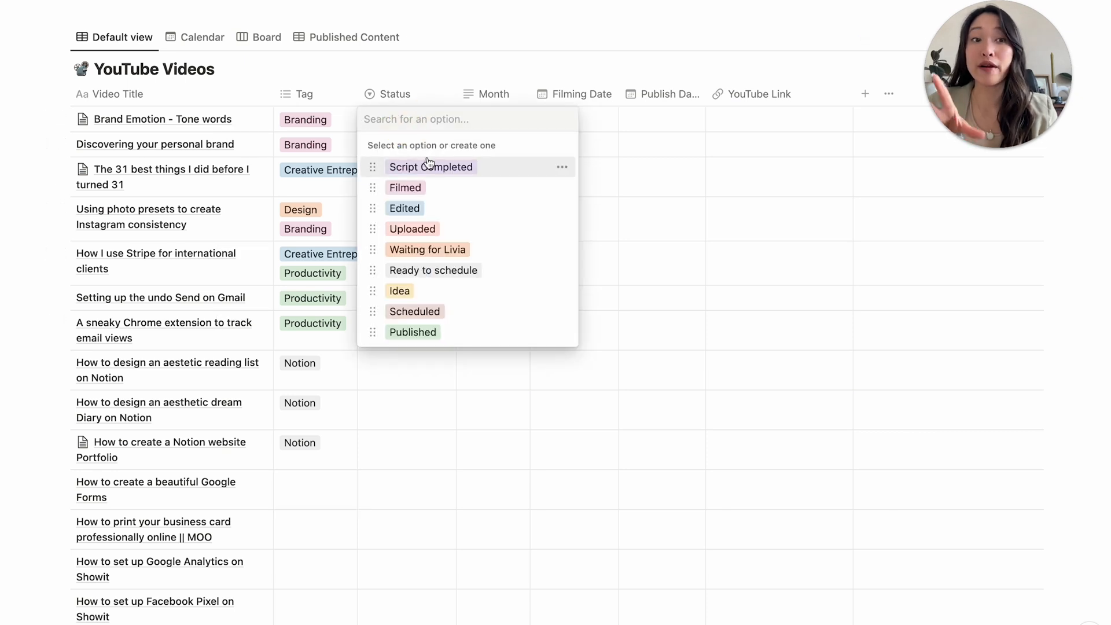
mouse_move(407, 393)
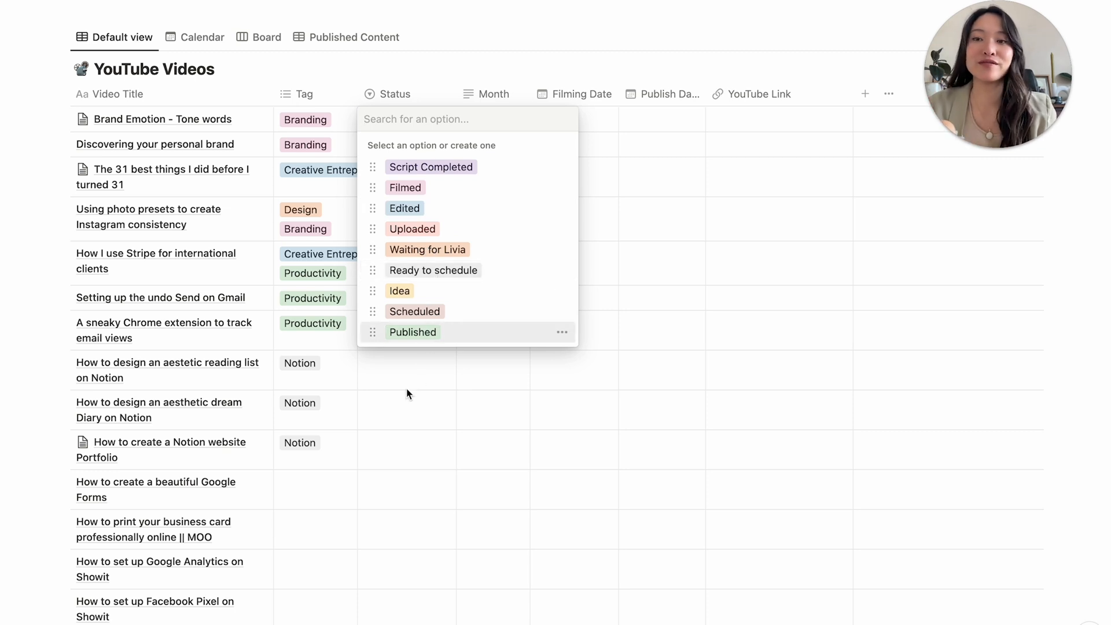
mouse_move(404, 403)
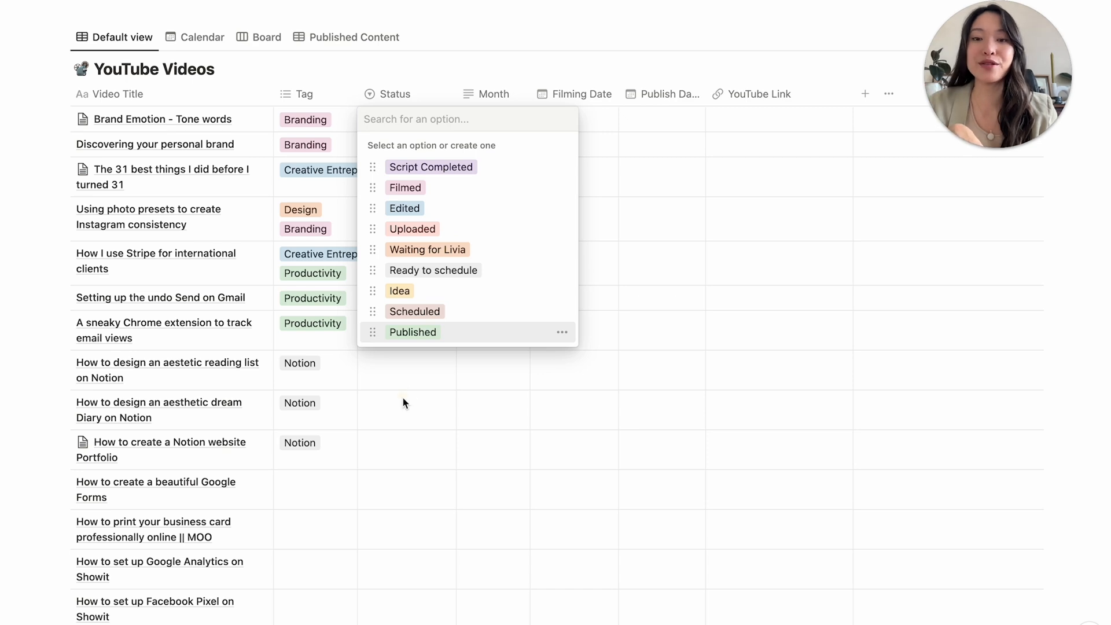
scroll(down, 3)
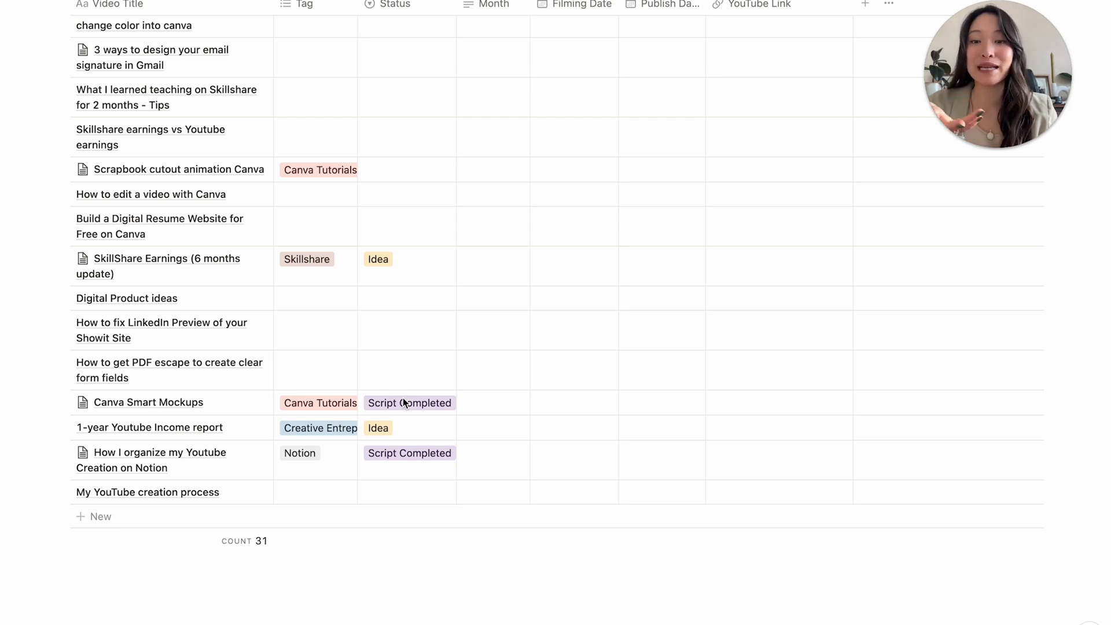
mouse_move(386, 380)
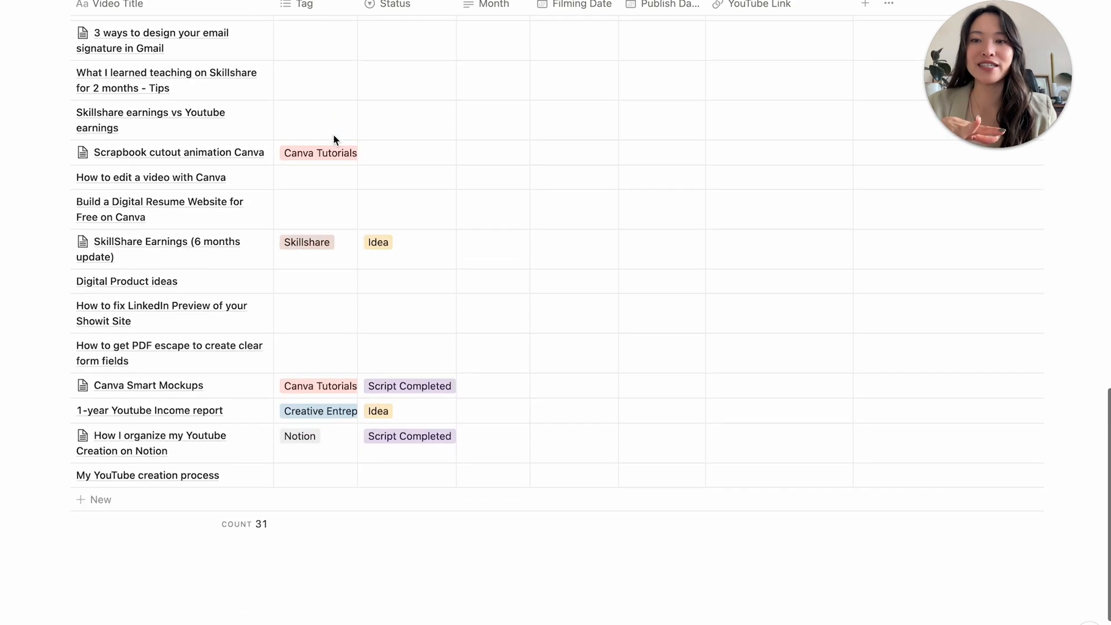
scroll(up, 3)
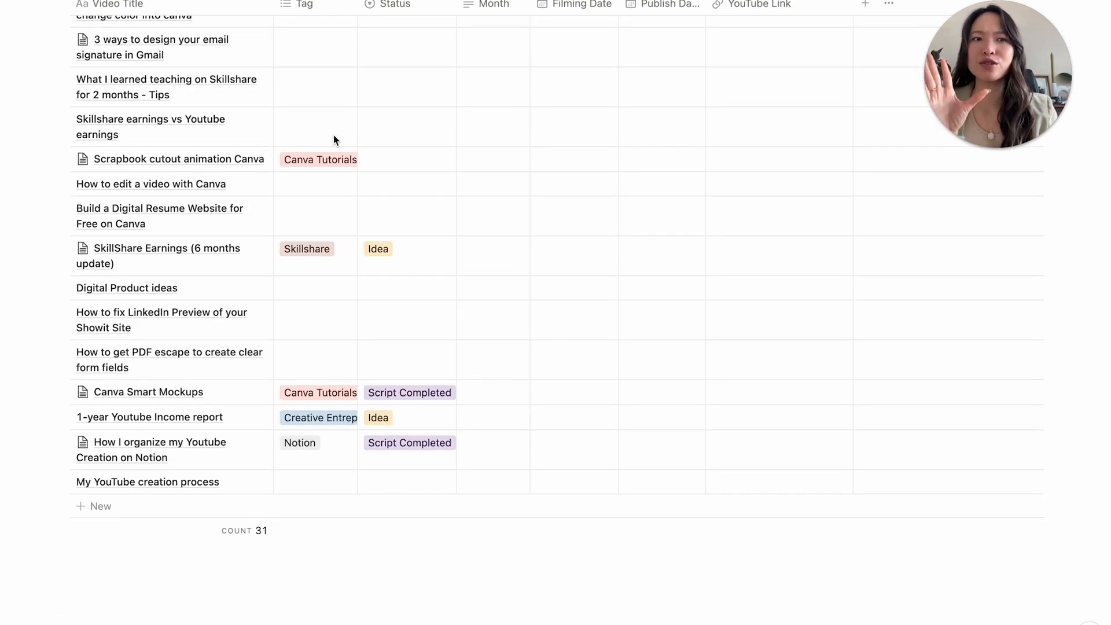
mouse_move(186, 430)
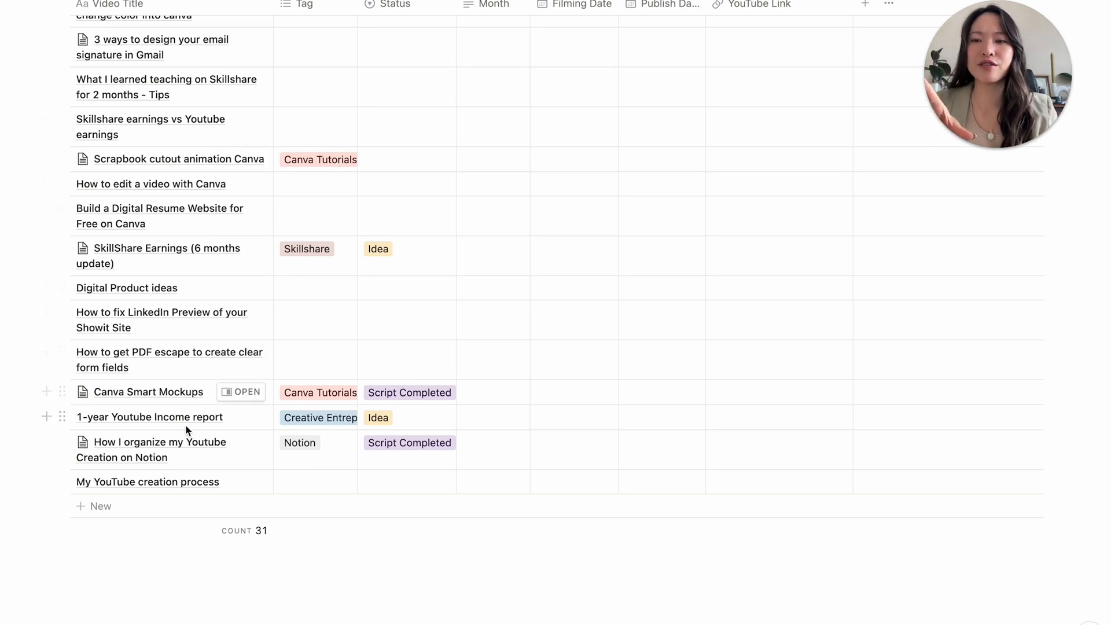
mouse_move(153, 487)
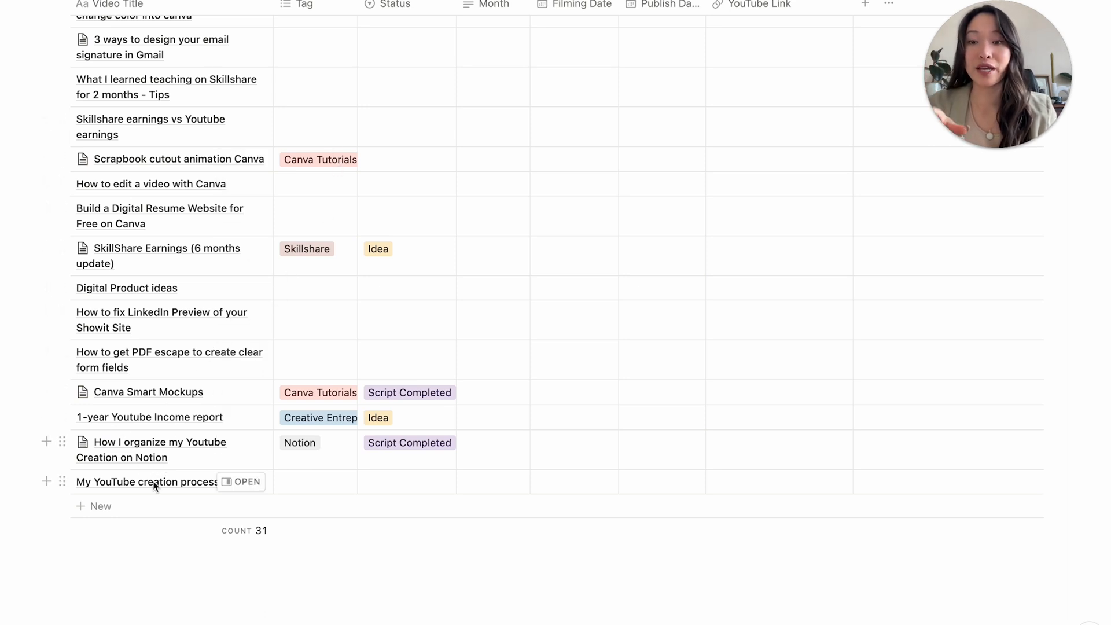
mouse_move(122, 462)
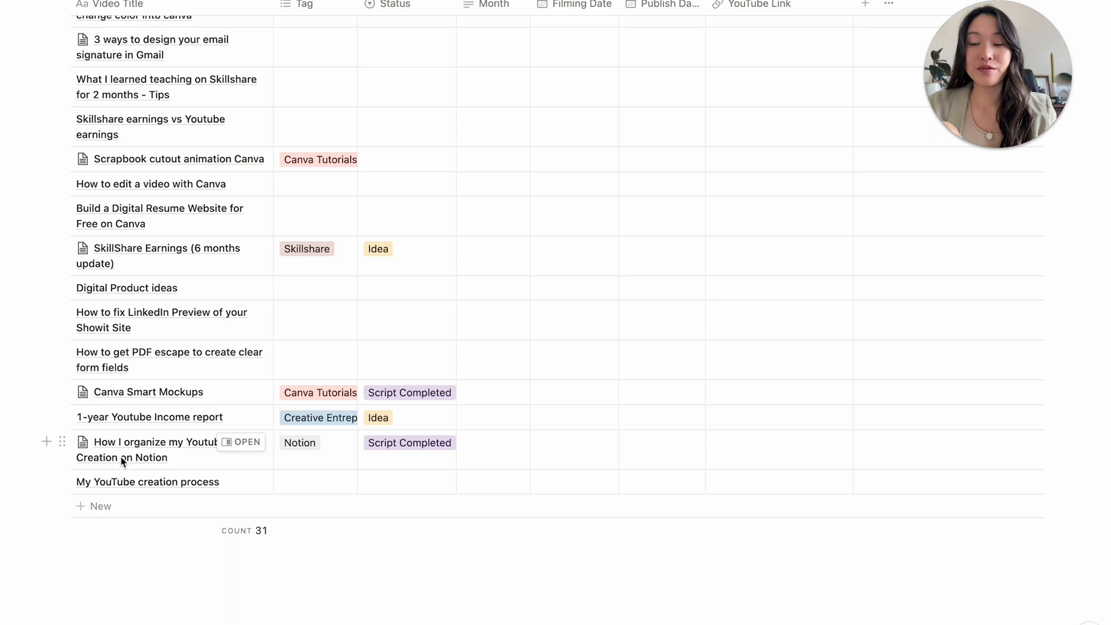
mouse_move(228, 467)
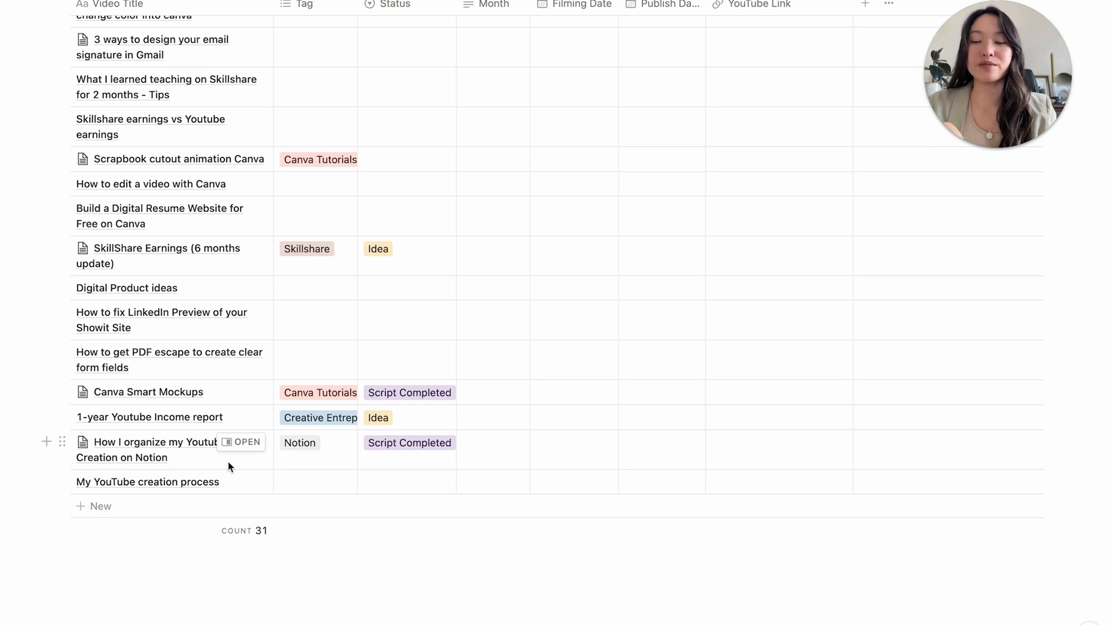
mouse_move(387, 462)
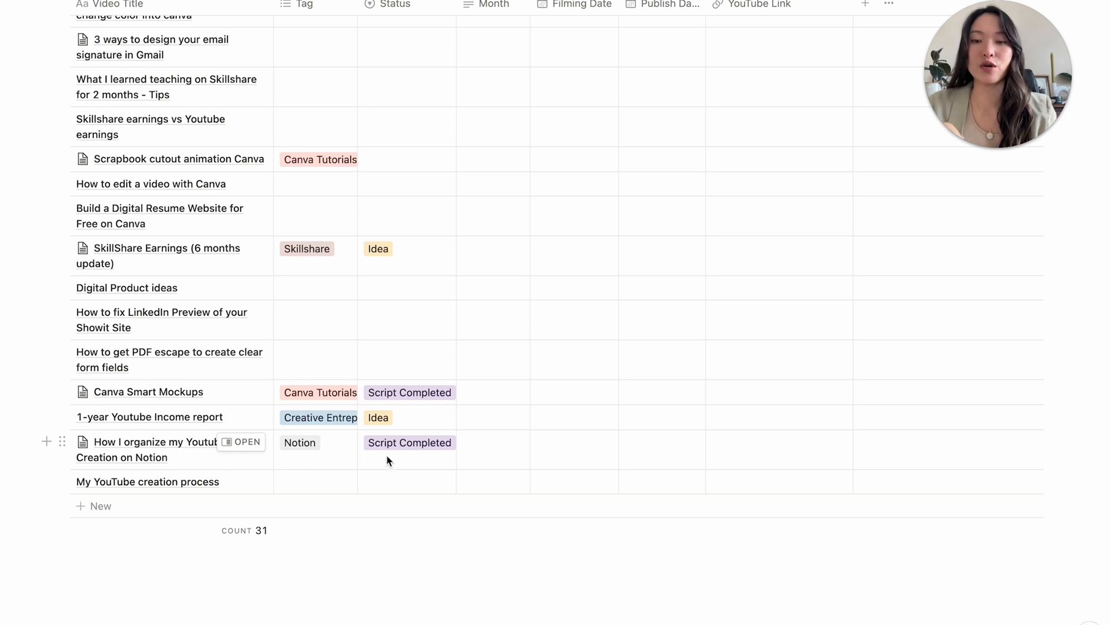
mouse_move(410, 466)
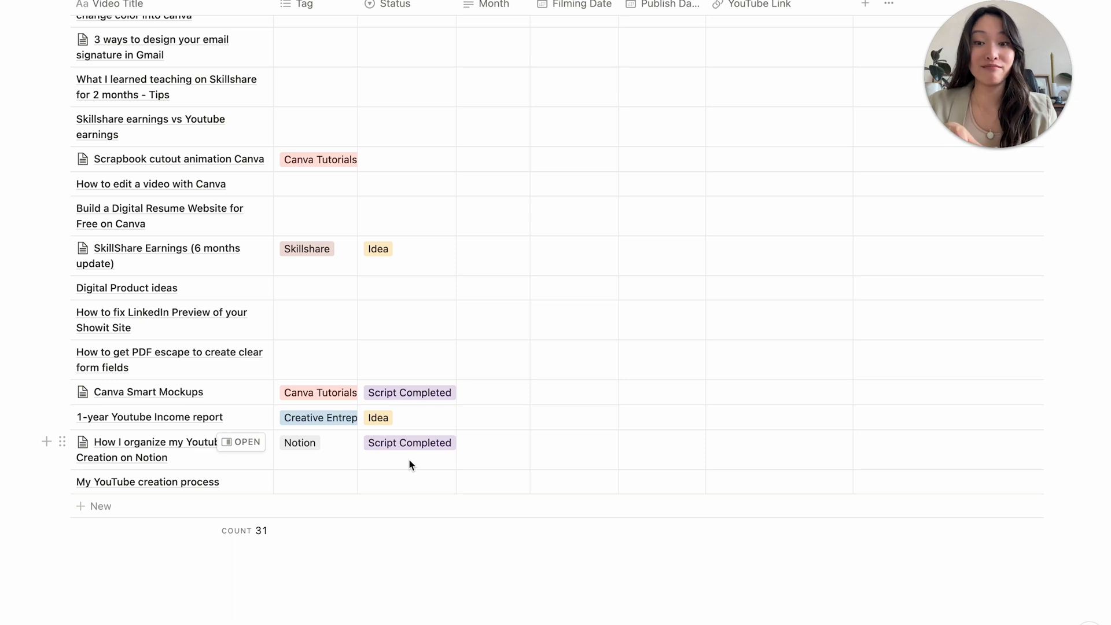
Set the status of 'How I organize my Youtube Creation on Notion' to Script Completed
click(410, 443)
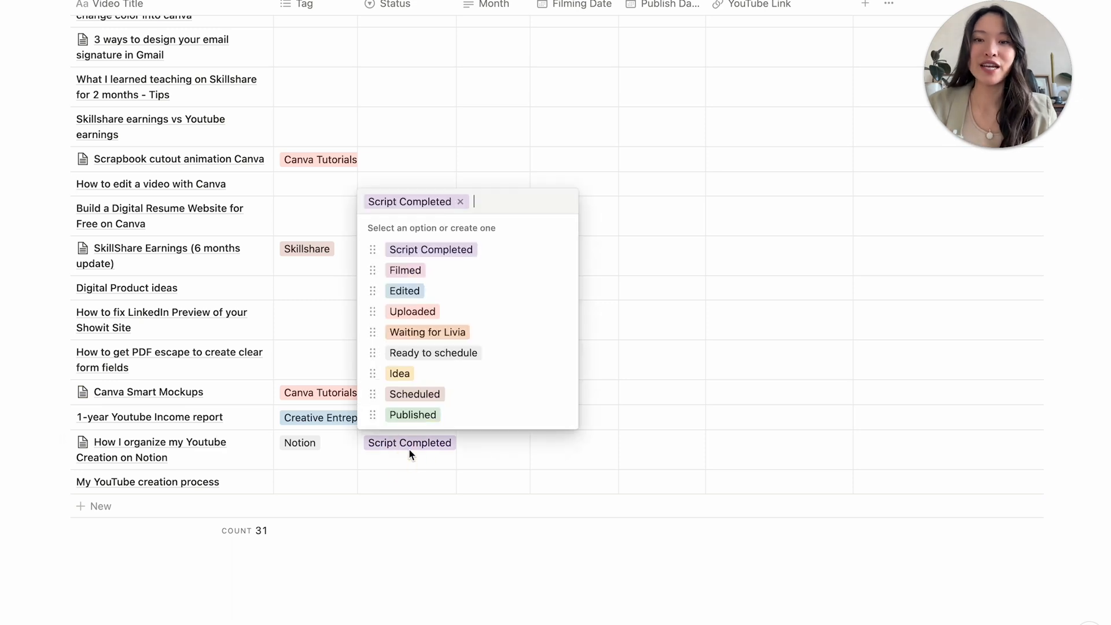
mouse_move(421, 291)
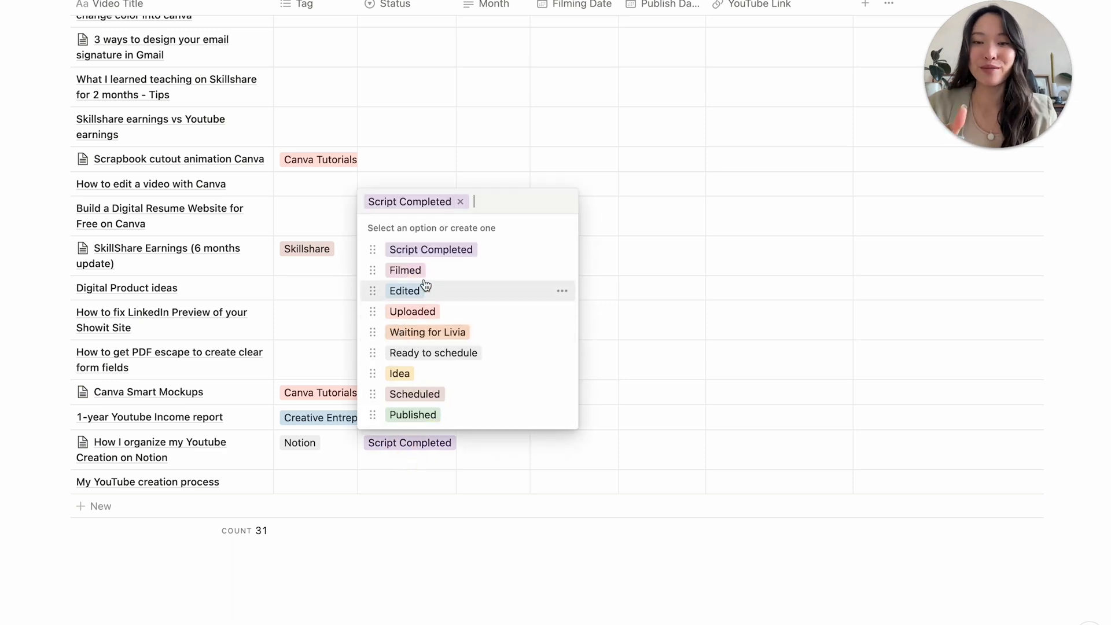
click(405, 270)
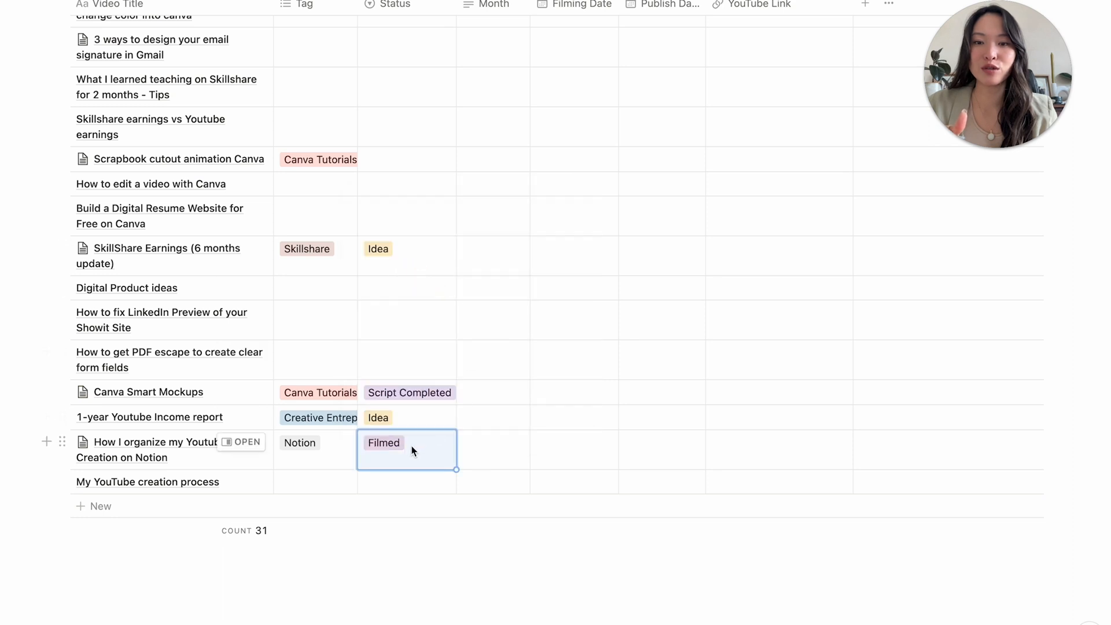
click(409, 442)
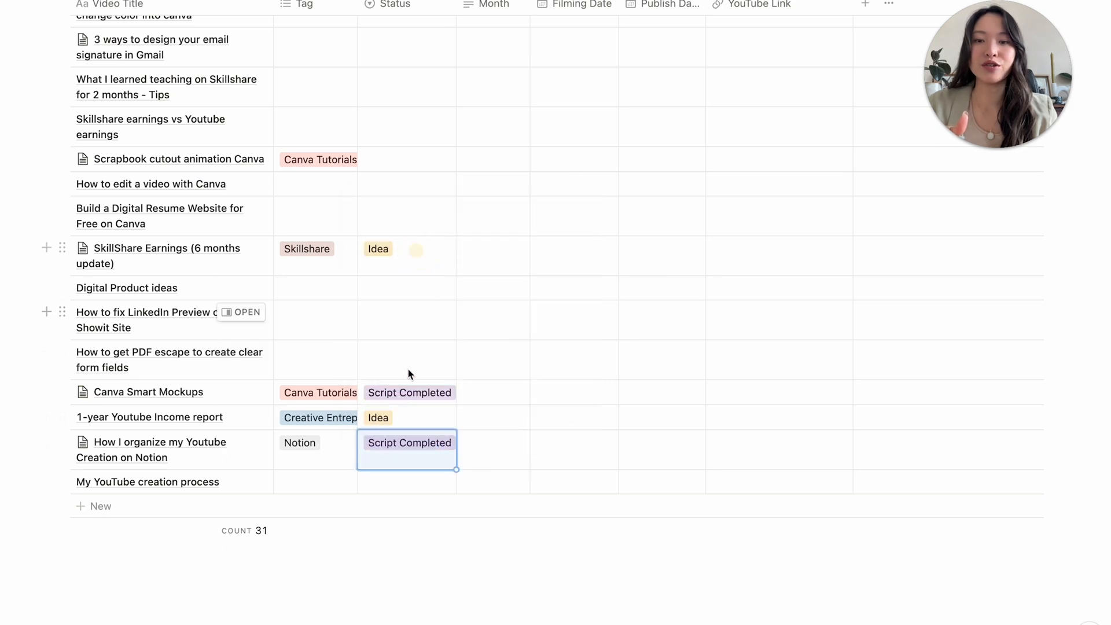
mouse_move(406, 391)
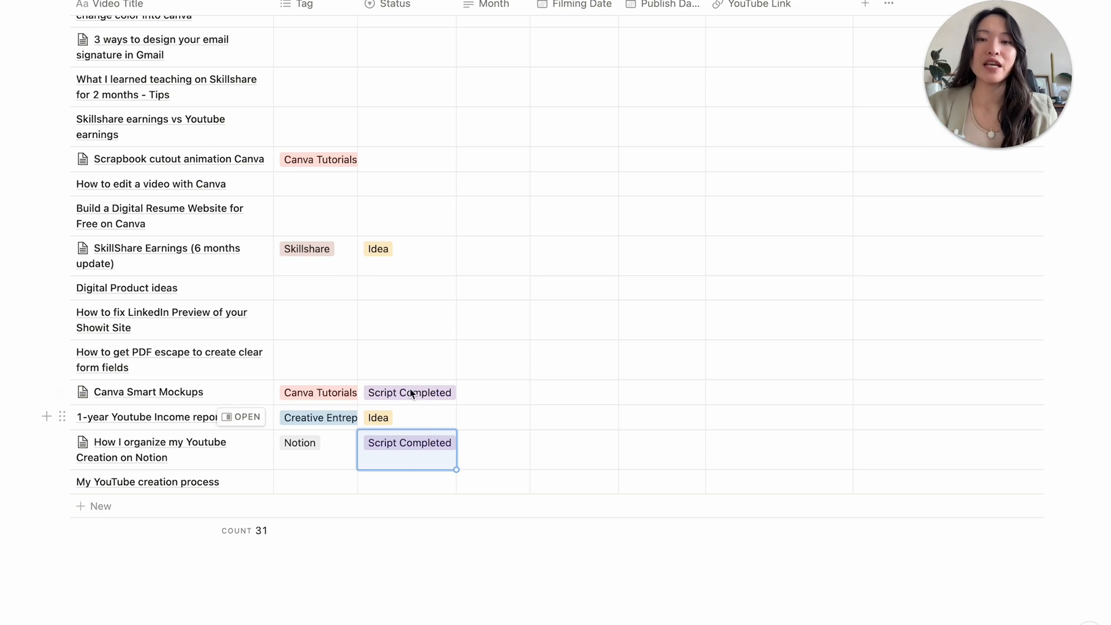
Give Digital Product ideas the Idea status, then remove it so it has no status
click(409, 442)
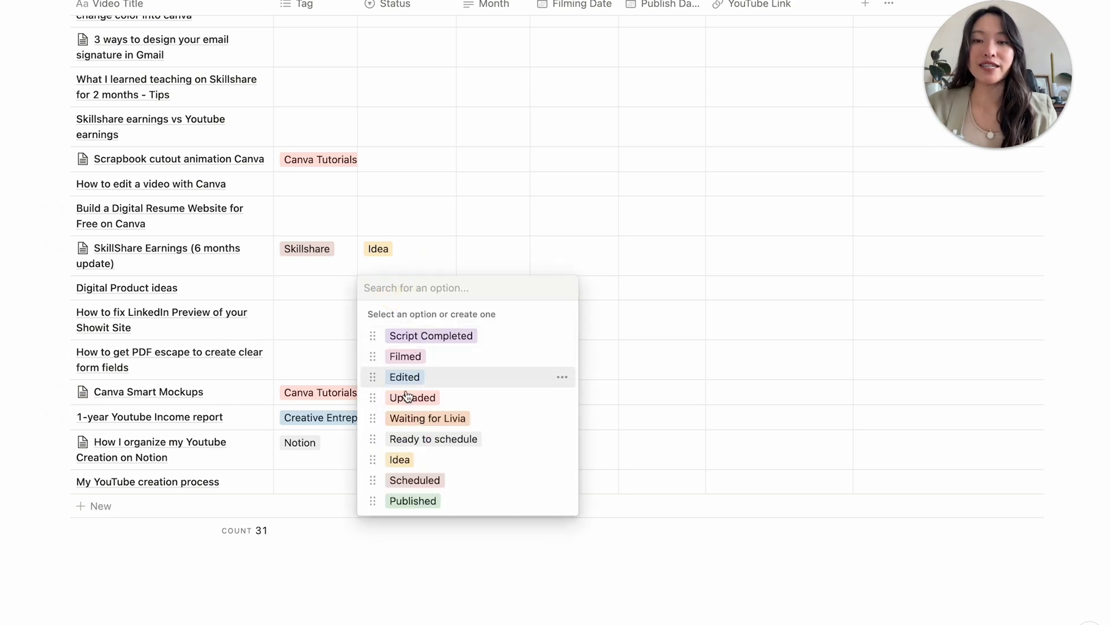
mouse_move(399, 460)
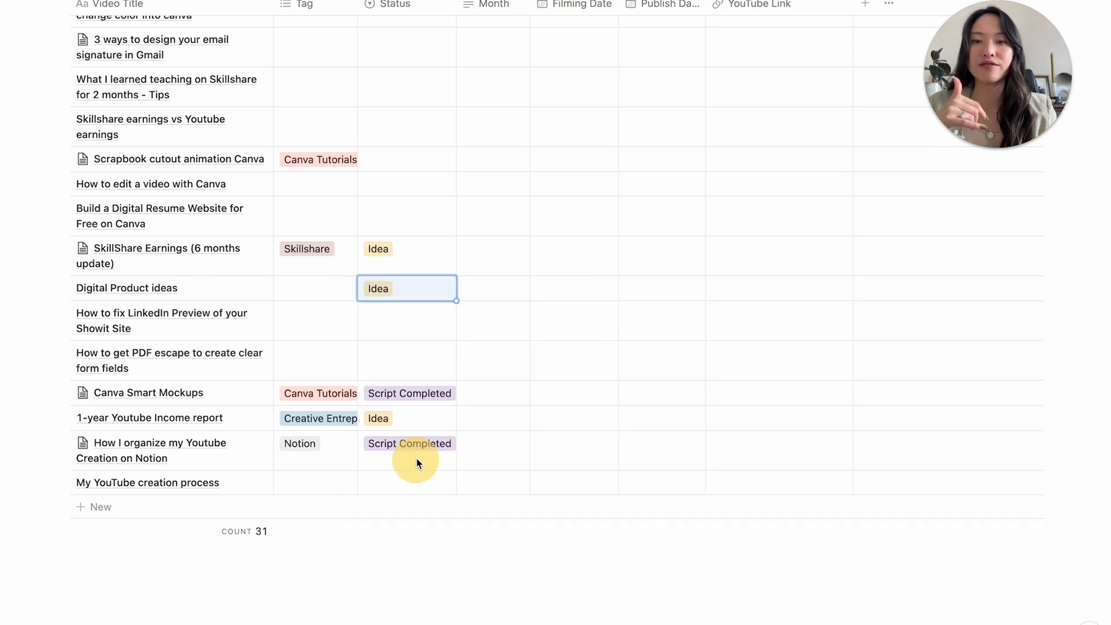
click(407, 288)
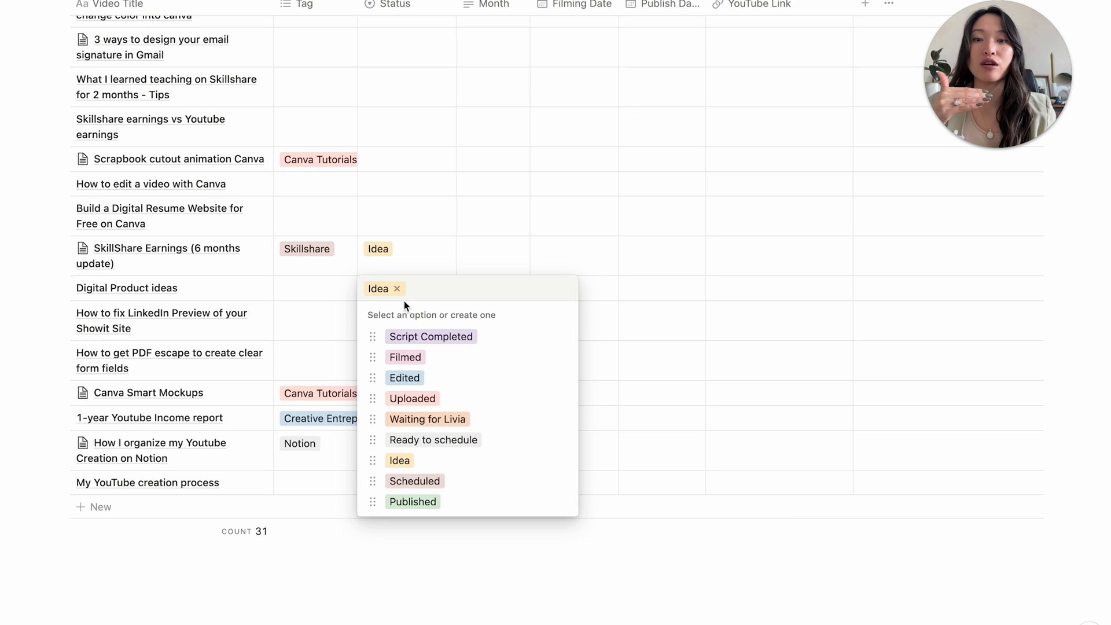
mouse_move(398, 291)
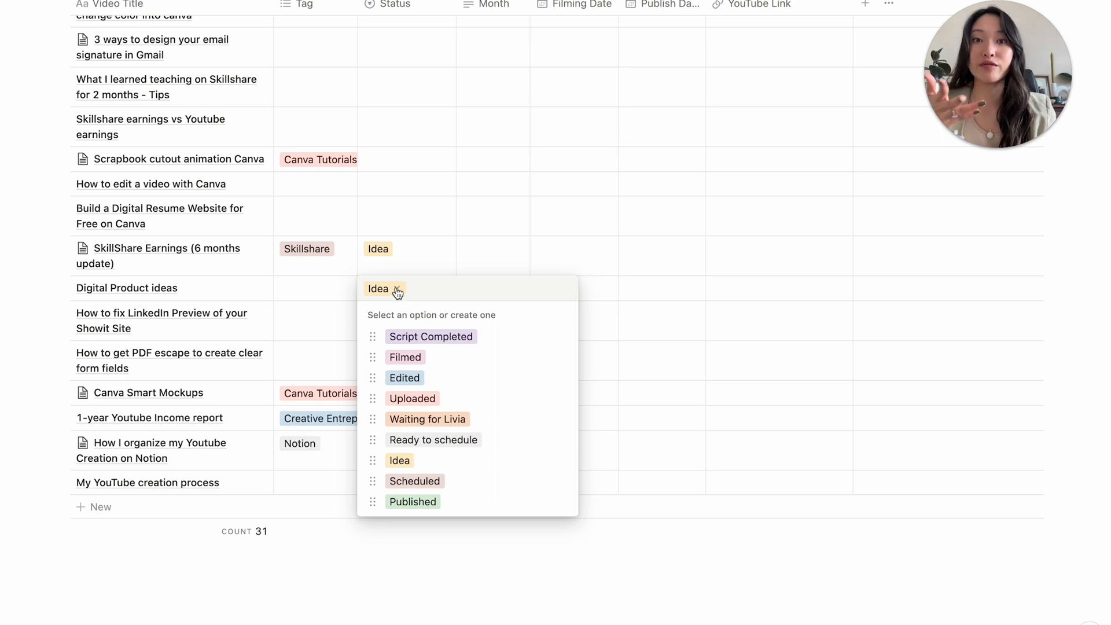
click(398, 288)
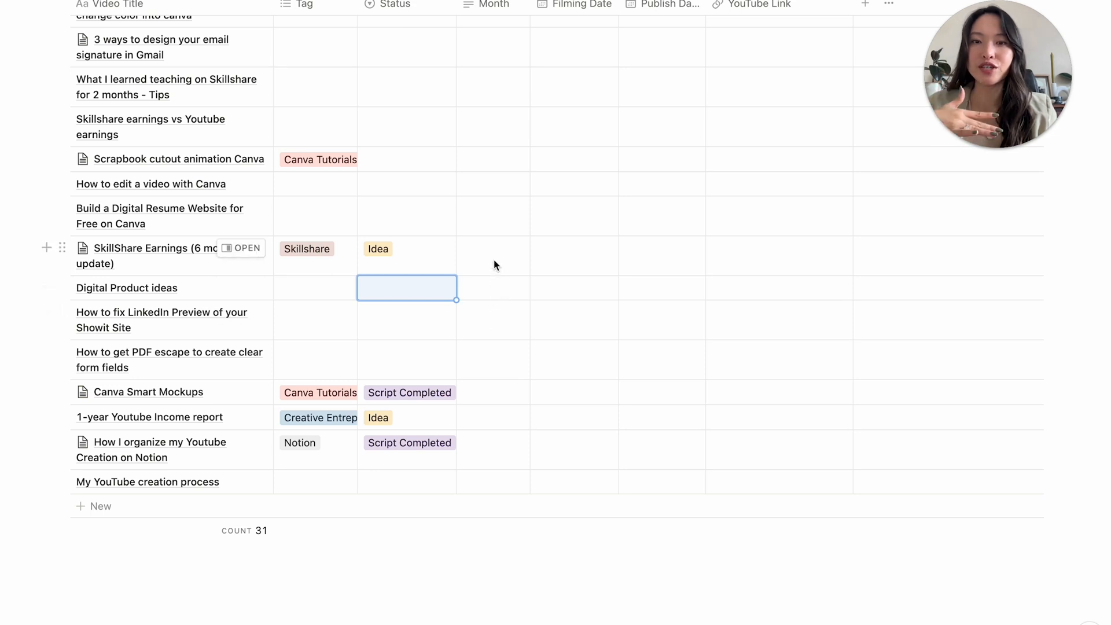
mouse_move(389, 270)
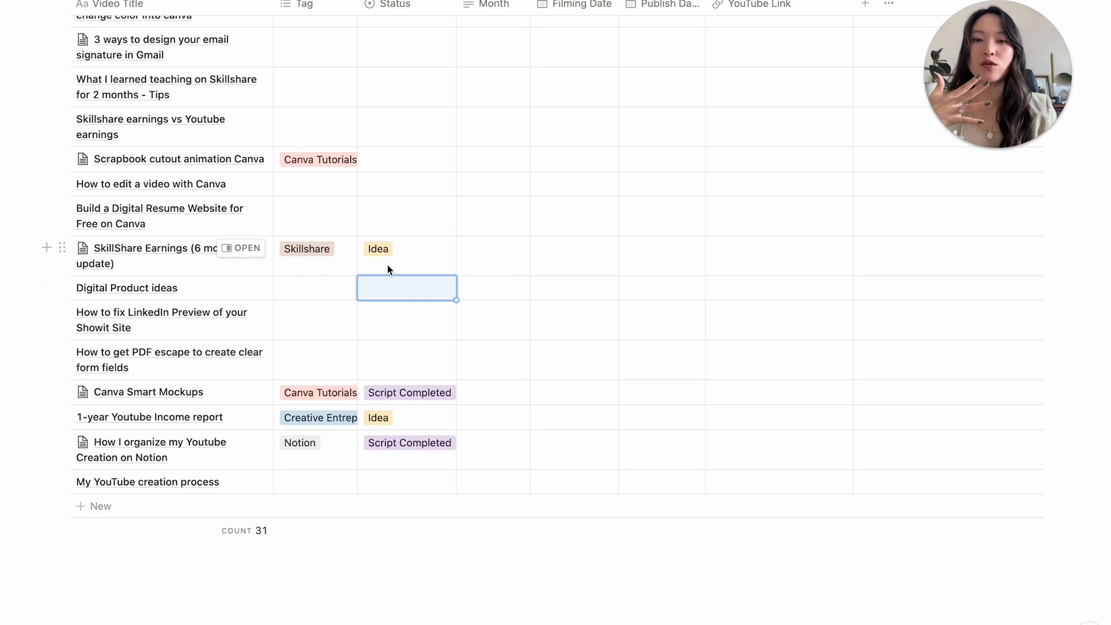
mouse_move(479, 271)
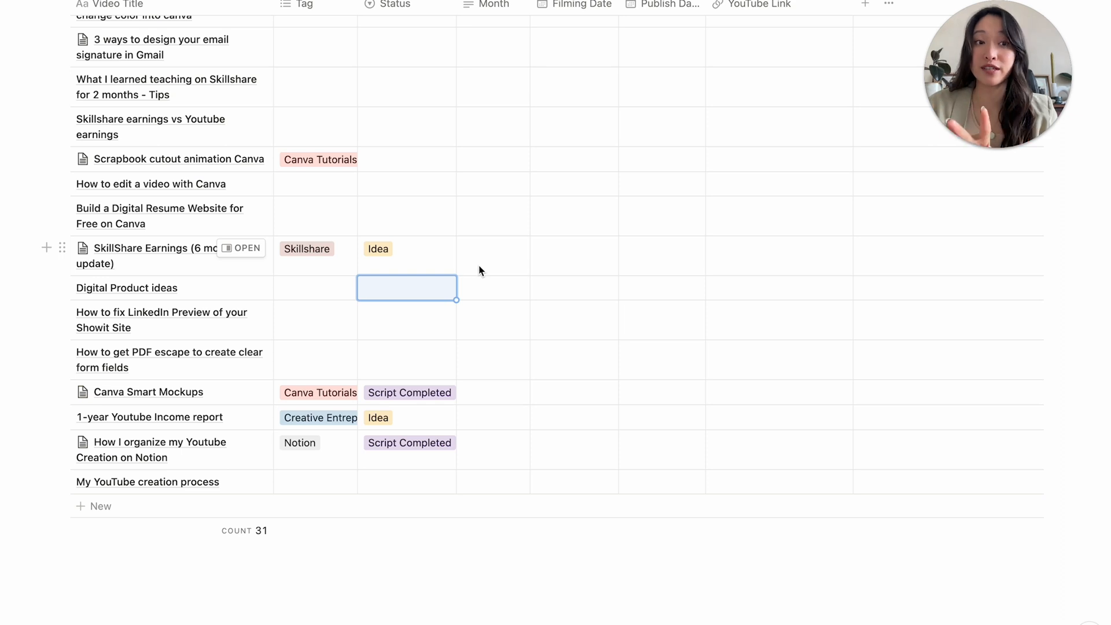
Enter Dec 2022 as the Month for SkillShare Earnings and the other videos with a status
click(482, 255)
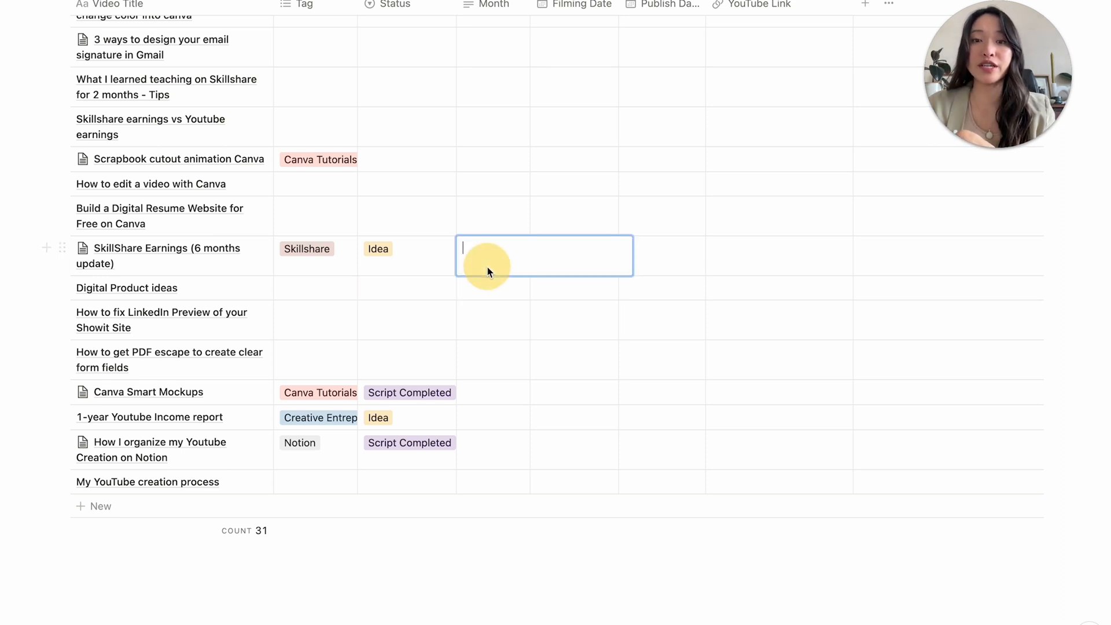
text(Dec)
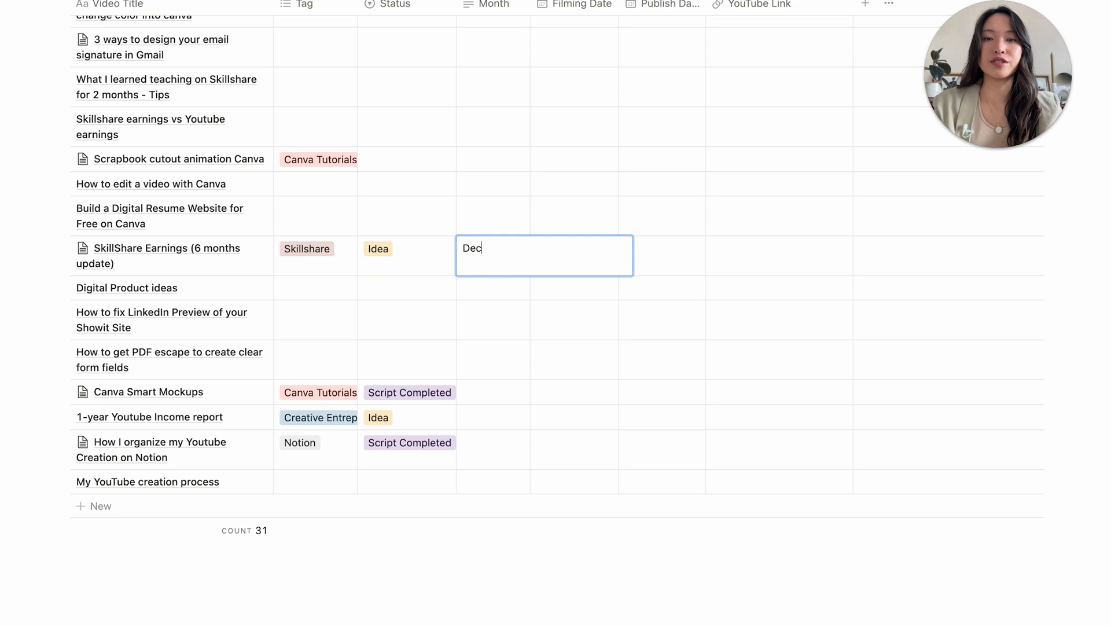
mouse_move(499, 383)
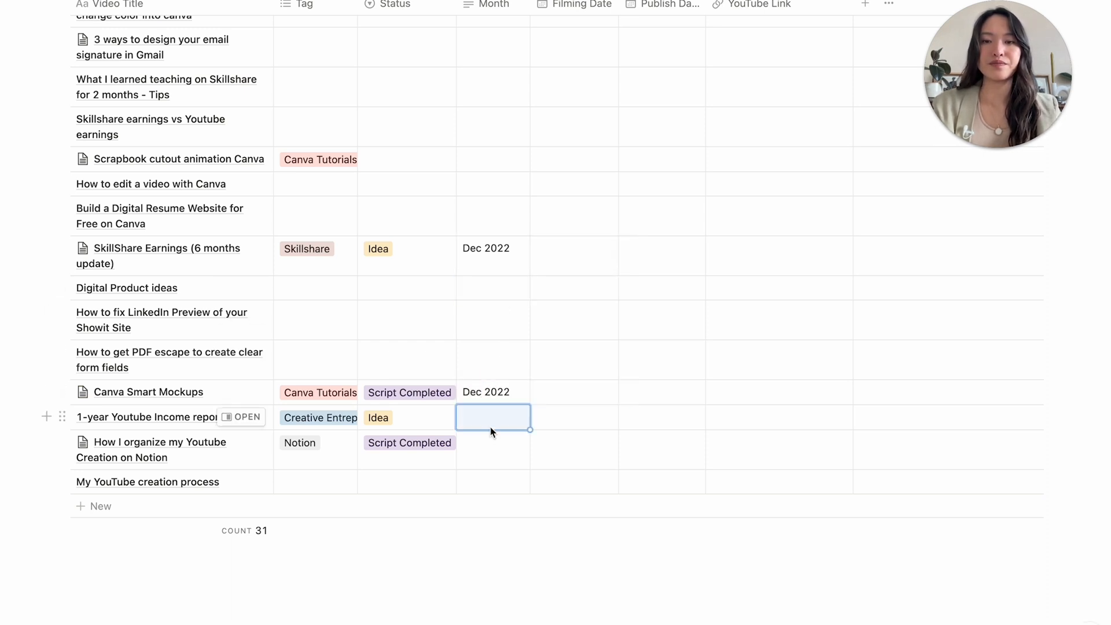
text(Dec 2022)
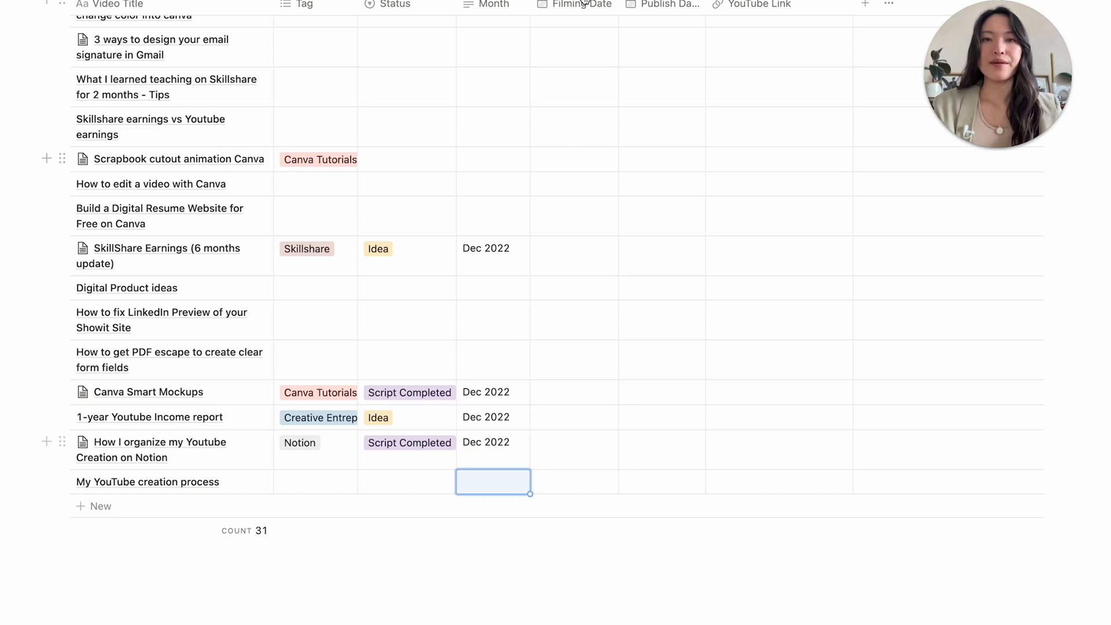
mouse_move(566, 477)
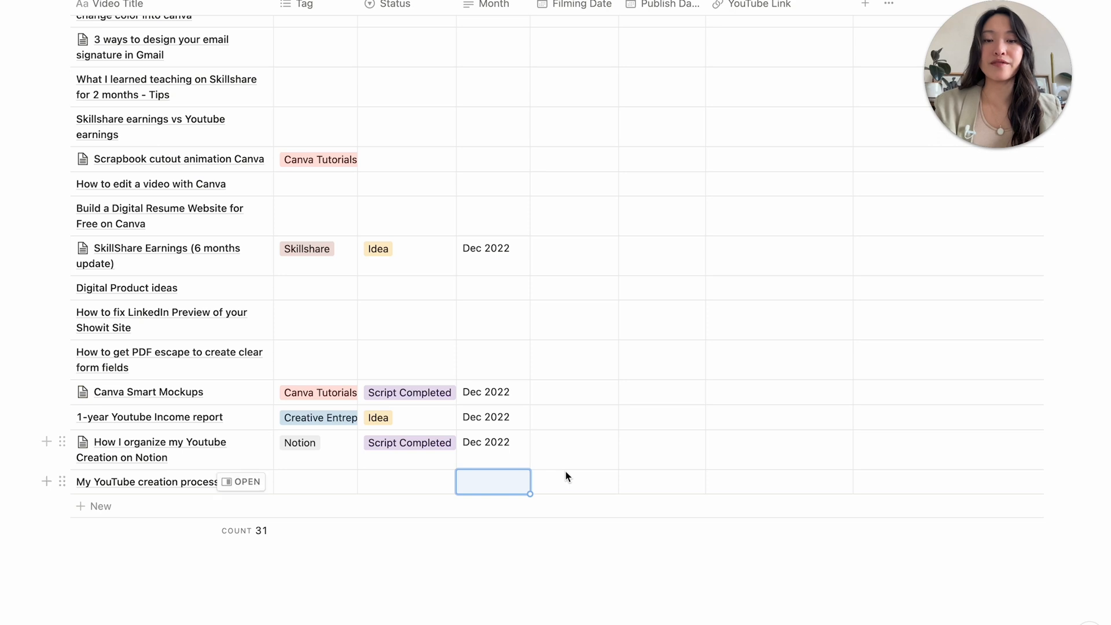
Set the Notion video's filming date to November 25, 2022 and publish date to December 1, 2022
click(493, 482)
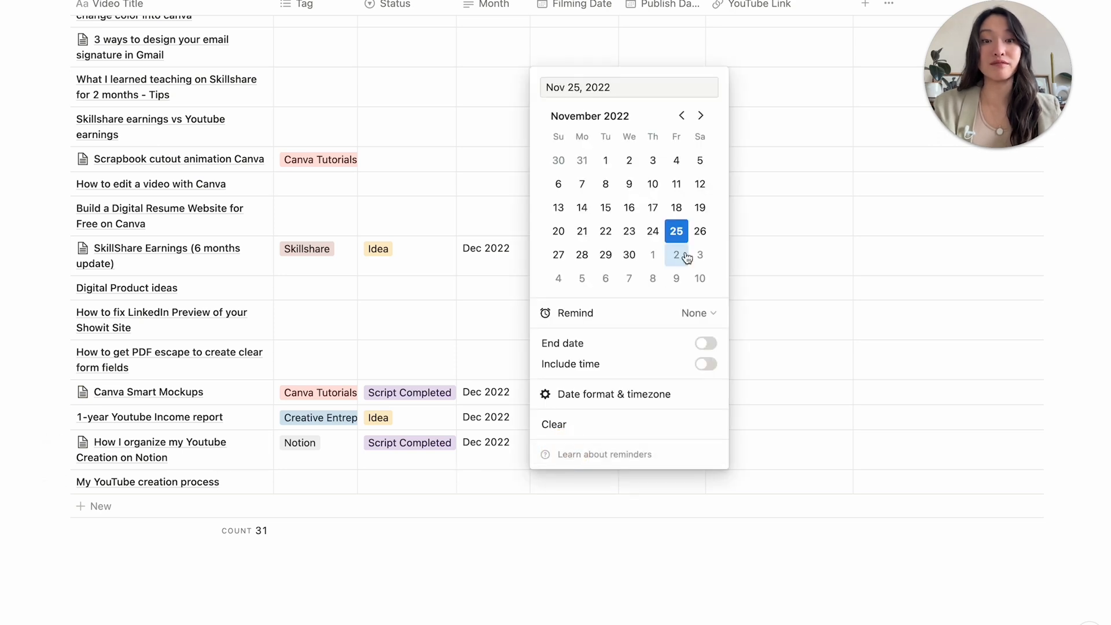
click(675, 230)
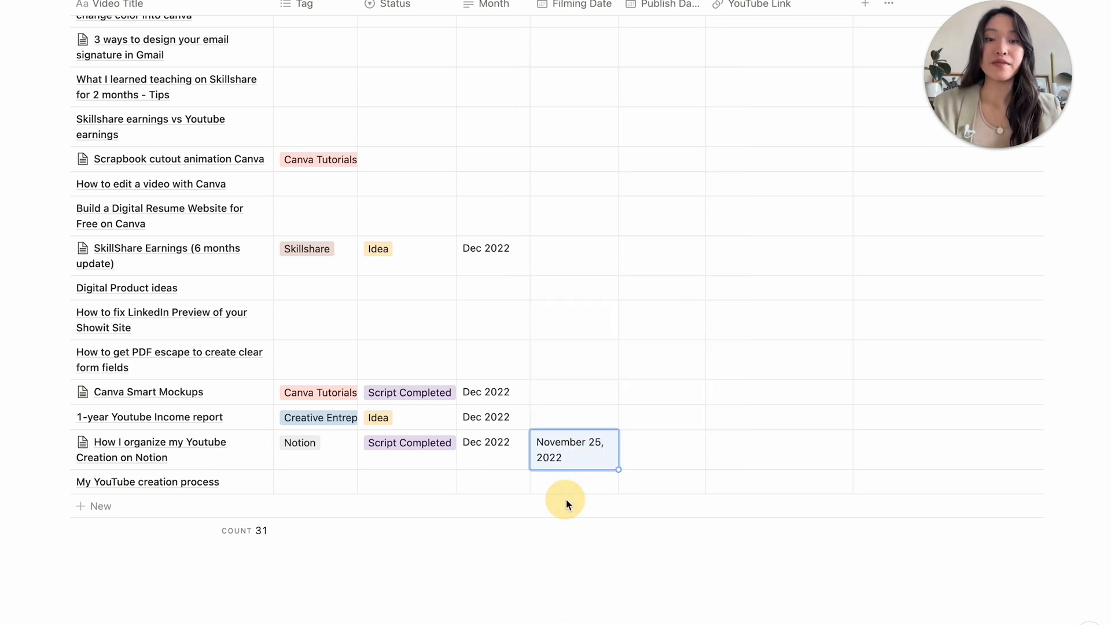
mouse_move(675, 454)
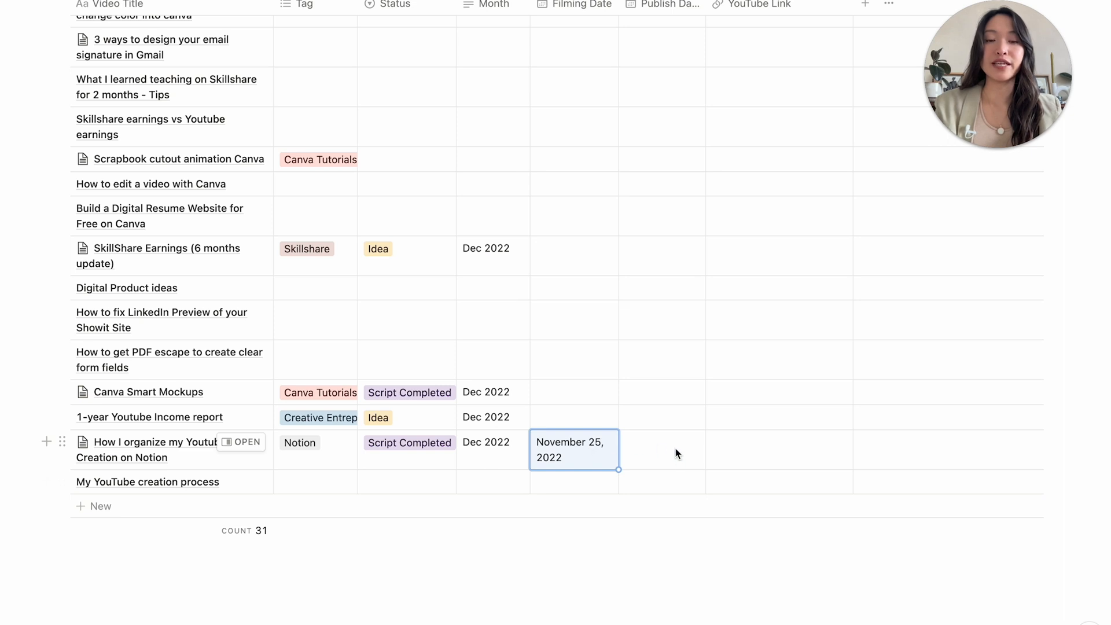
click(574, 450)
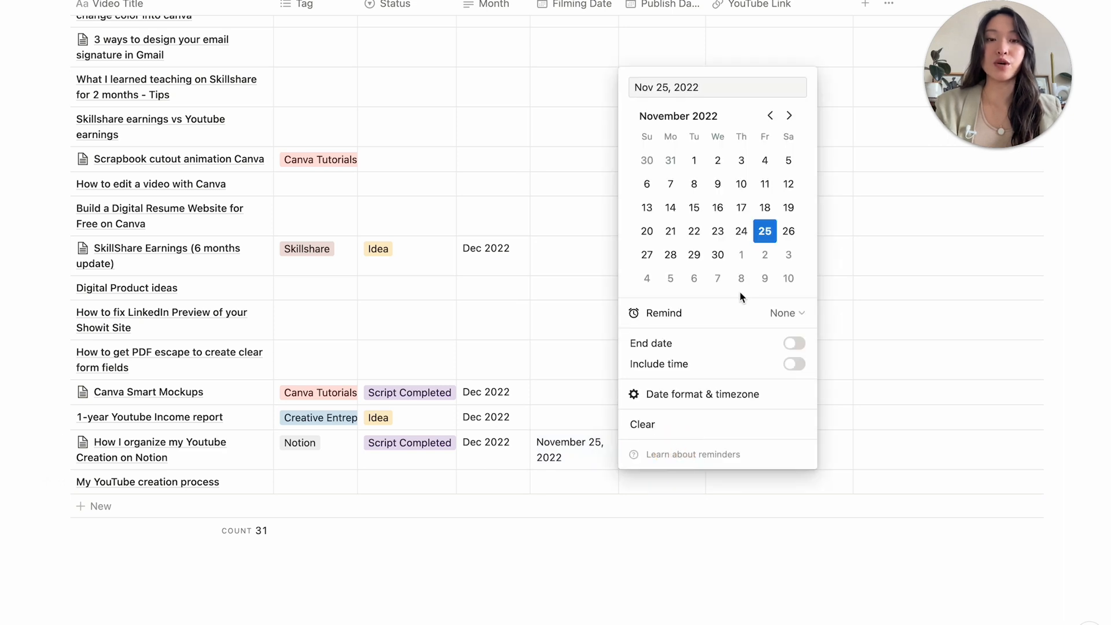
mouse_move(765, 278)
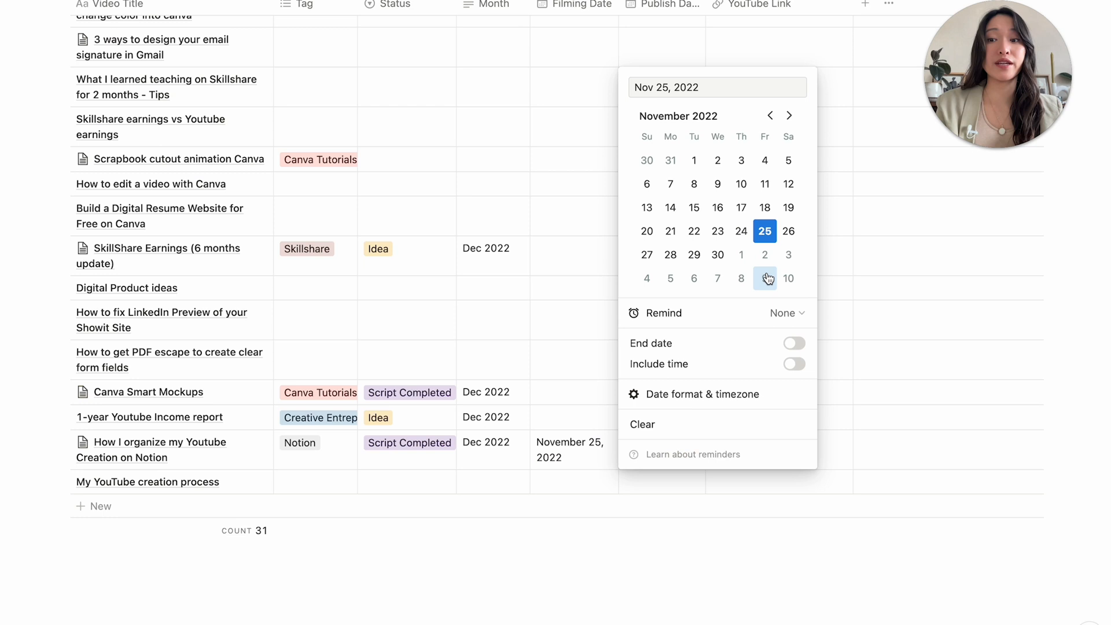
mouse_move(766, 254)
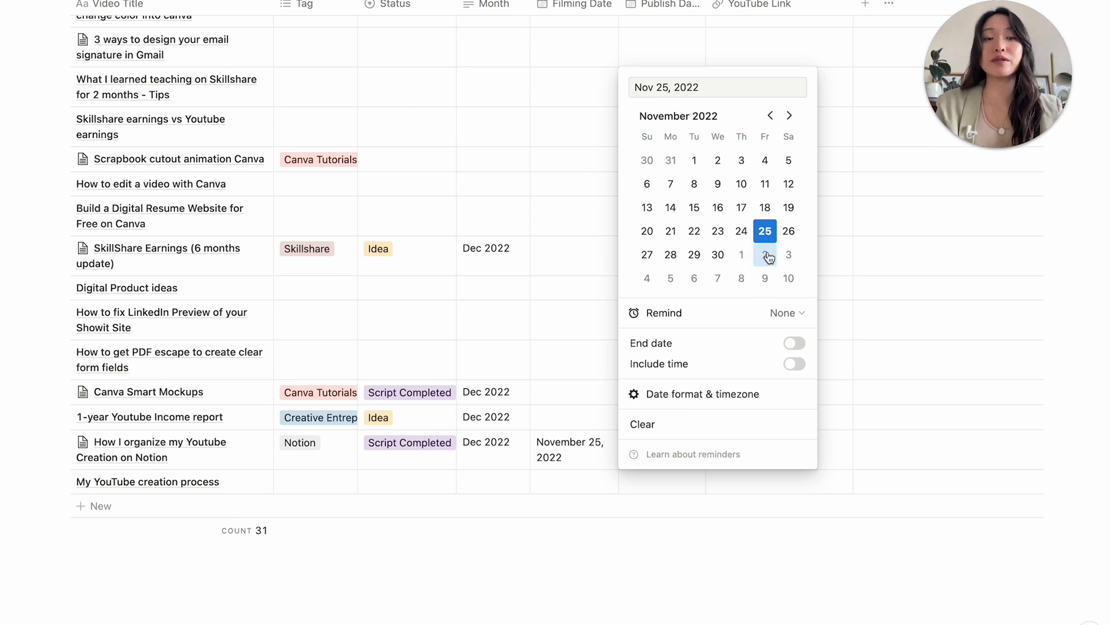
mouse_move(741, 259)
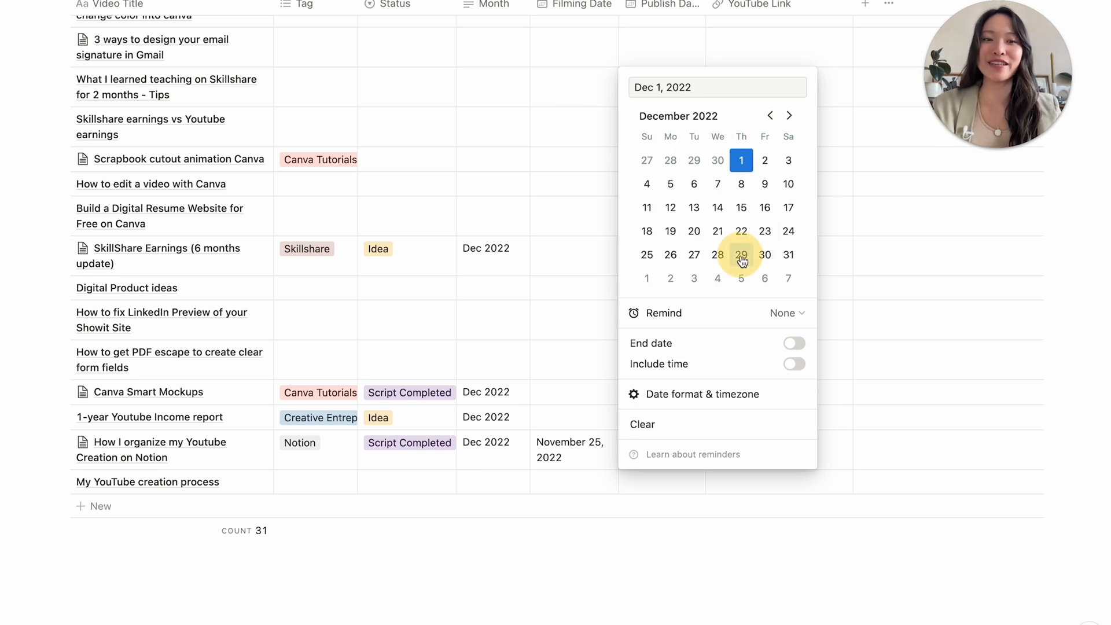
click(741, 160)
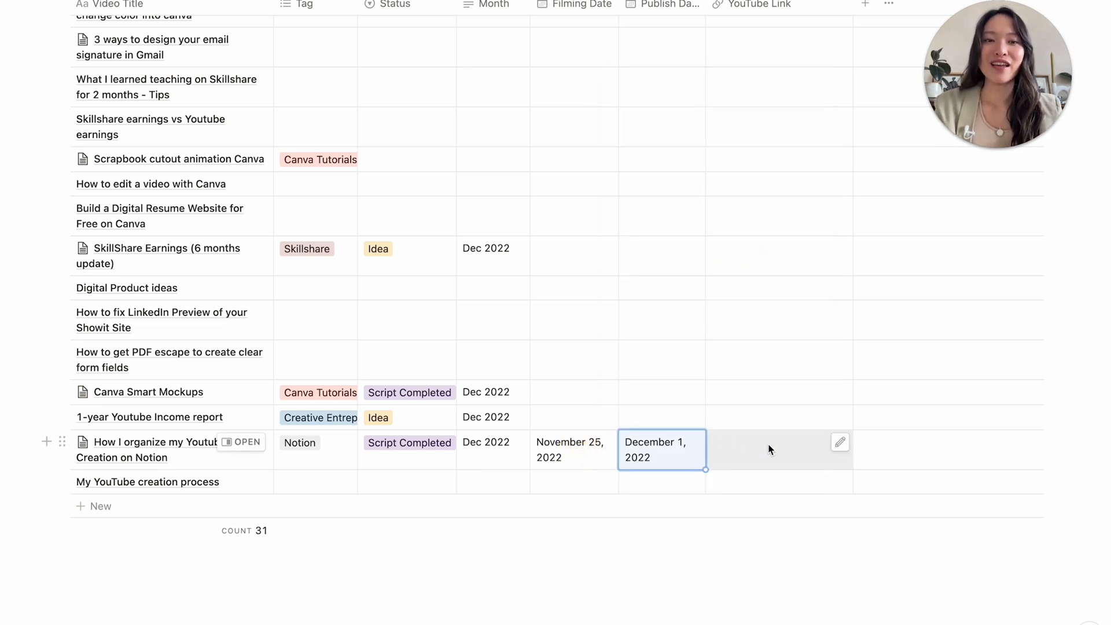
click(769, 451)
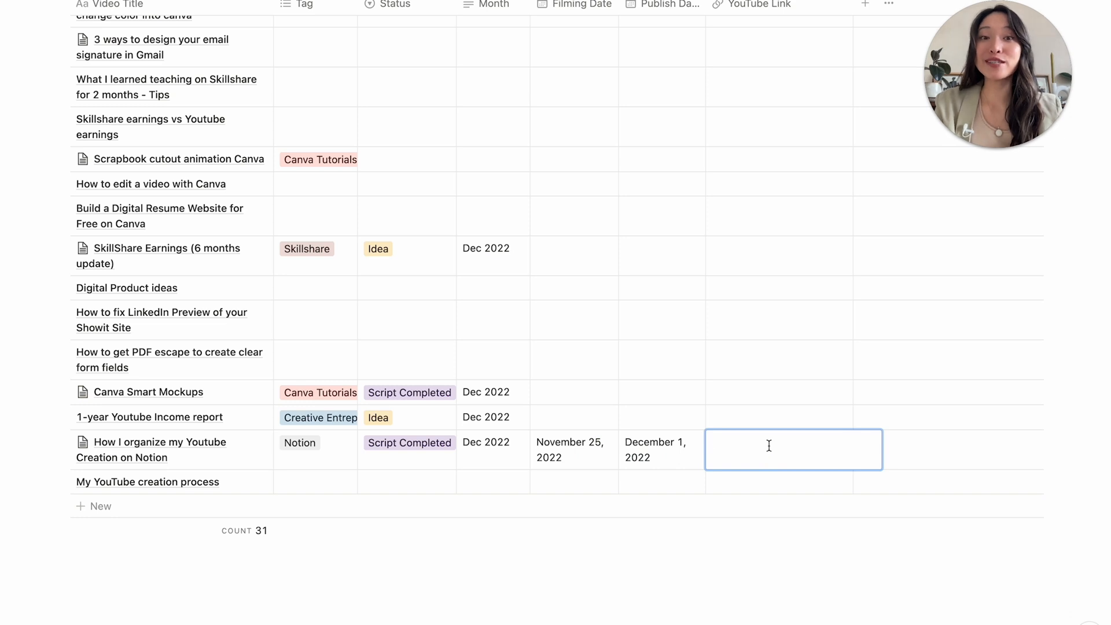
mouse_move(762, 457)
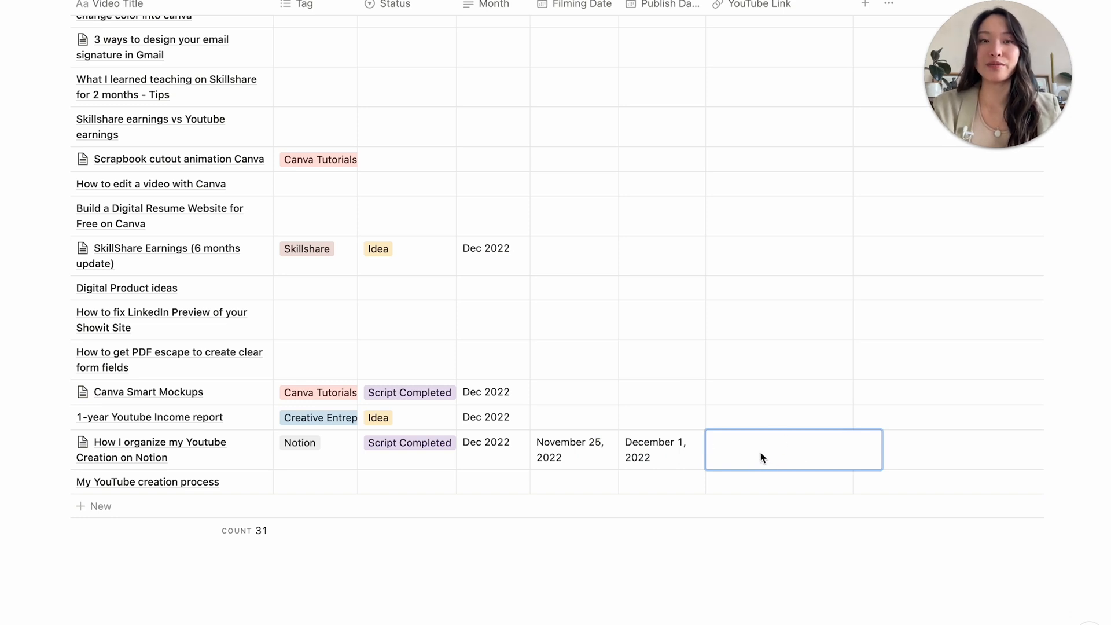
mouse_move(805, 456)
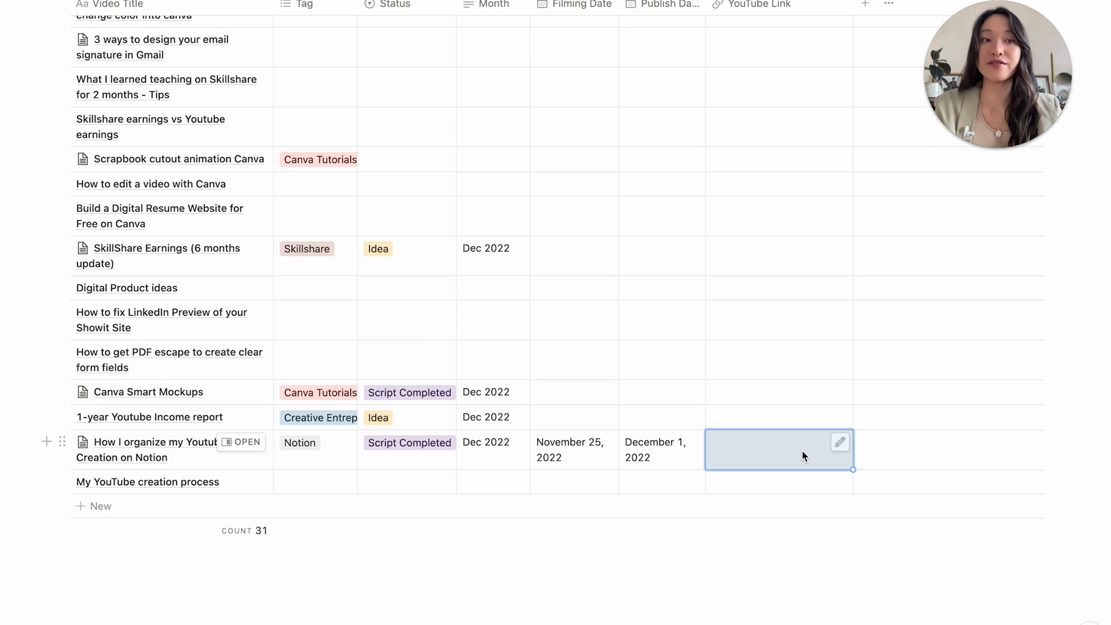
mouse_move(386, 485)
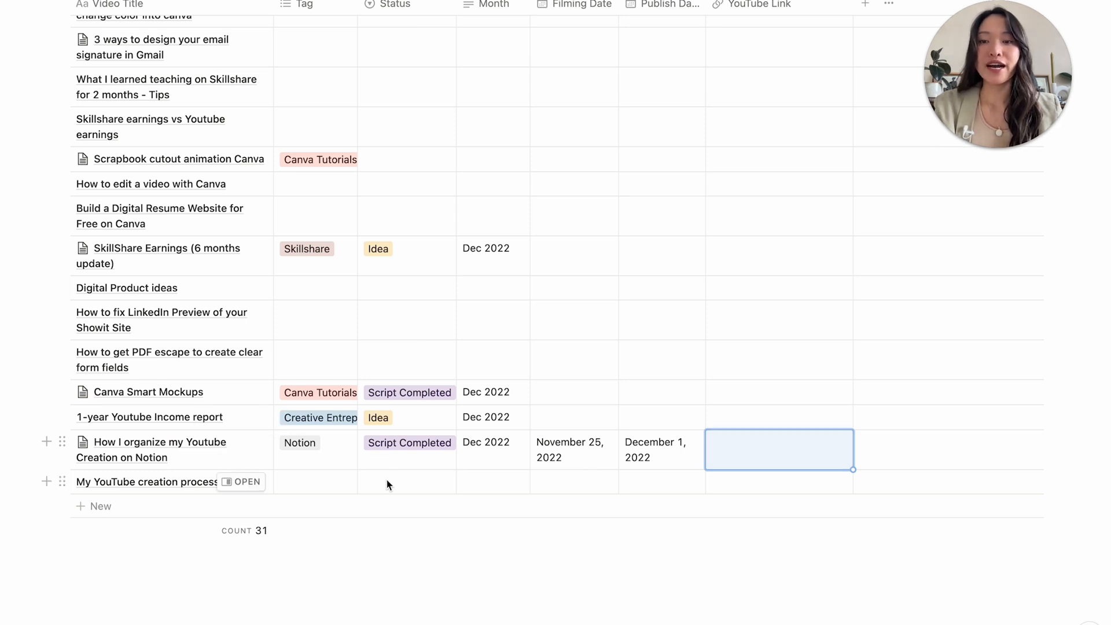
scroll(up, 3)
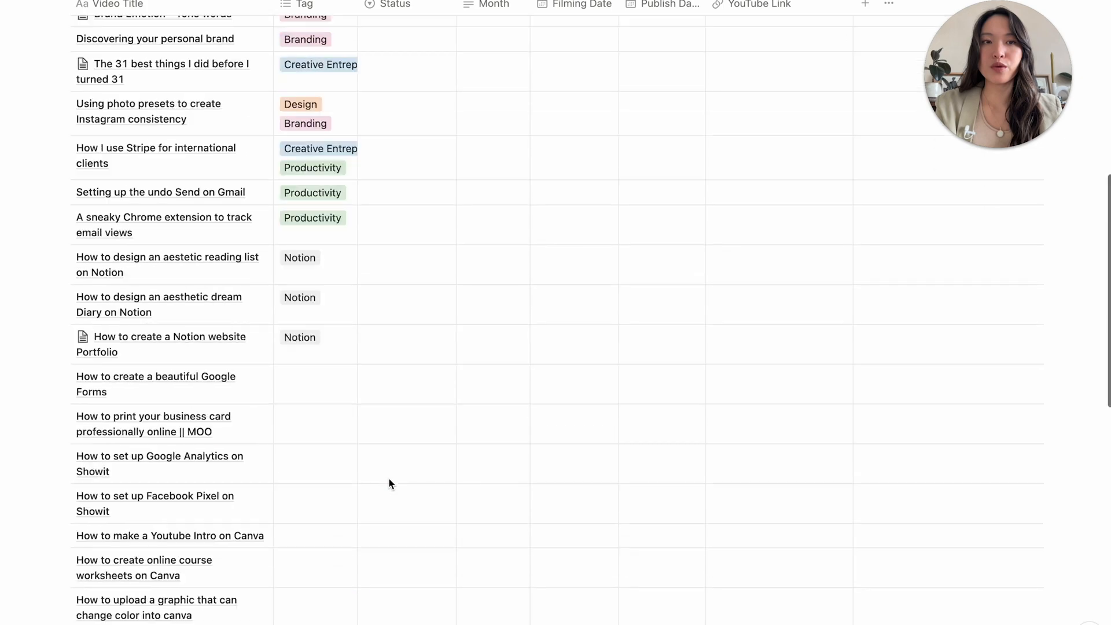
scroll(down, 3)
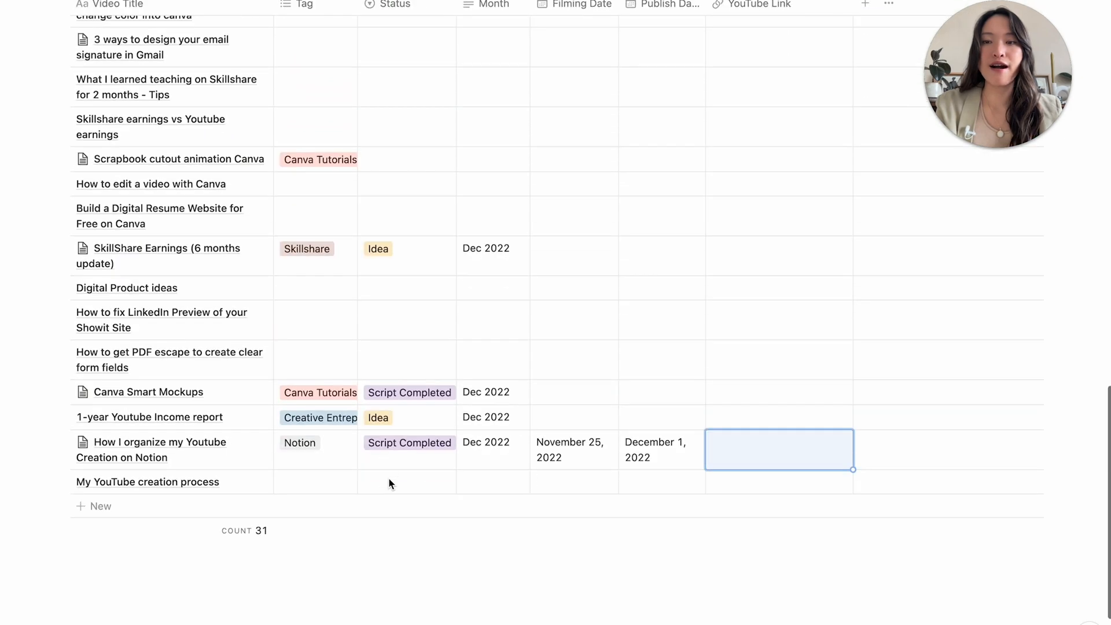
scroll(down, 3)
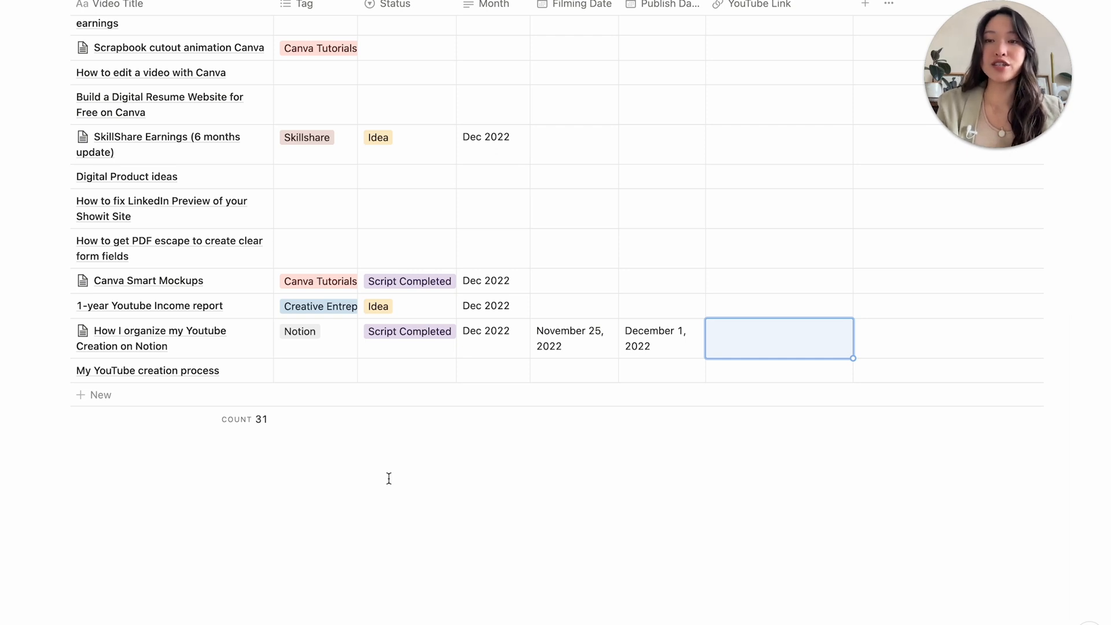
mouse_move(135, 394)
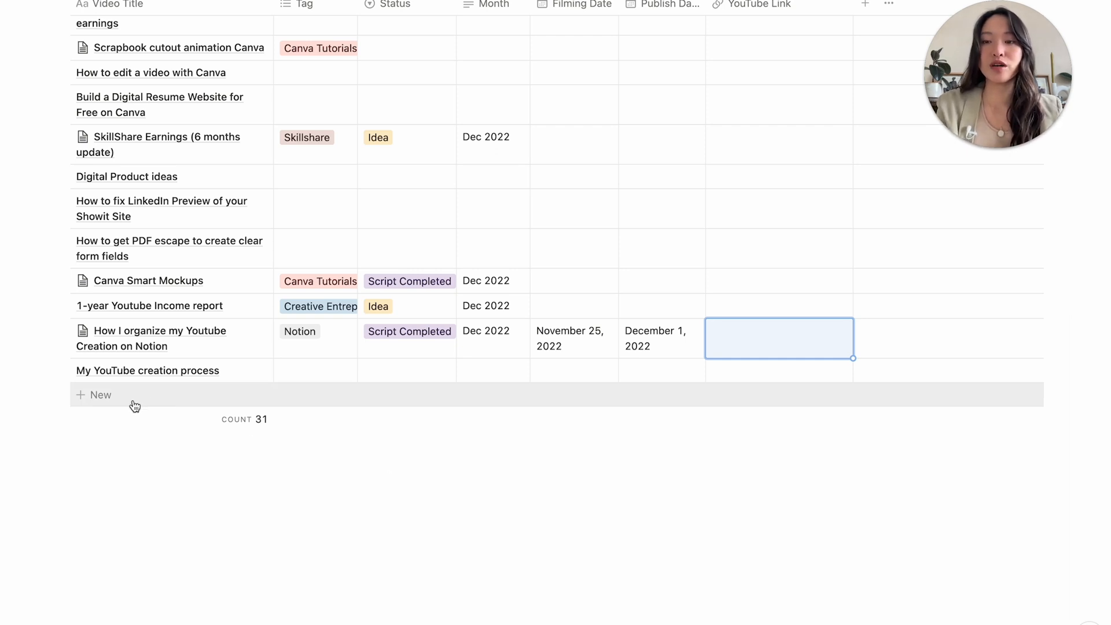
Add a new database row and title its page 'How to film a Youtube Video'
click(102, 395)
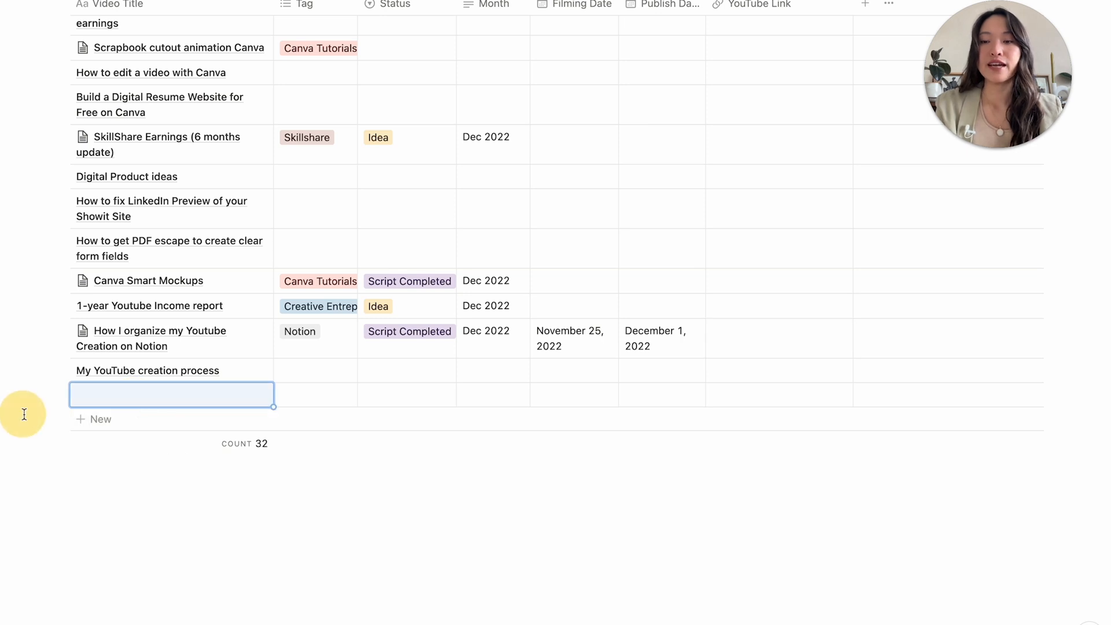
click(171, 394)
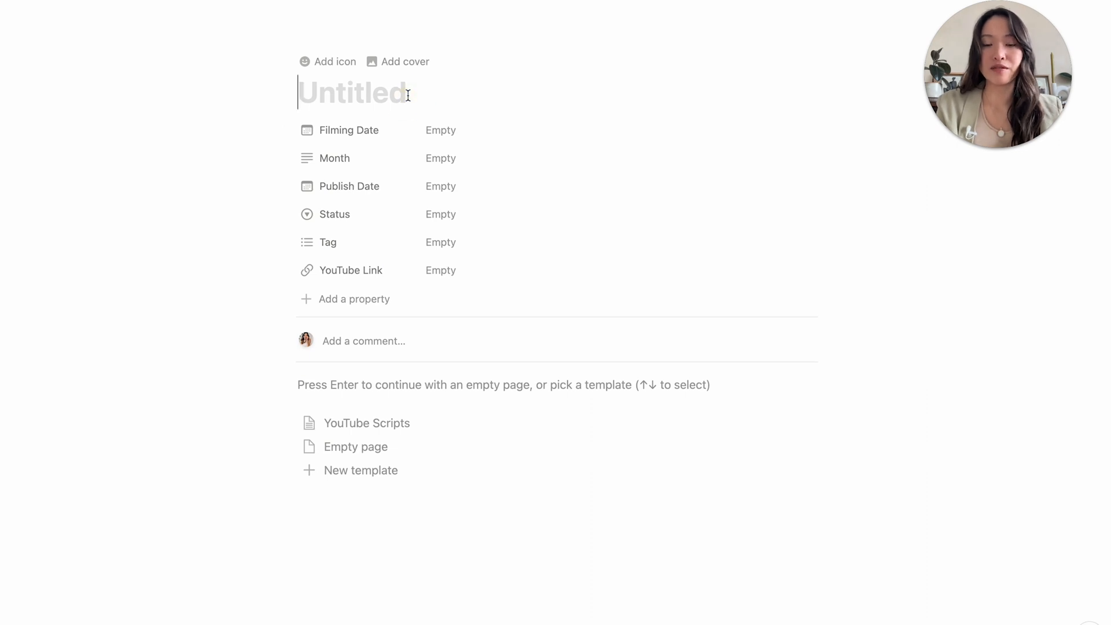
text(Ho)
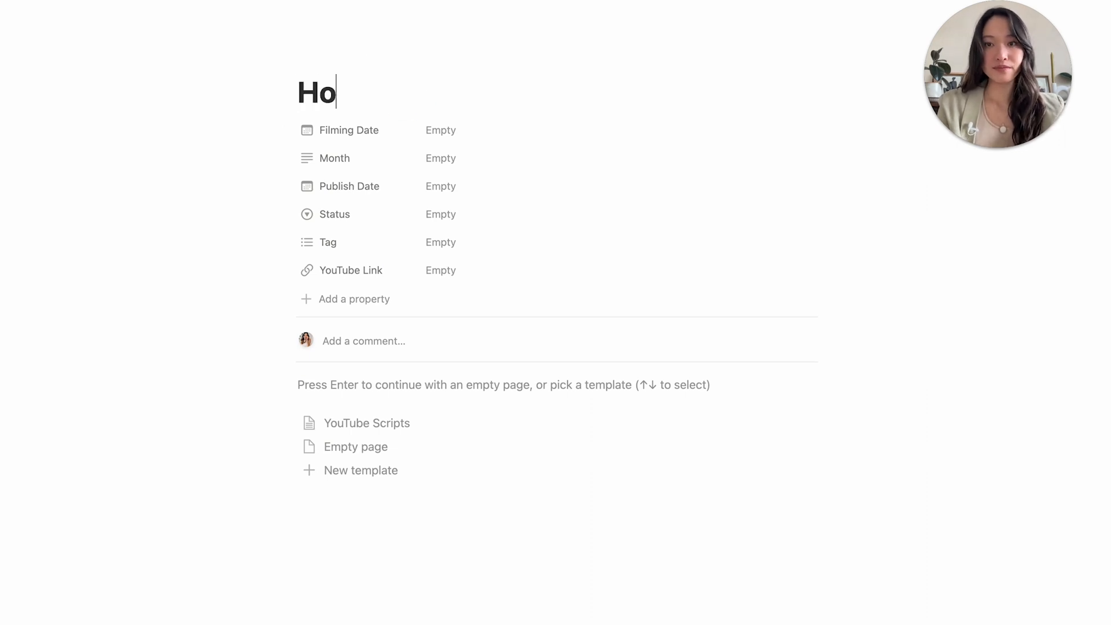
text(w to film a Youtube)
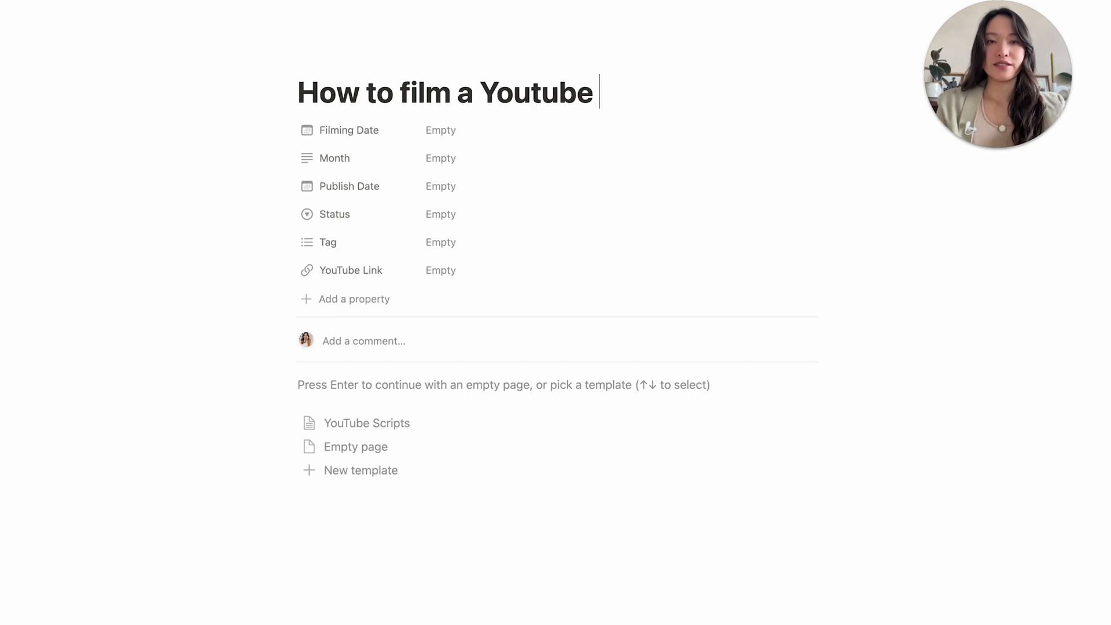
text(Video)
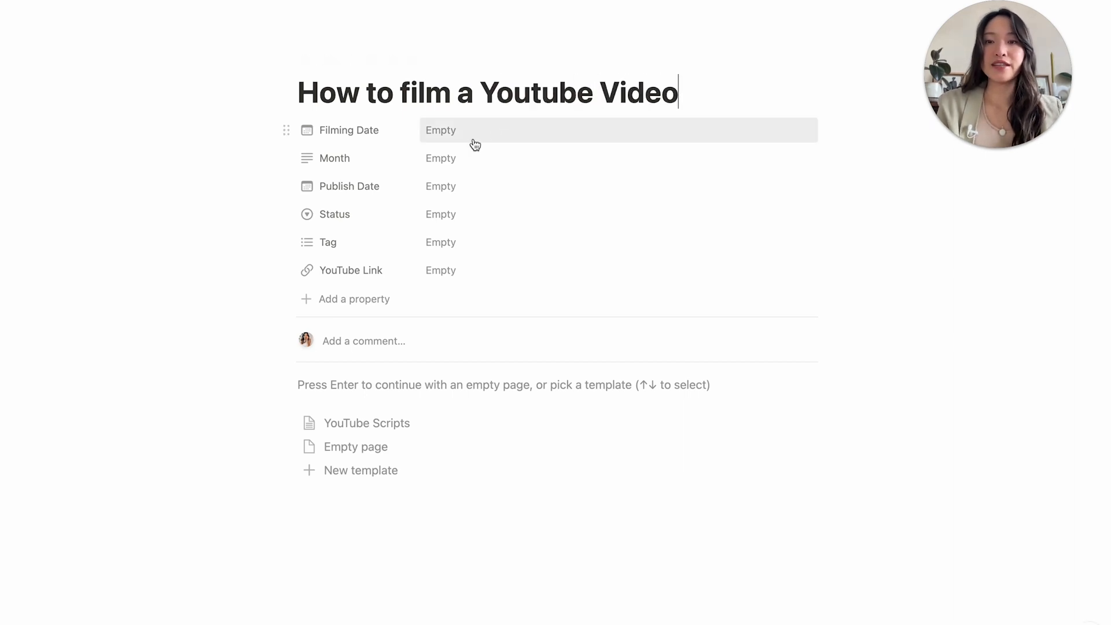
mouse_move(454, 158)
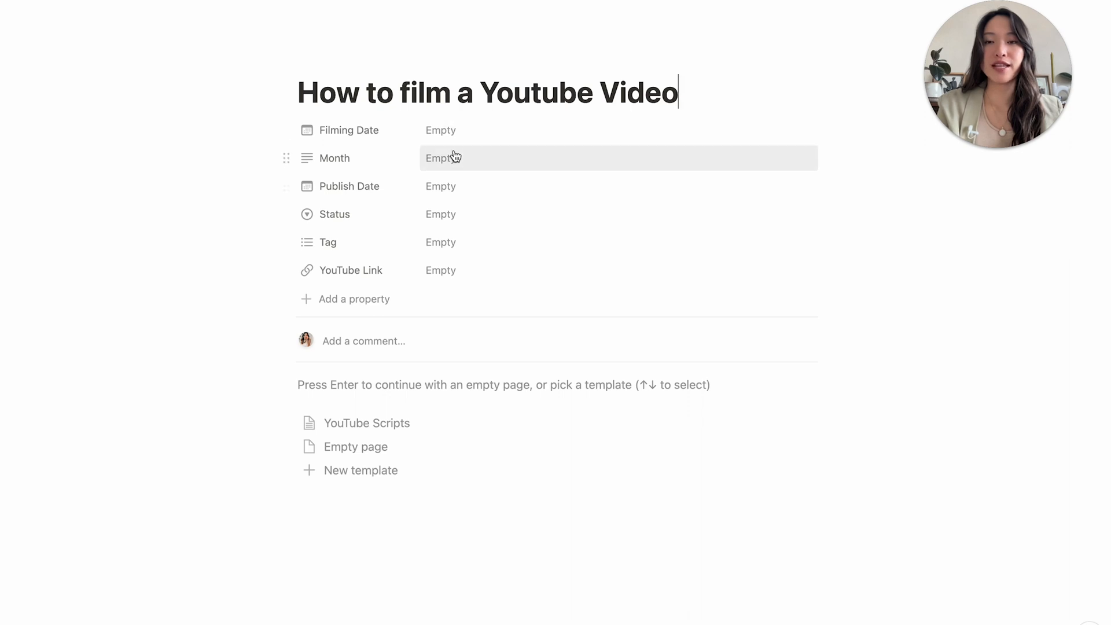
mouse_move(367, 422)
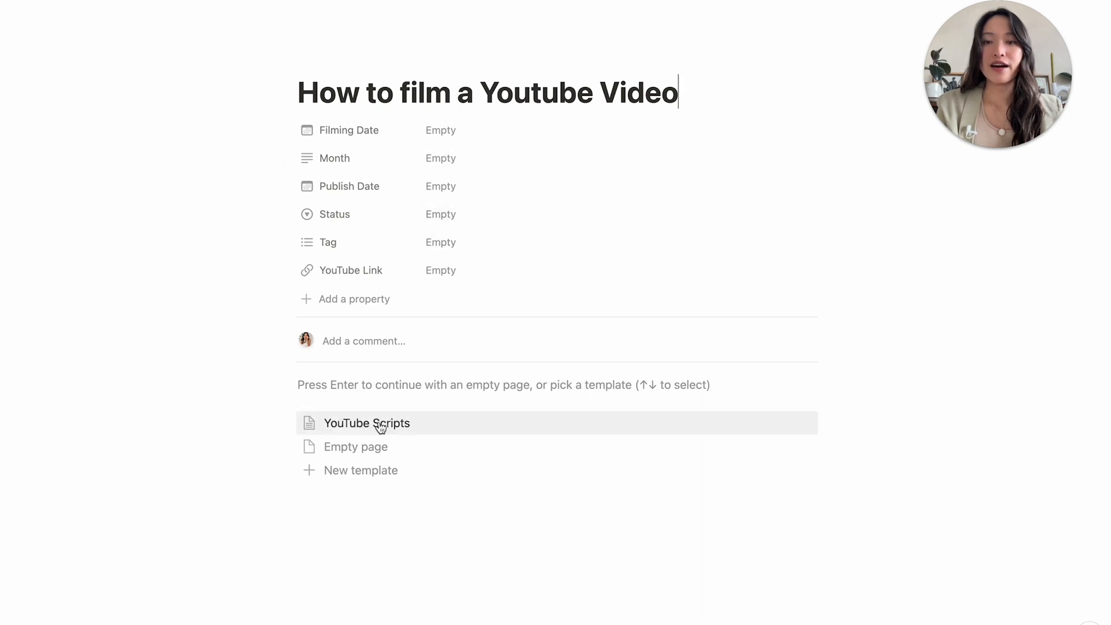
mouse_move(356, 447)
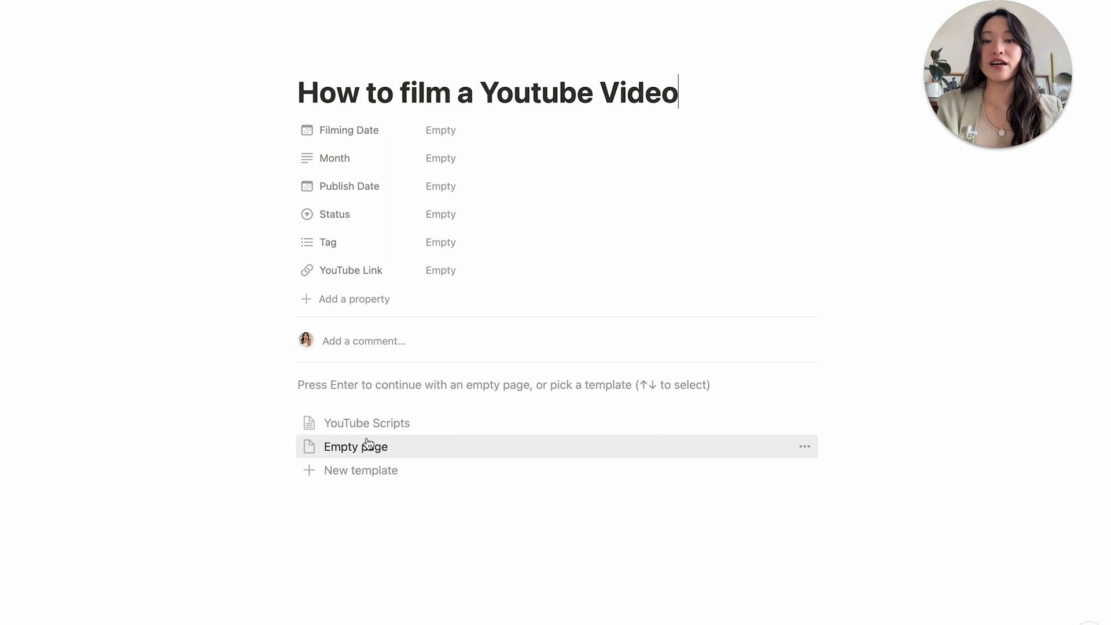
mouse_move(367, 423)
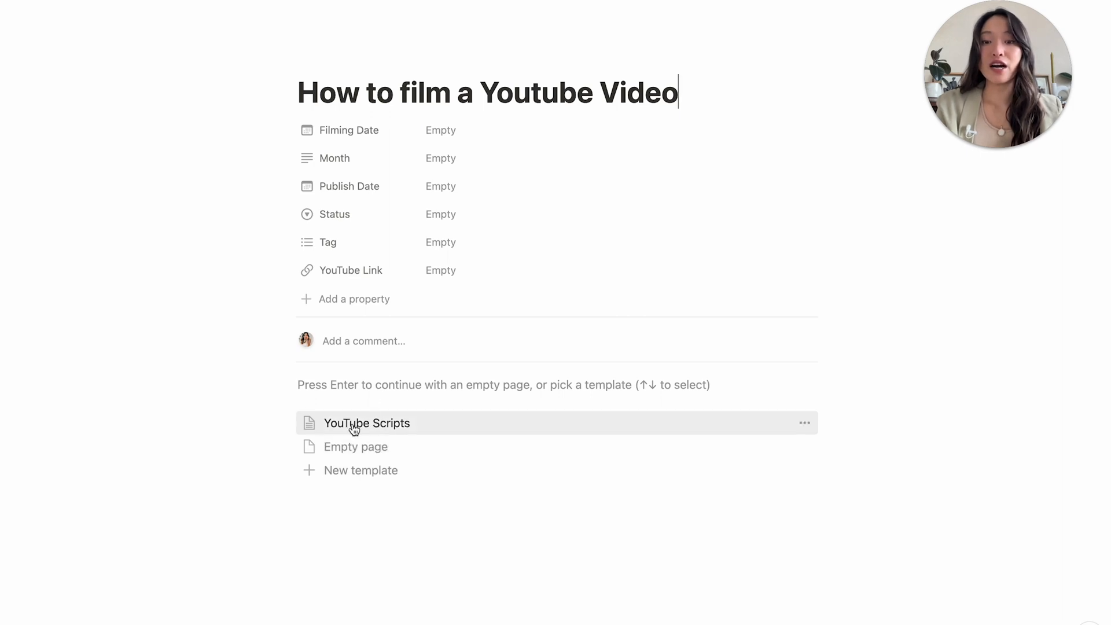
Fill the new page from the YouTube Scripts template
click(367, 423)
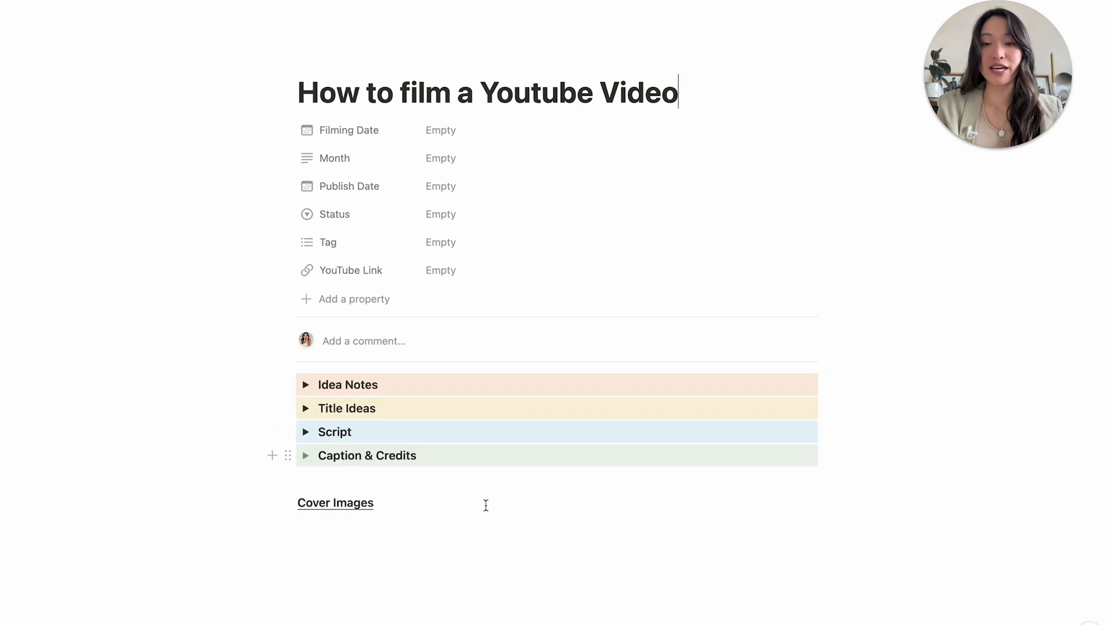
Open and close the Idea Notes and Title Ideas toggles, then expand Script to show Introduction, Body Content, Conclusion and Main CTA
scroll(up, 3)
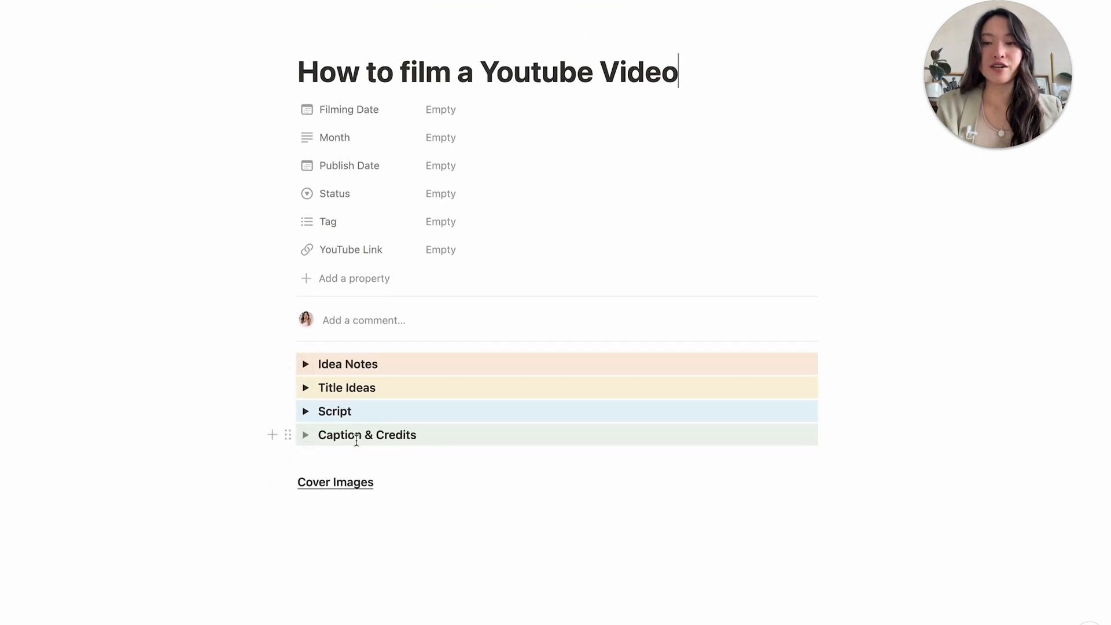
click(306, 364)
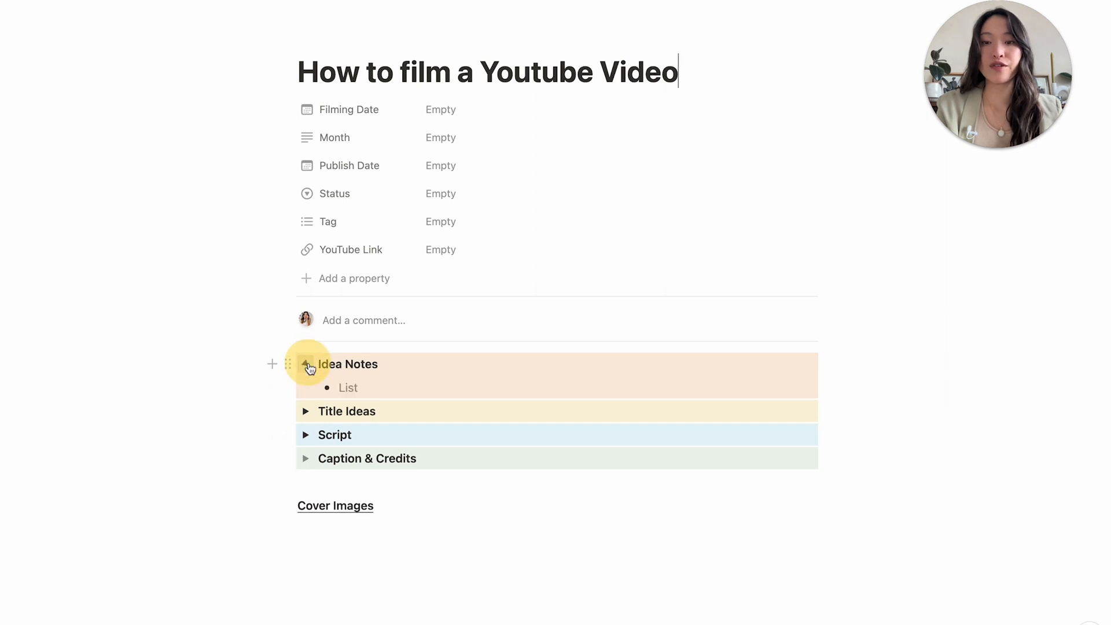
click(306, 363)
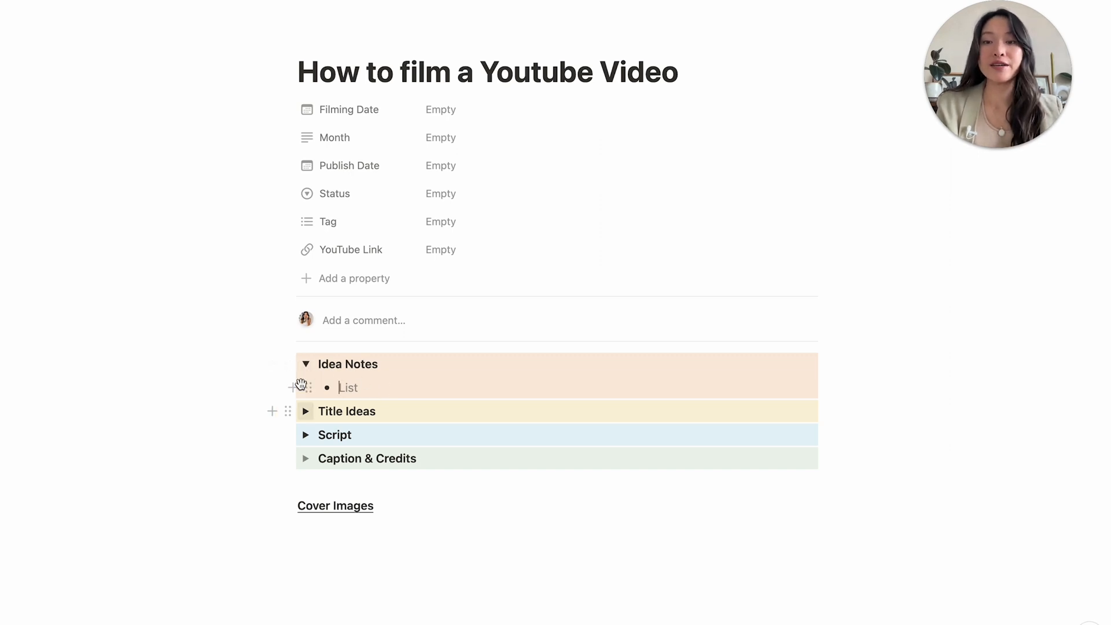
click(306, 364)
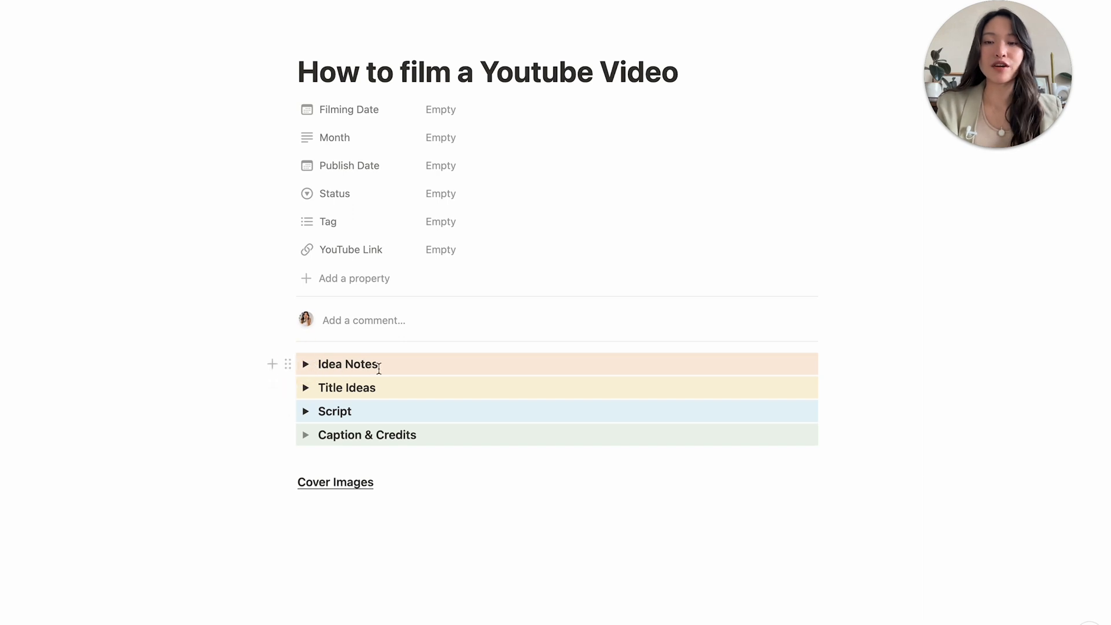
click(305, 388)
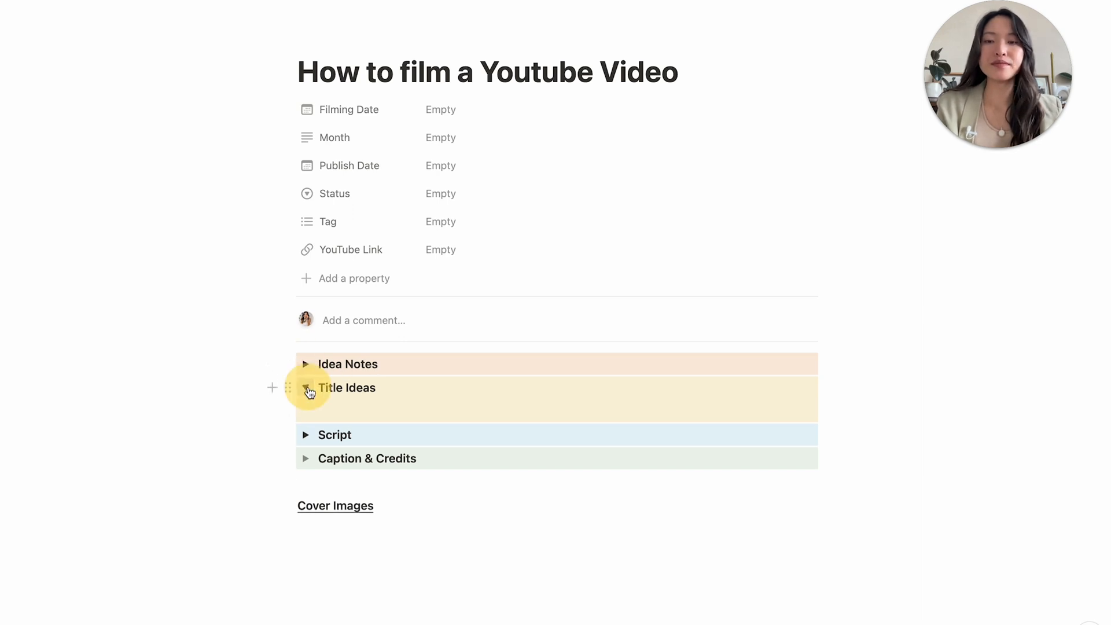
click(305, 388)
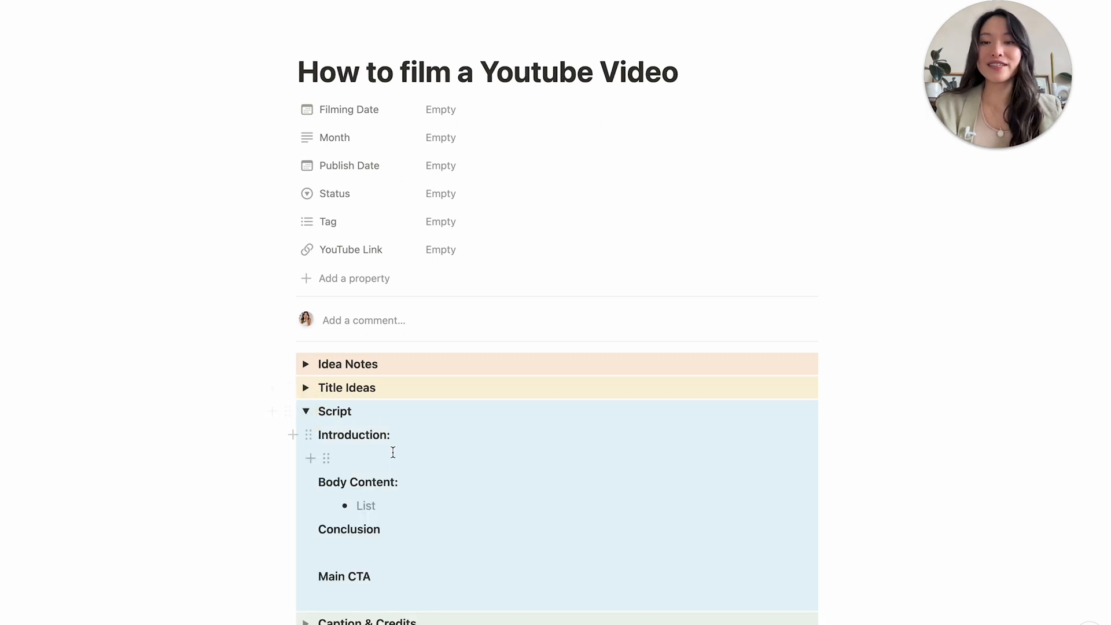
Place the cursor on an empty line under Introduction, then collapse the Script toggle
scroll(down, 3)
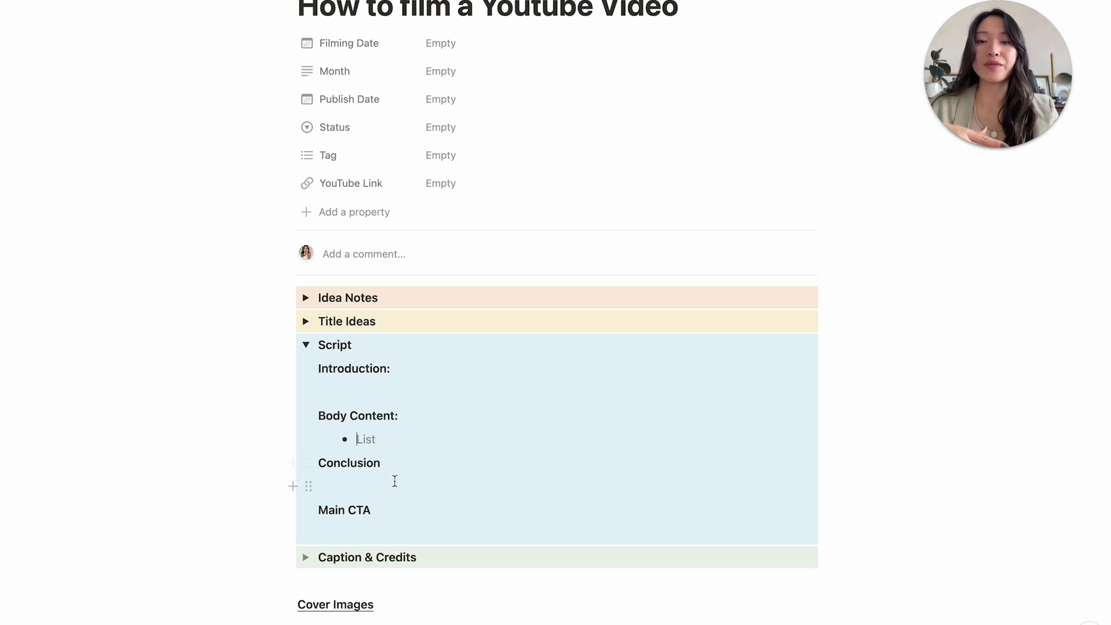
mouse_move(350, 557)
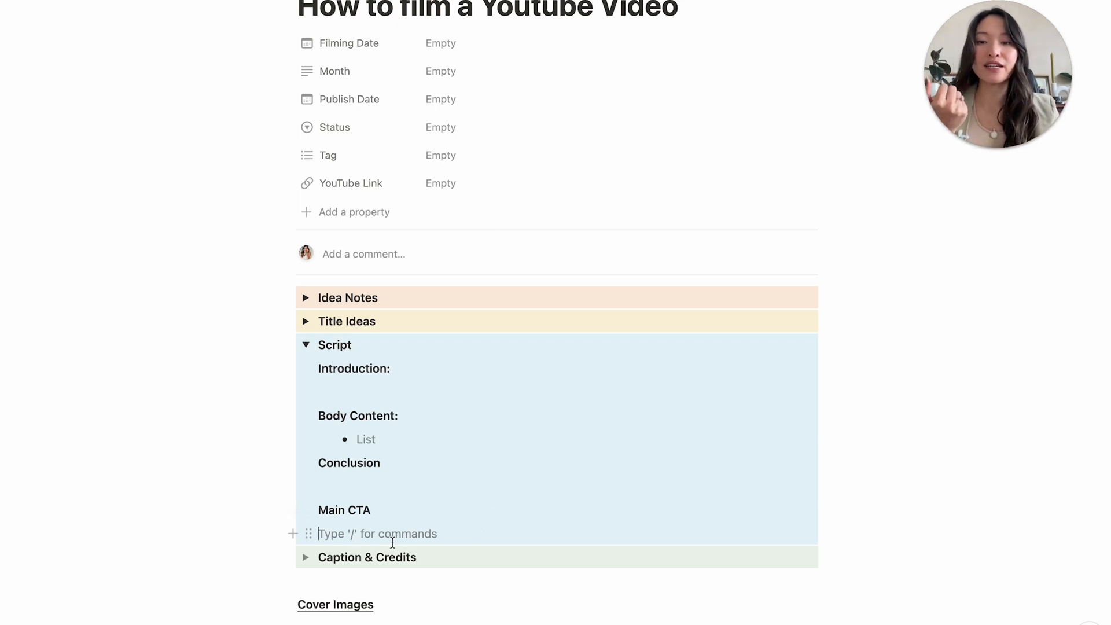
mouse_move(362, 536)
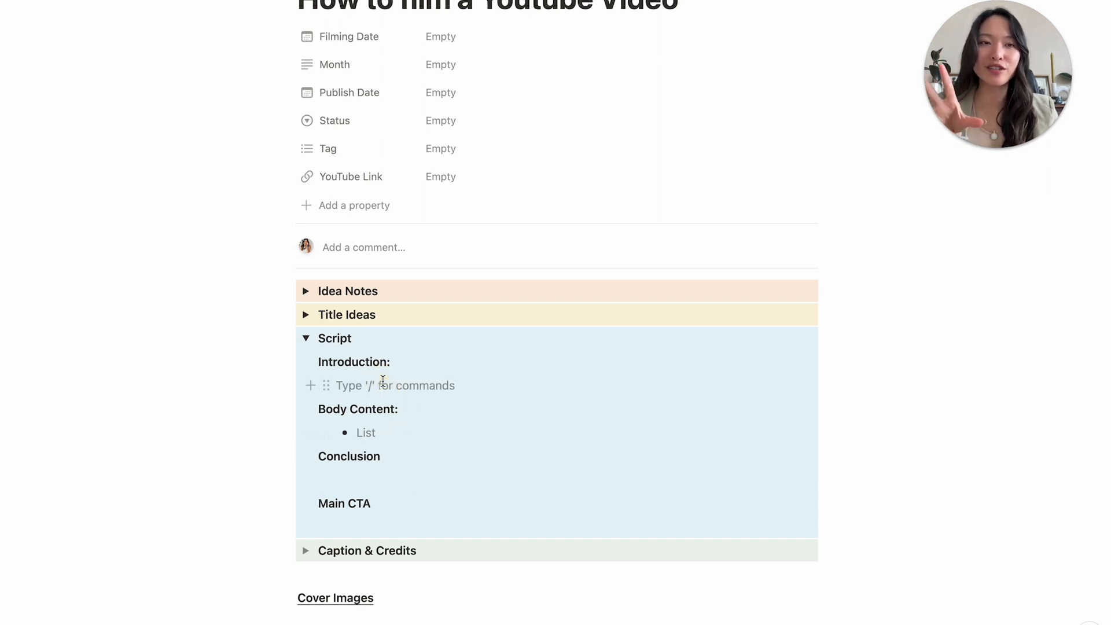
click(378, 480)
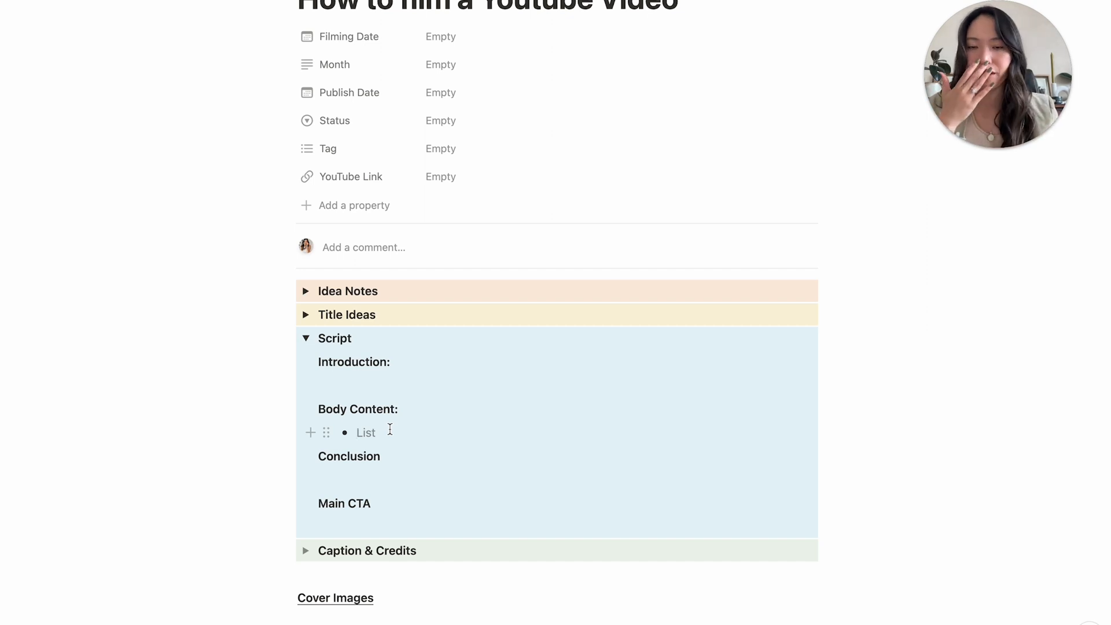
click(305, 338)
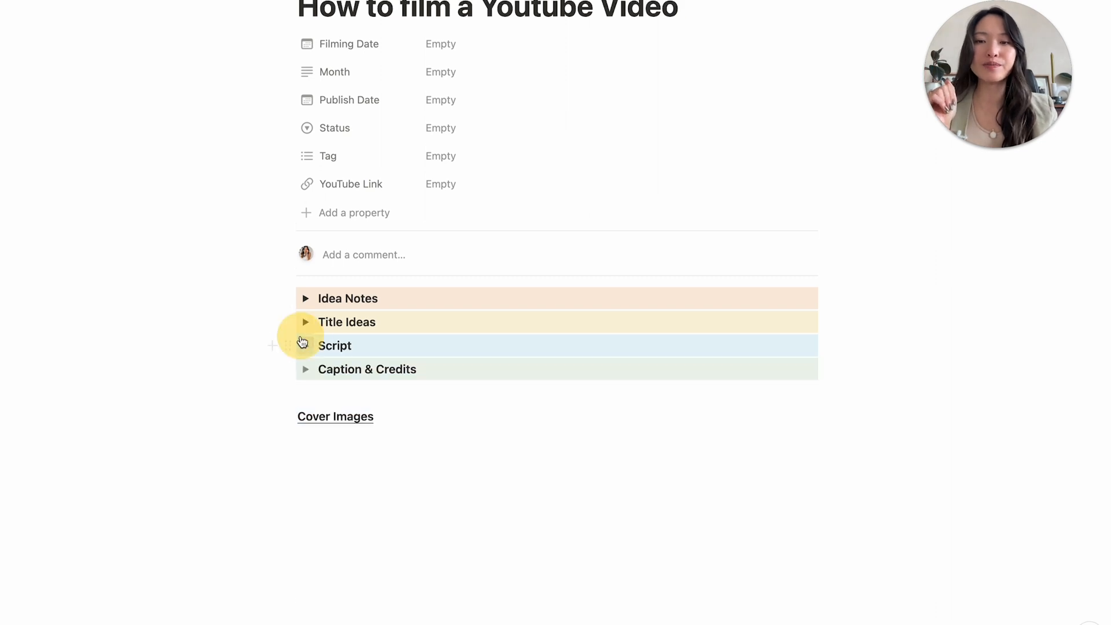
click(306, 368)
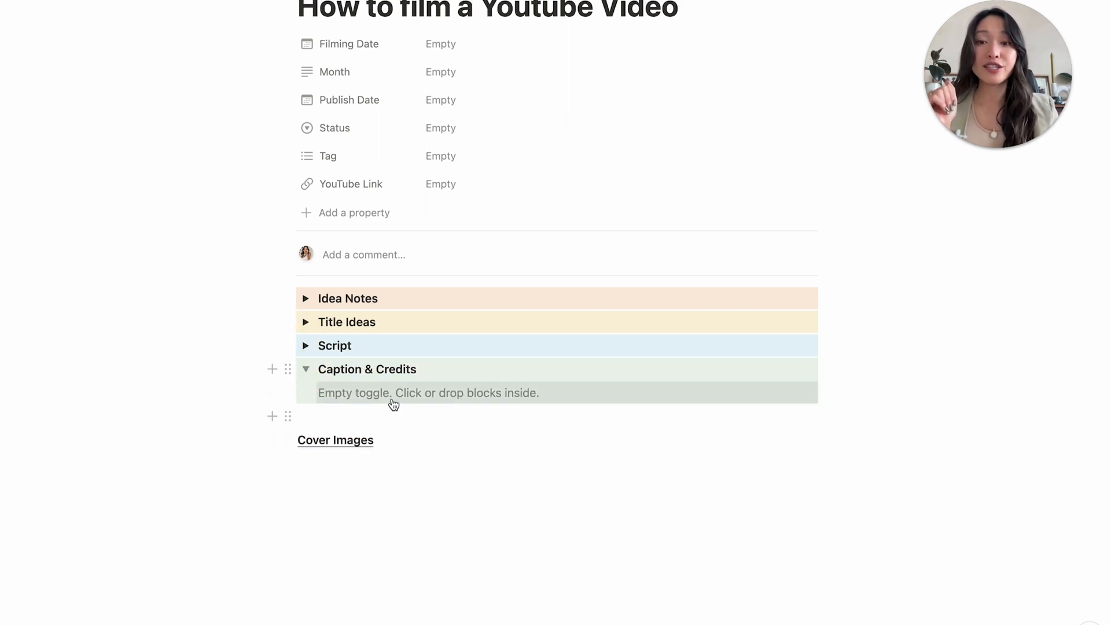
mouse_move(395, 405)
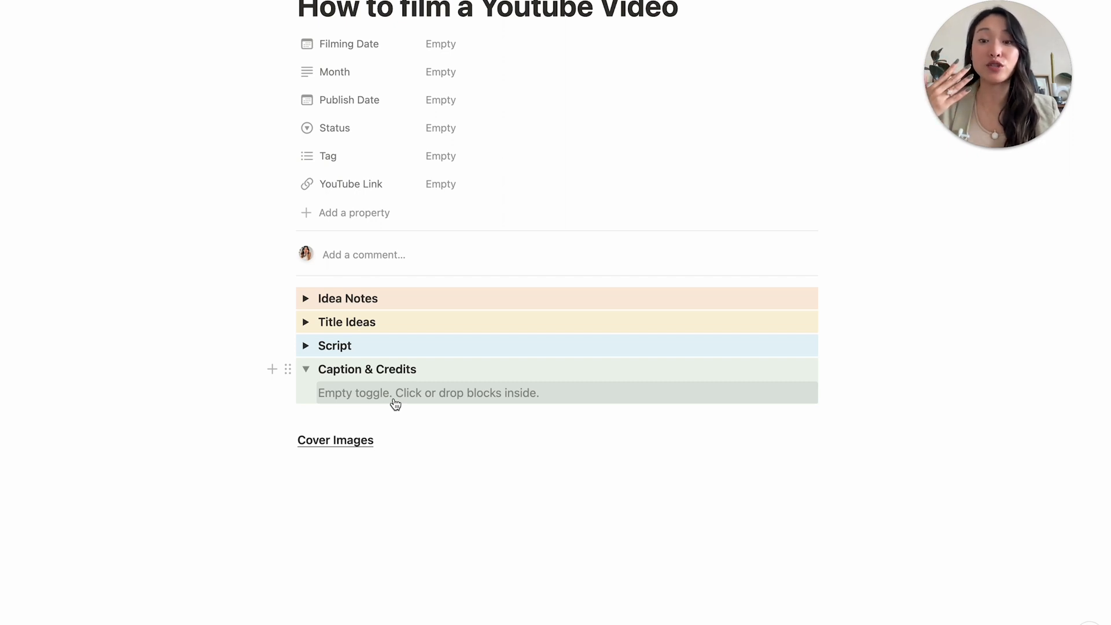
click(390, 393)
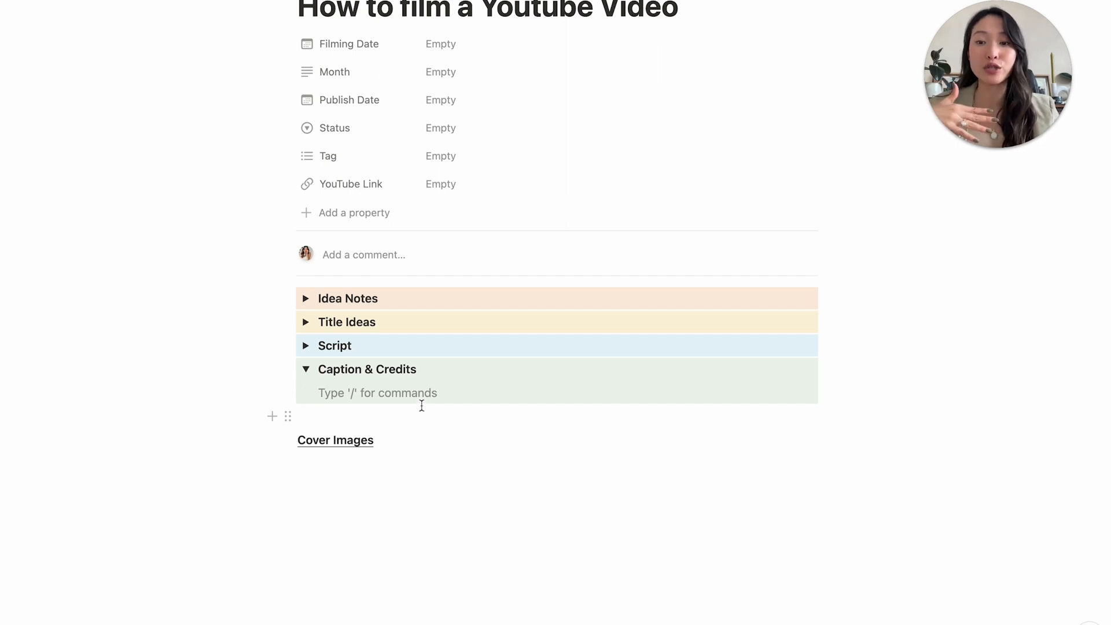
mouse_move(544, 377)
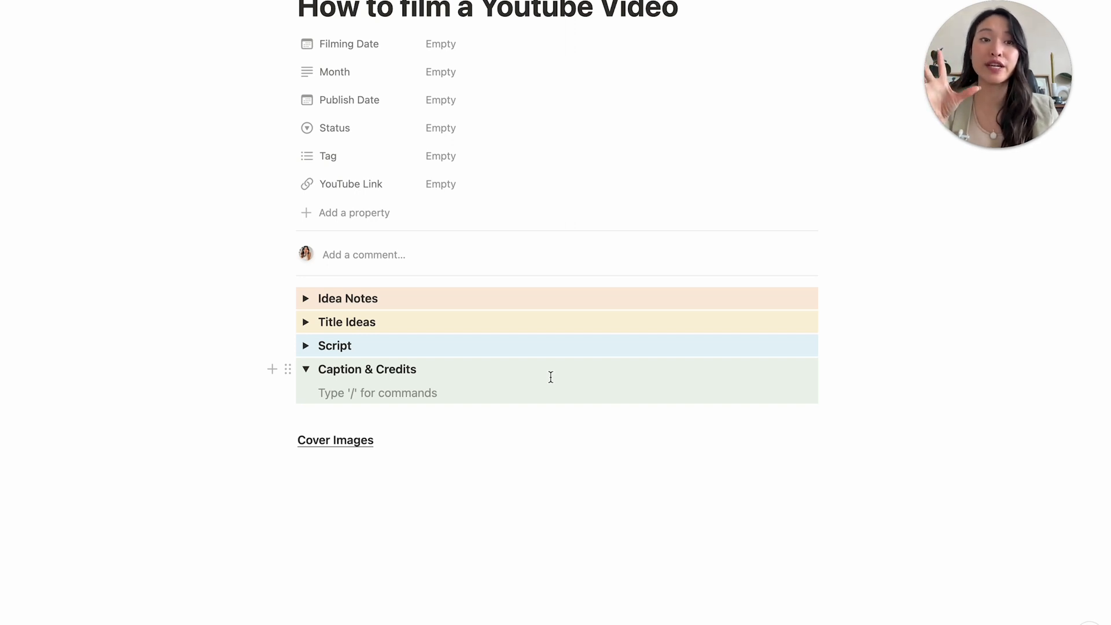
mouse_move(311, 470)
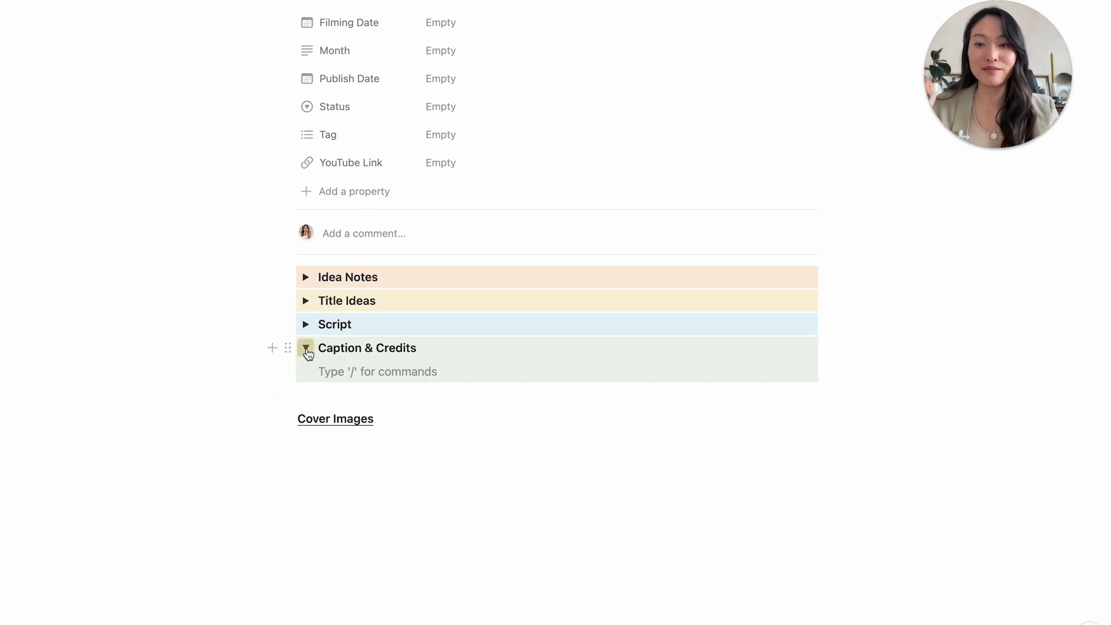
click(306, 348)
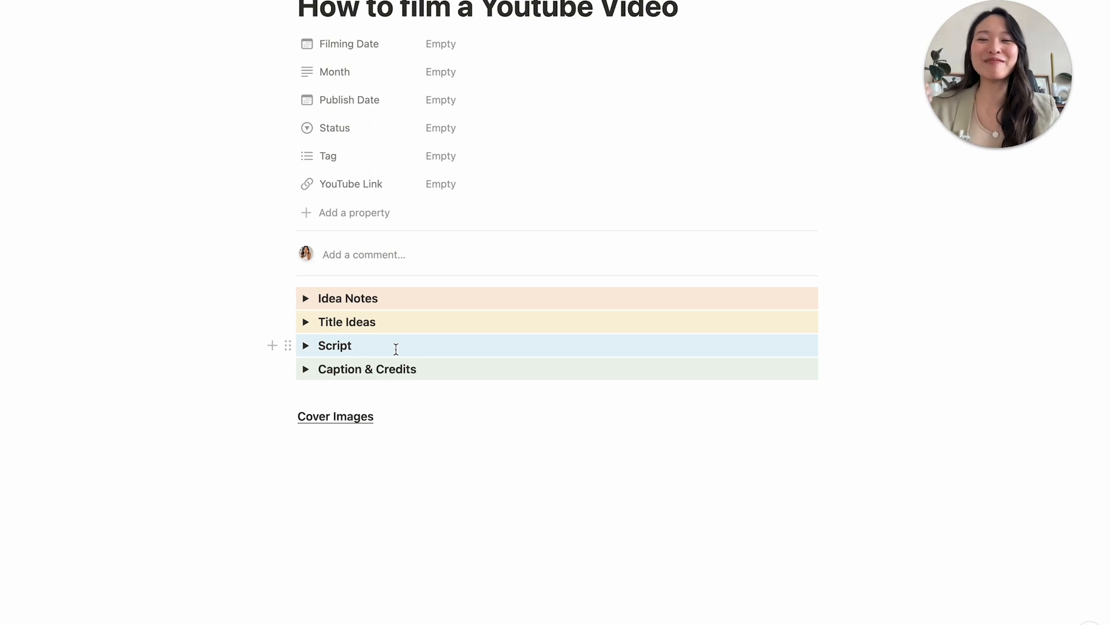
mouse_move(314, 371)
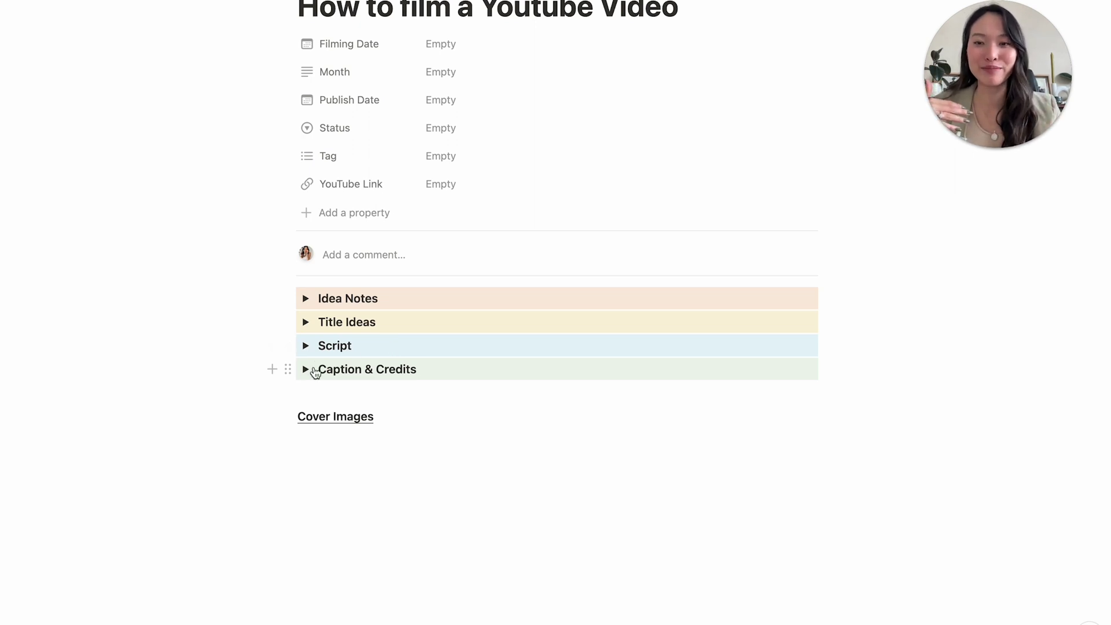
Go back from the video page to the YouTube Videos database
click(306, 370)
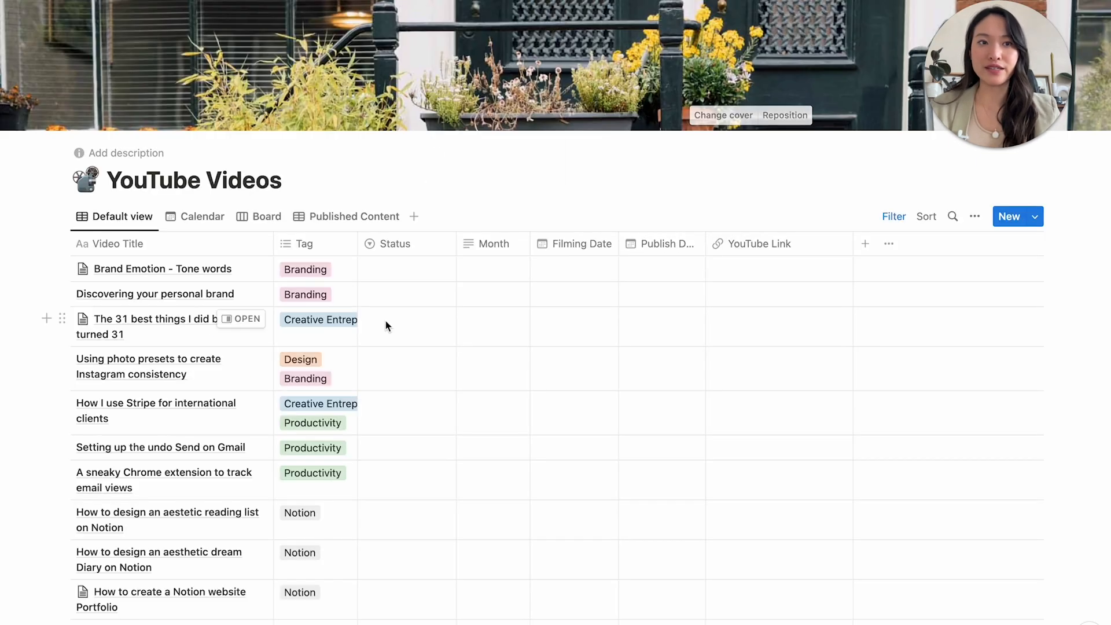
Add another blank row to the YouTube Videos table and open it as a page
scroll(down, 3)
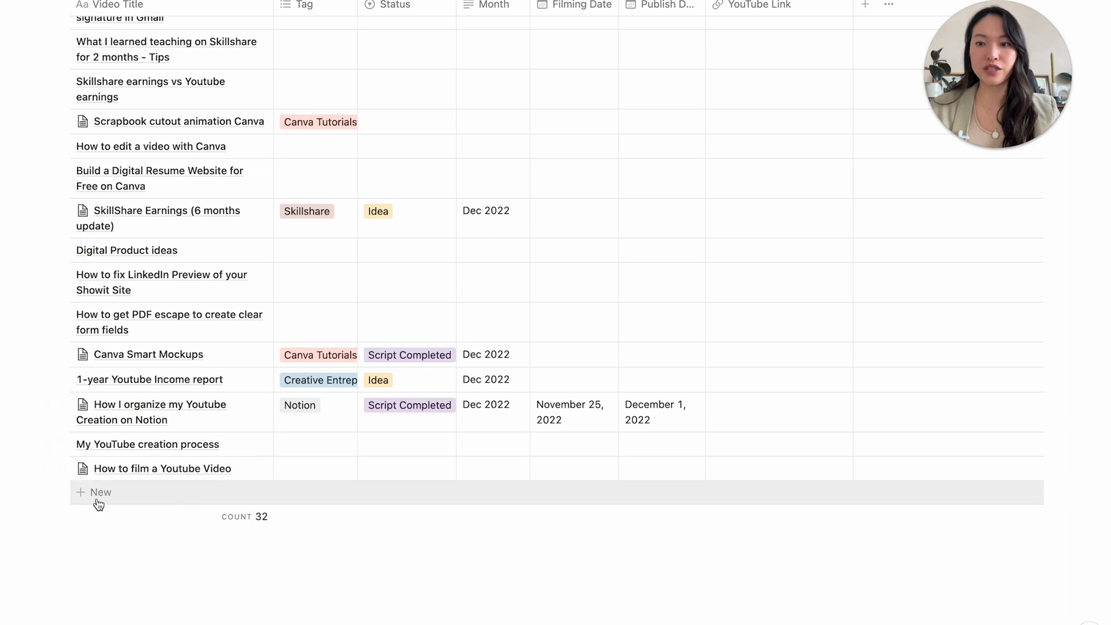
click(94, 493)
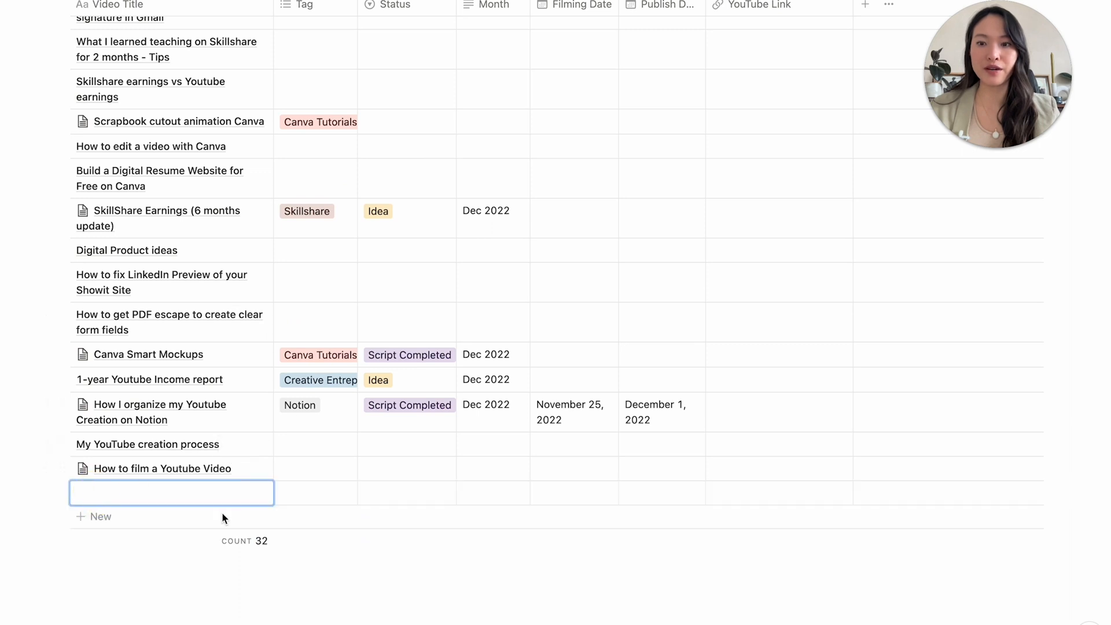
click(101, 517)
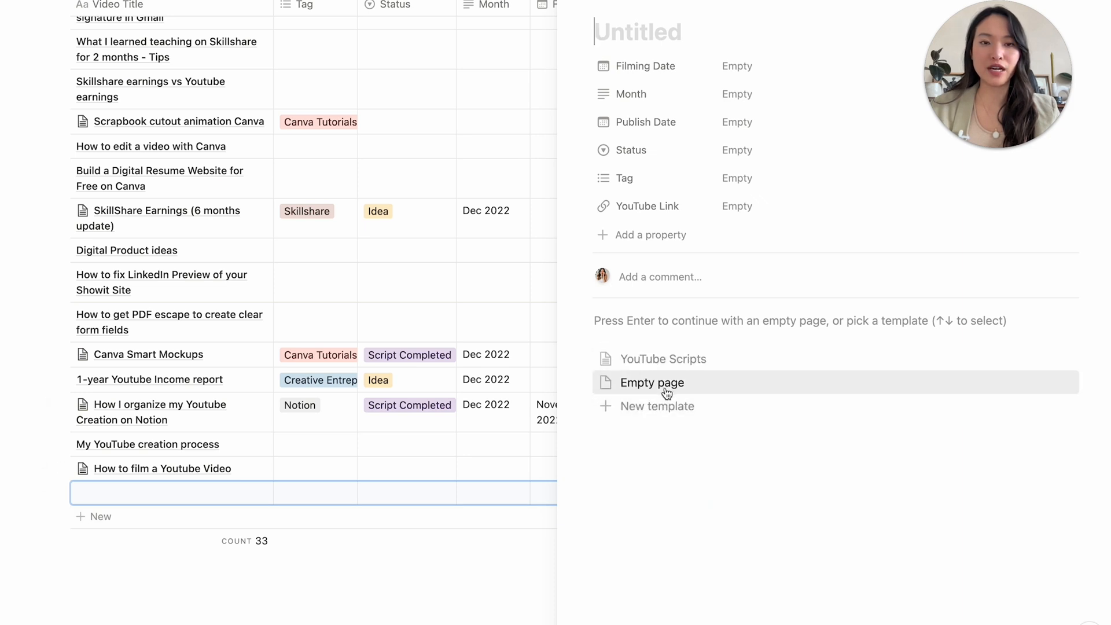
mouse_move(655, 405)
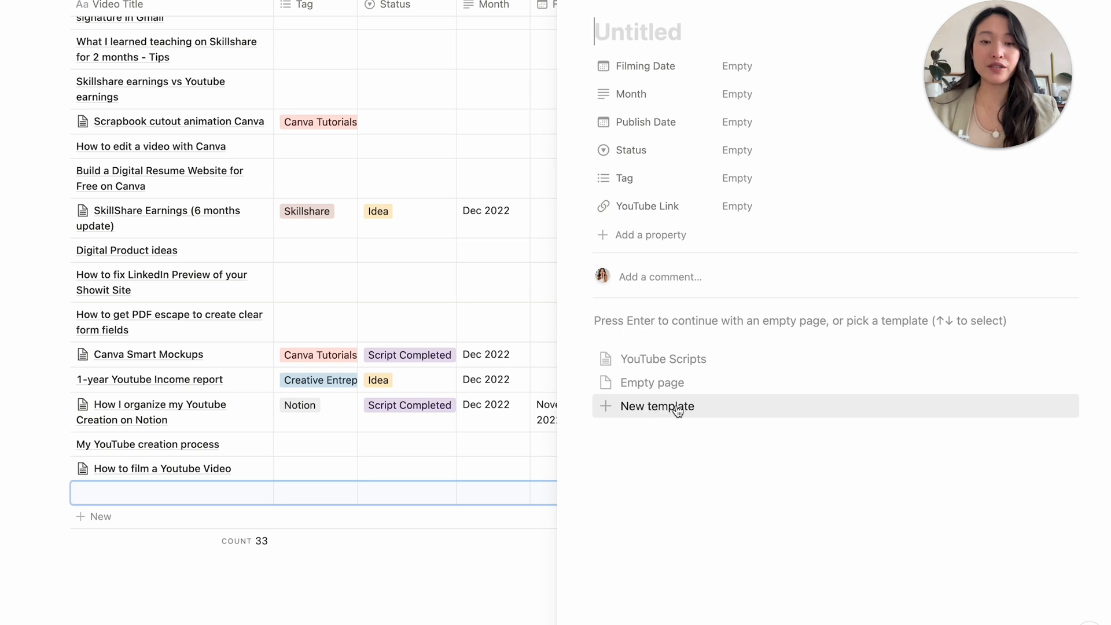
mouse_move(663, 359)
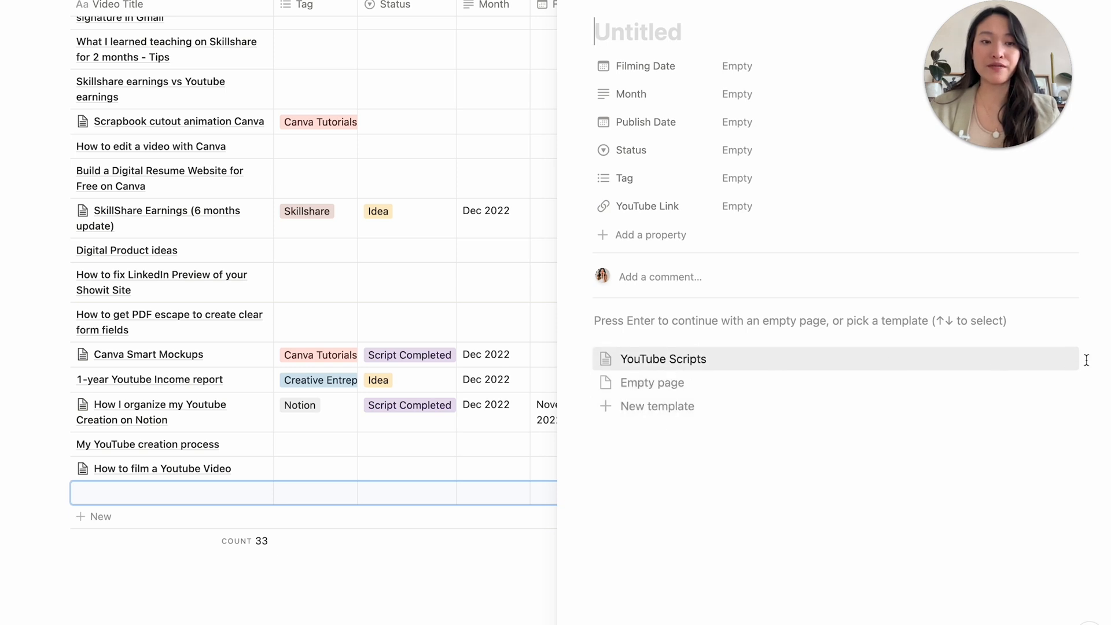
Choose Edit from the YouTube Scripts template's ••• menu
click(1065, 358)
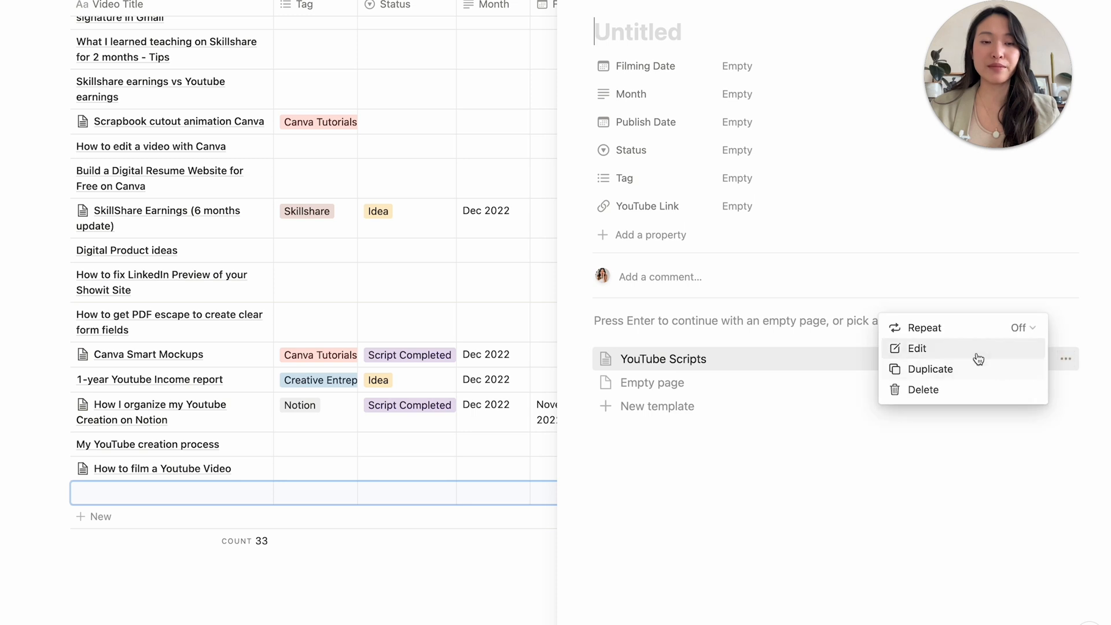
click(916, 348)
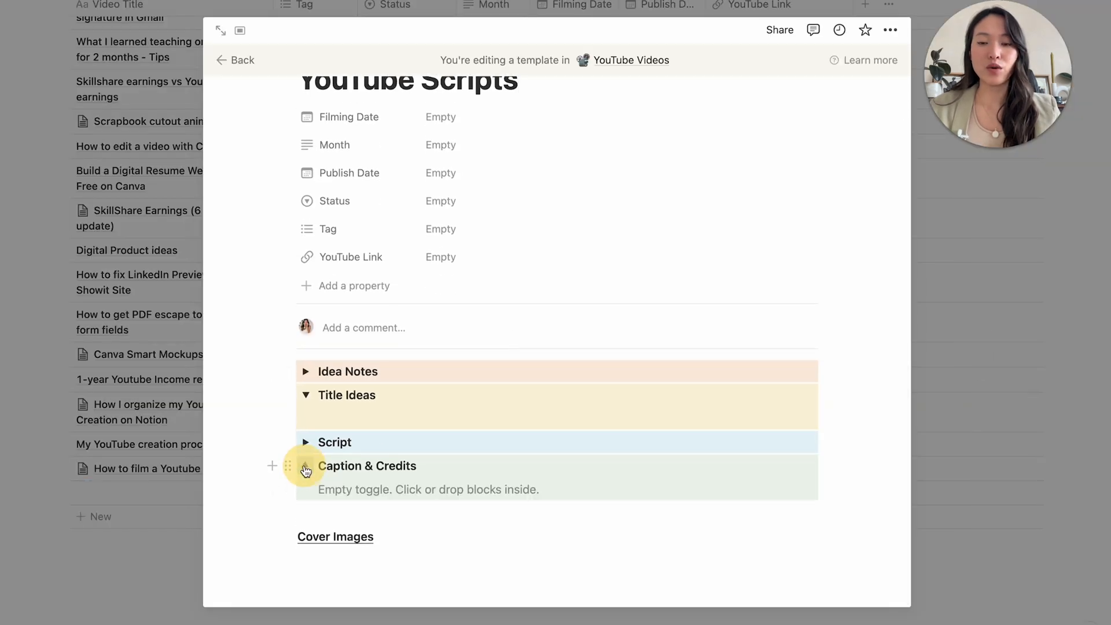
Expand Caption & Credits and delete the video-specific opening paragraph from the pasted description
click(306, 466)
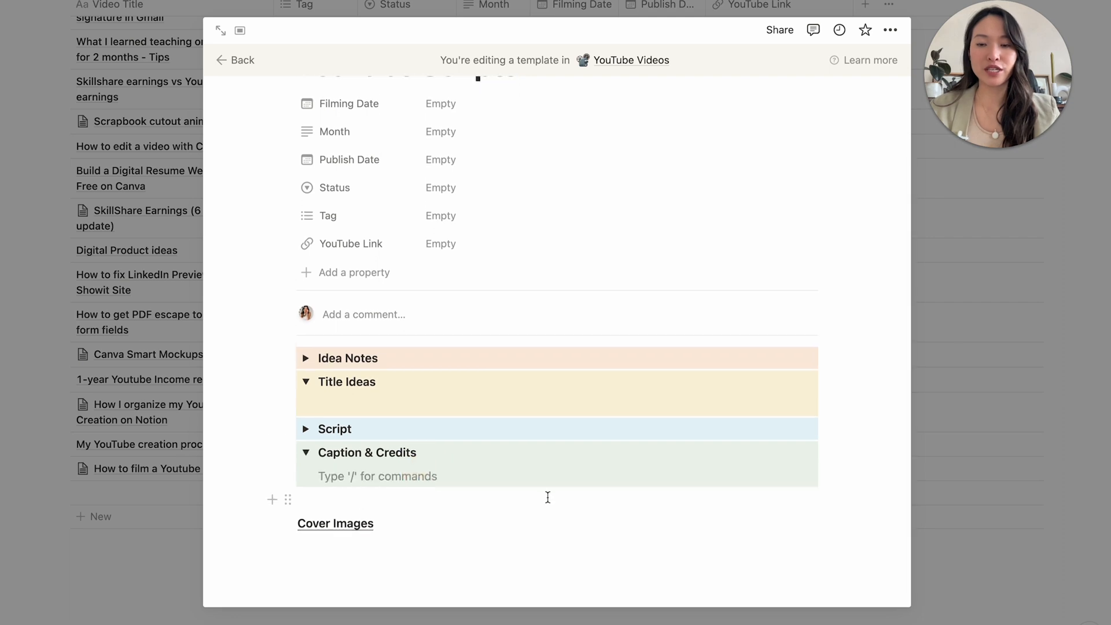
scroll(down, 3)
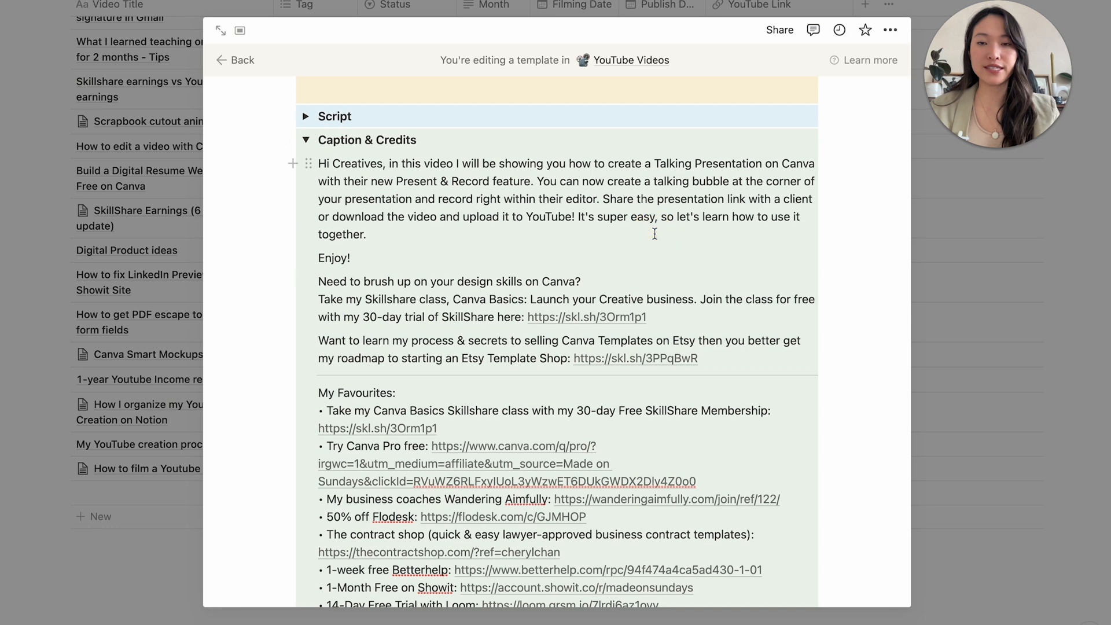
scroll(up, 3)
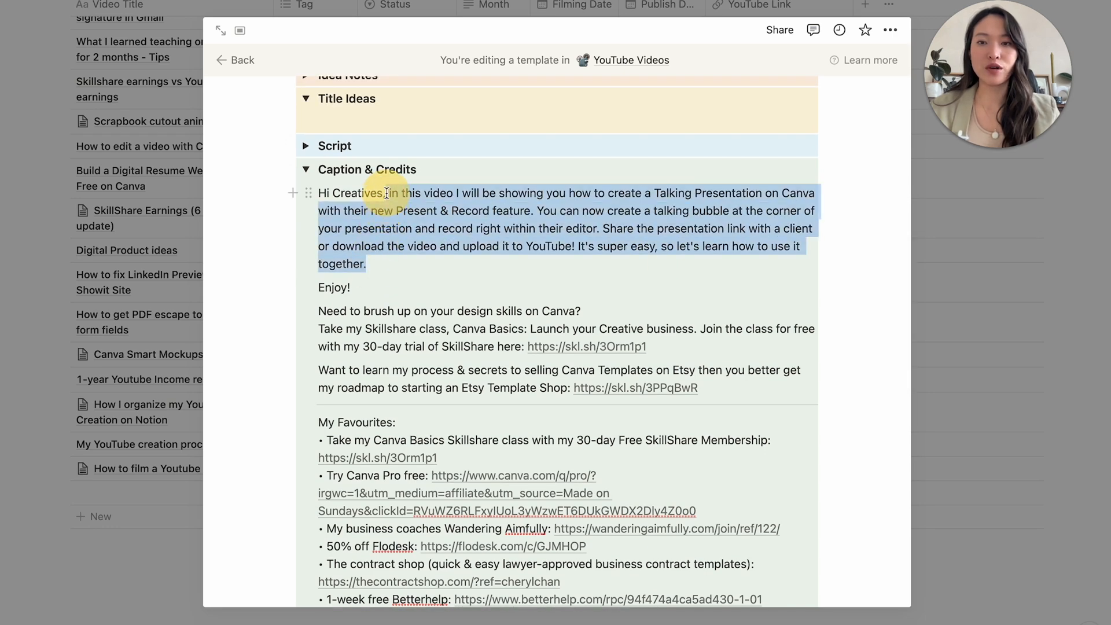
key(Delete)
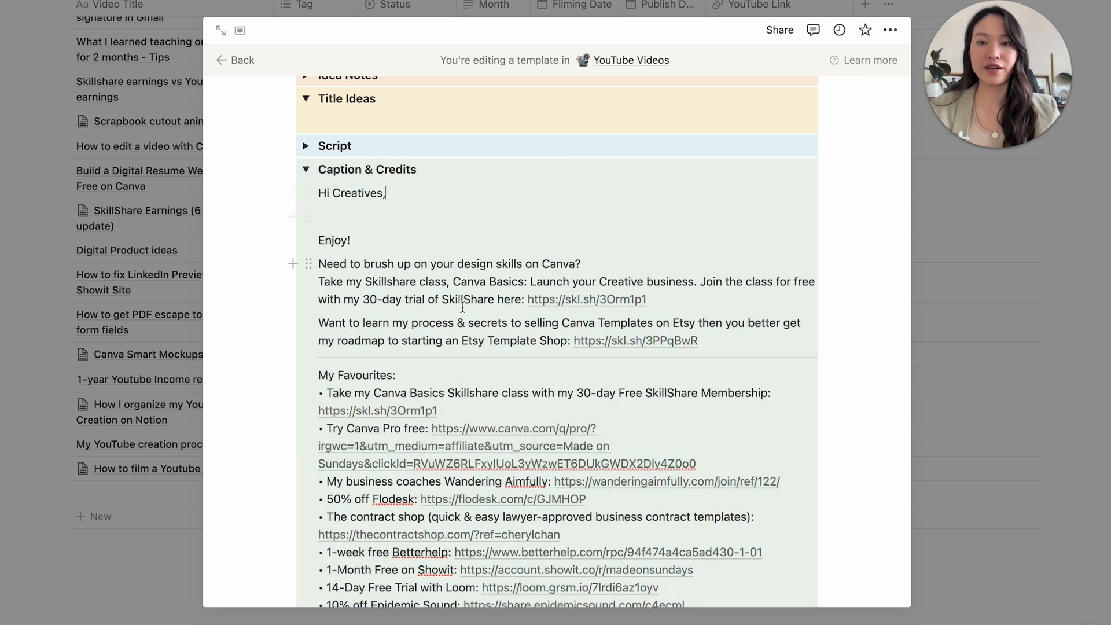
Review the reusable caption with links, credits and hashtags, then close the template back to the database
scroll(down, 3)
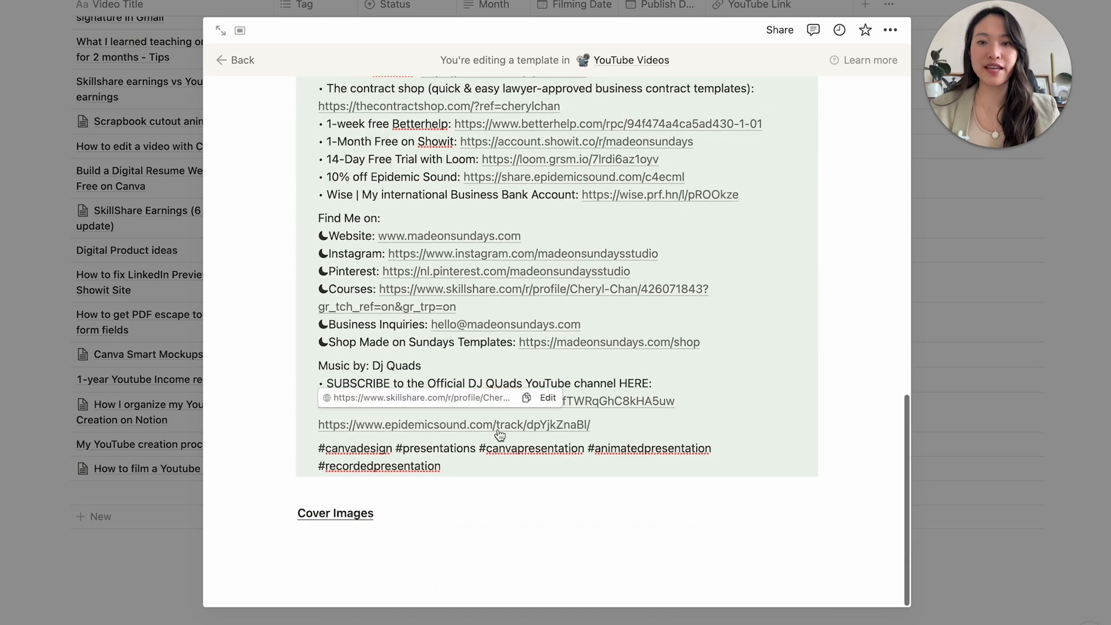
scroll(up, 3)
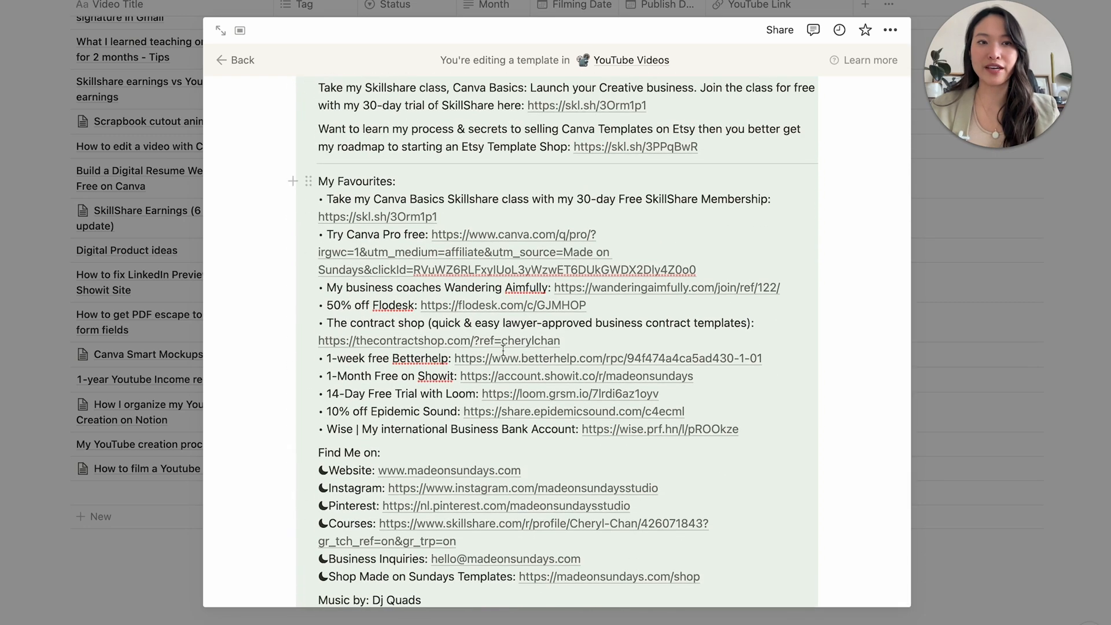
scroll(down, 3)
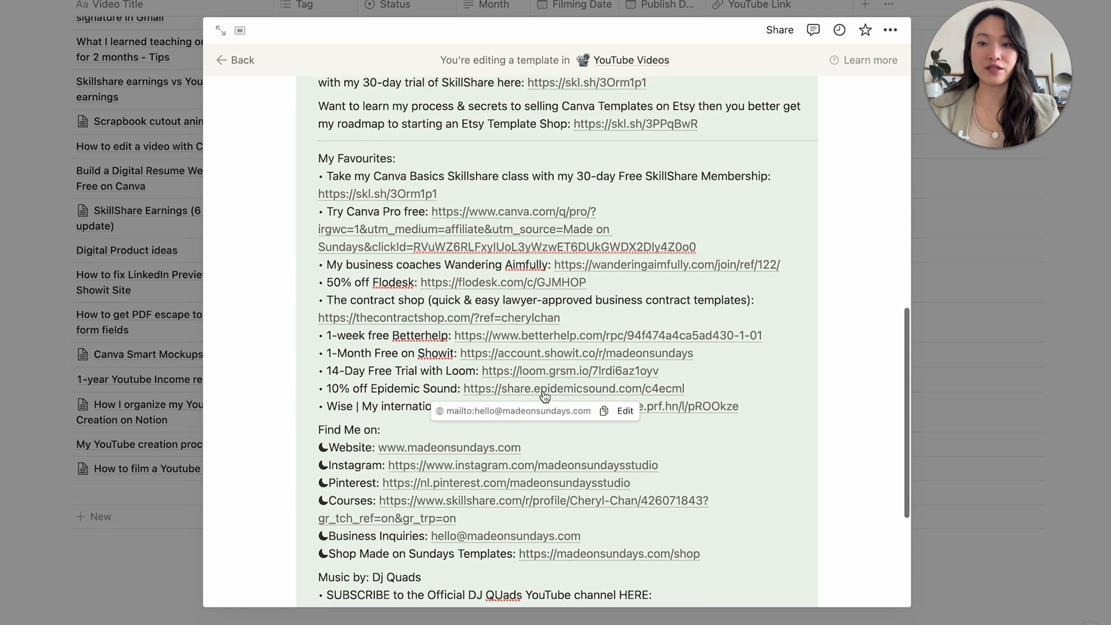
scroll(up, 3)
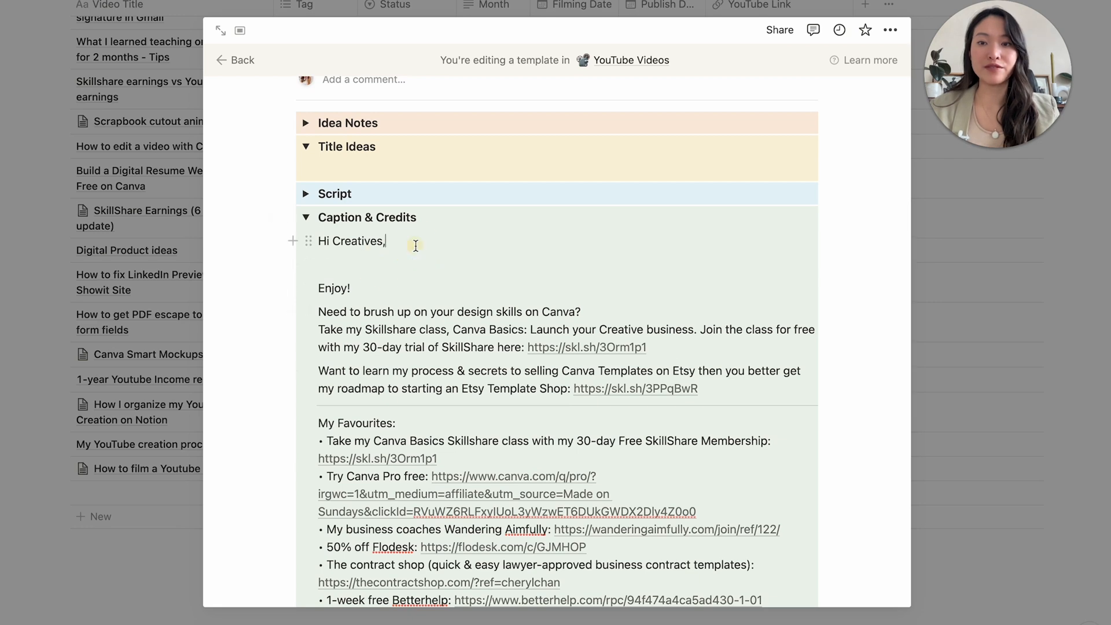
scroll(up, 3)
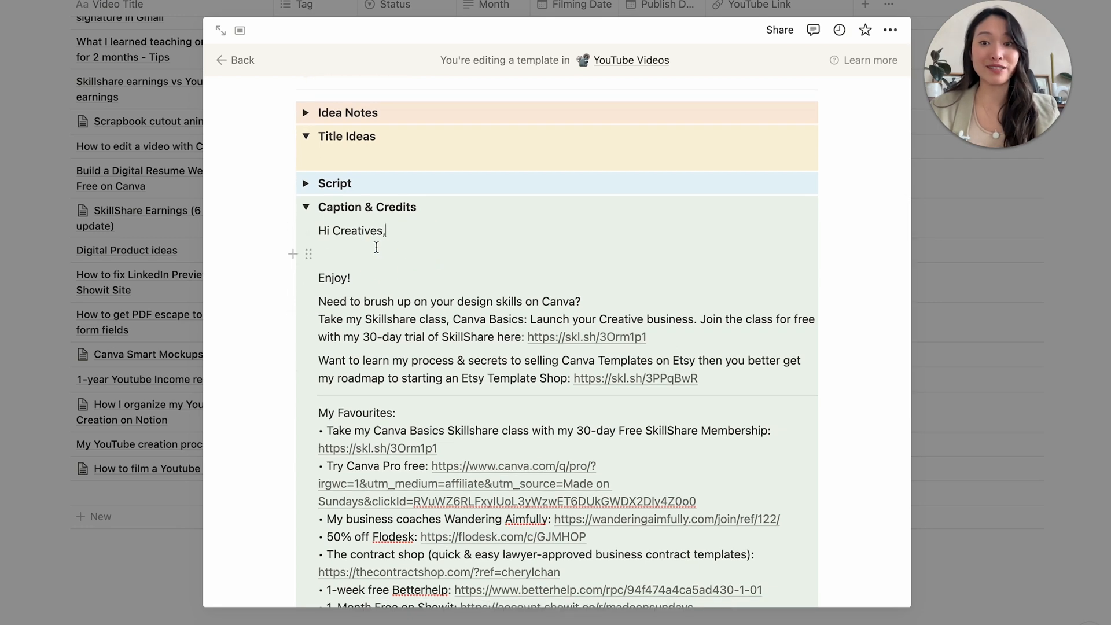
scroll(down, 3)
text(#)
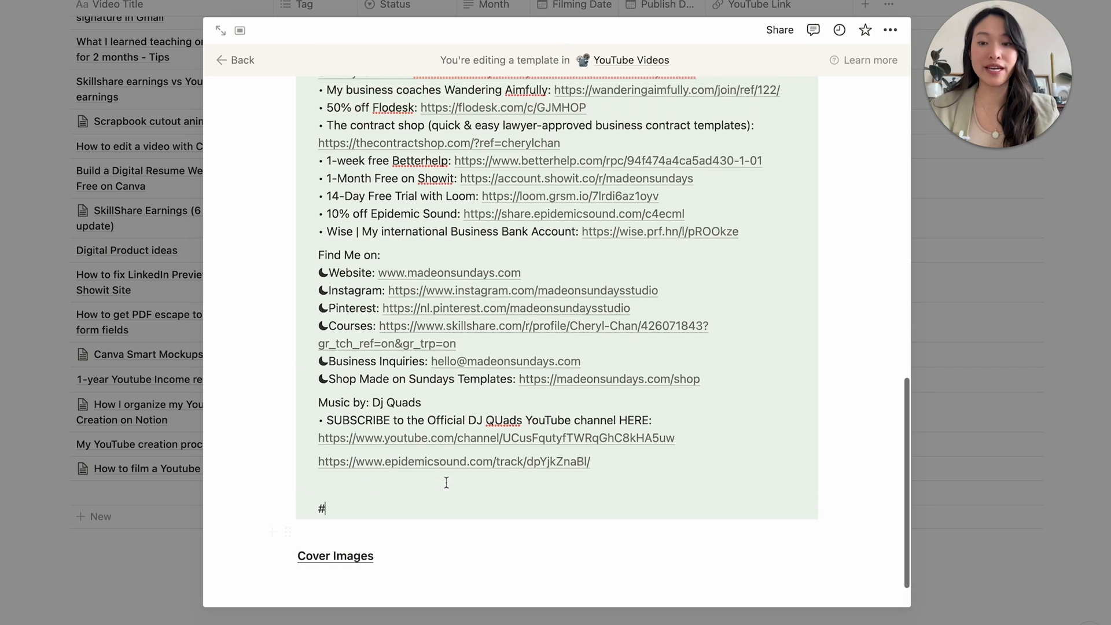
scroll(up, 3)
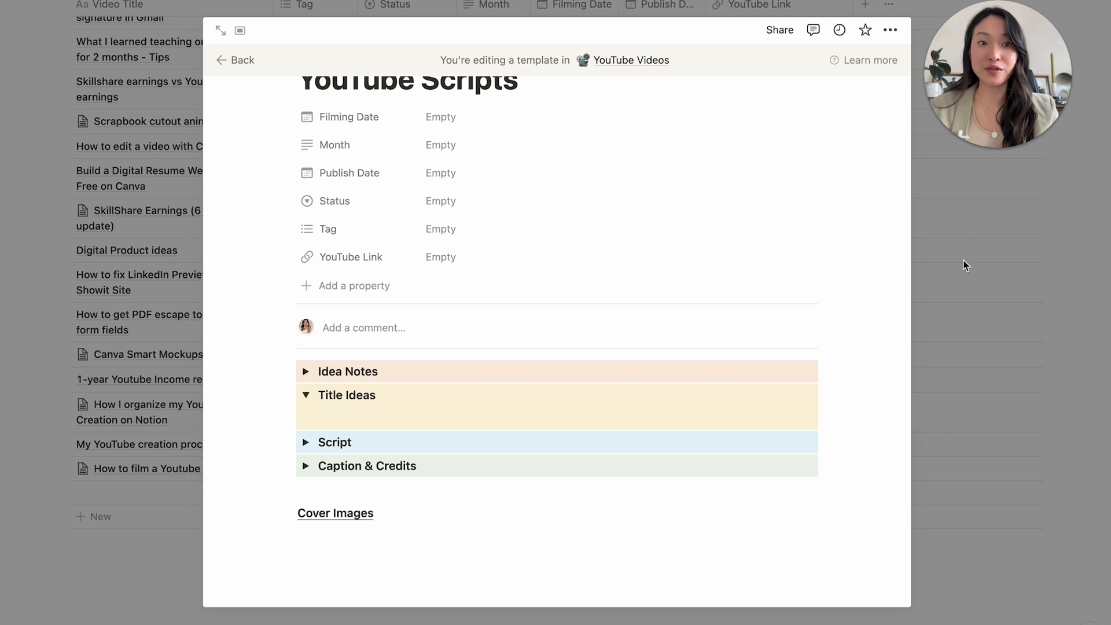
click(235, 59)
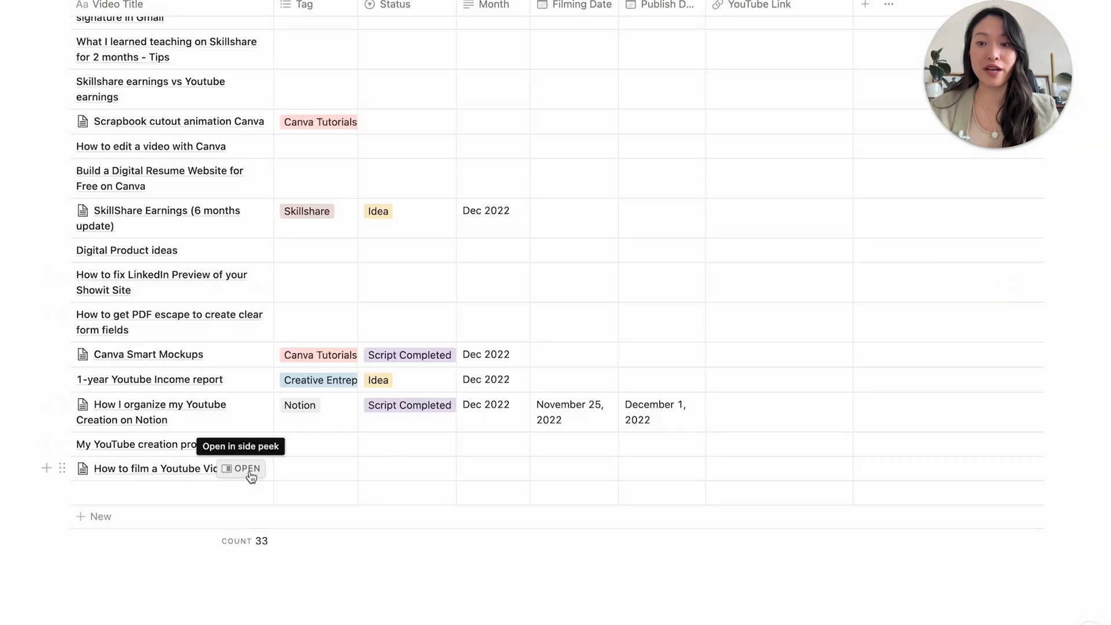
Open 'How to film a Youtube Video' and fold its empty Caption & Credits section
click(245, 468)
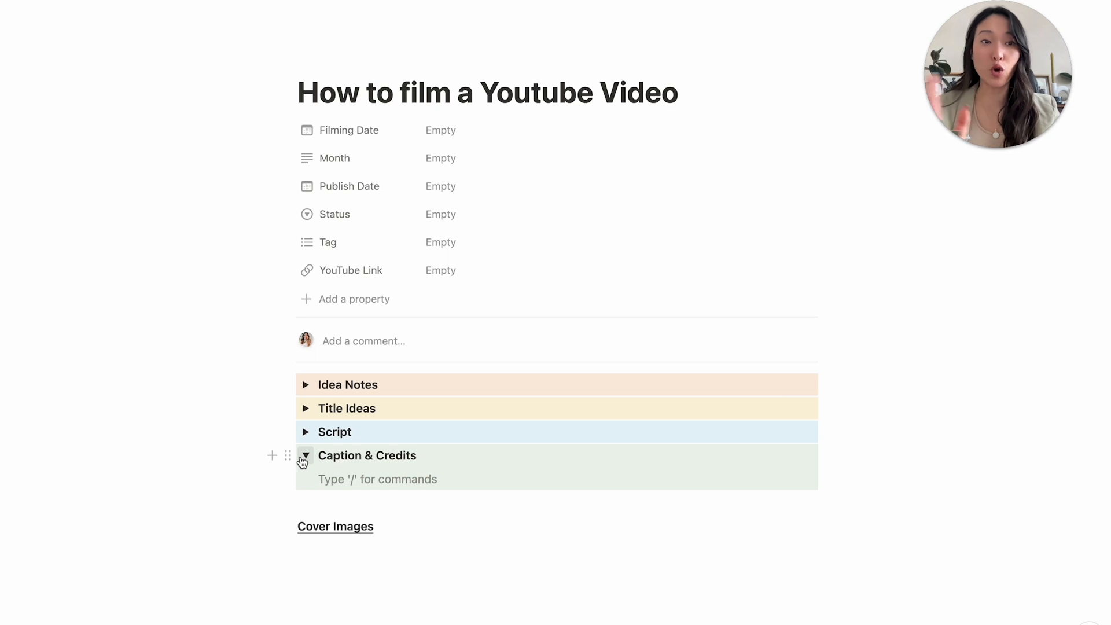
click(305, 455)
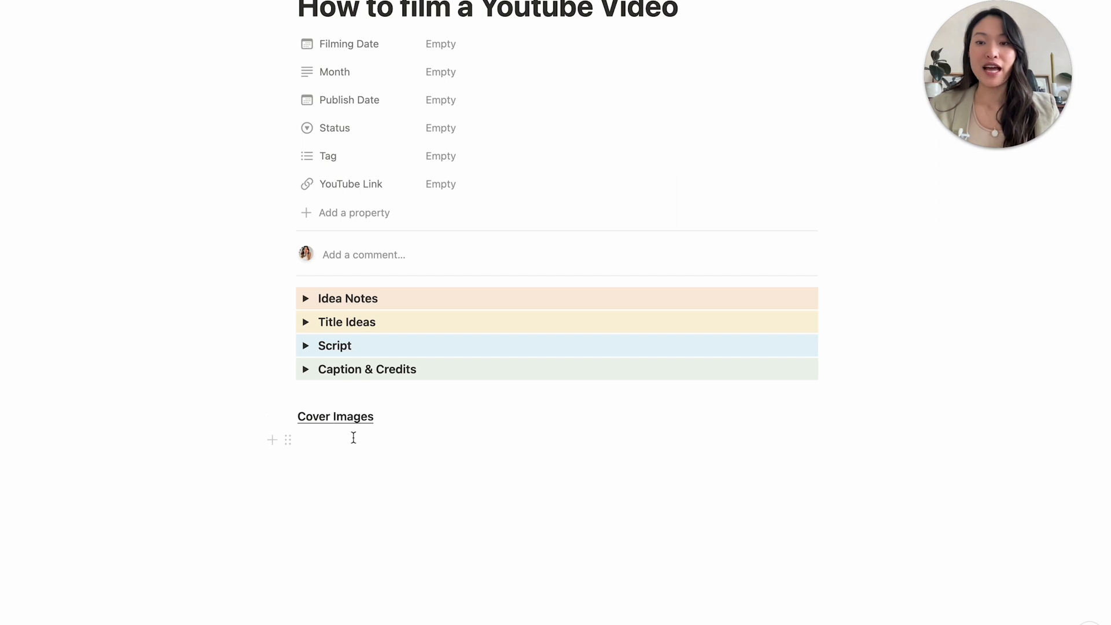
Add an empty block below Cover Images and head back toward the YouTube Videos database
click(326, 440)
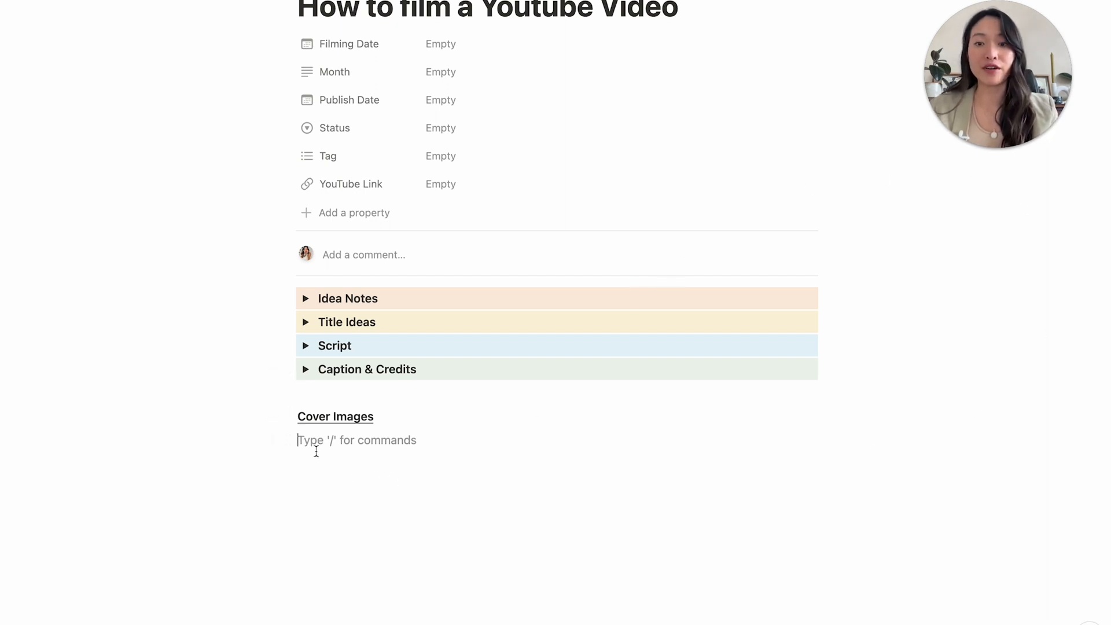
mouse_move(484, 526)
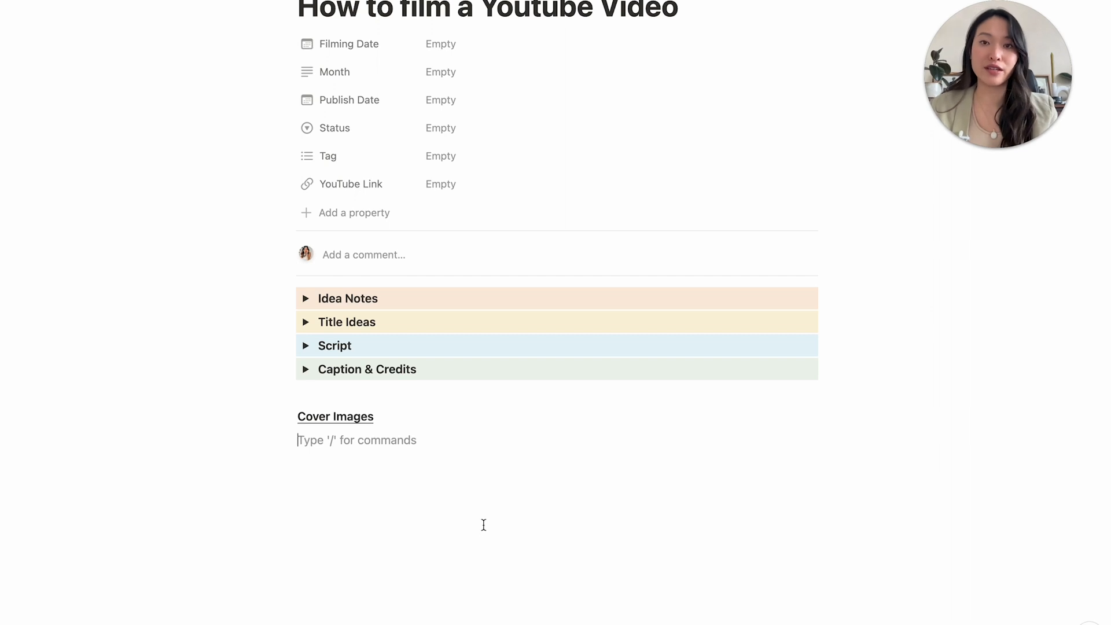
scroll(up, 3)
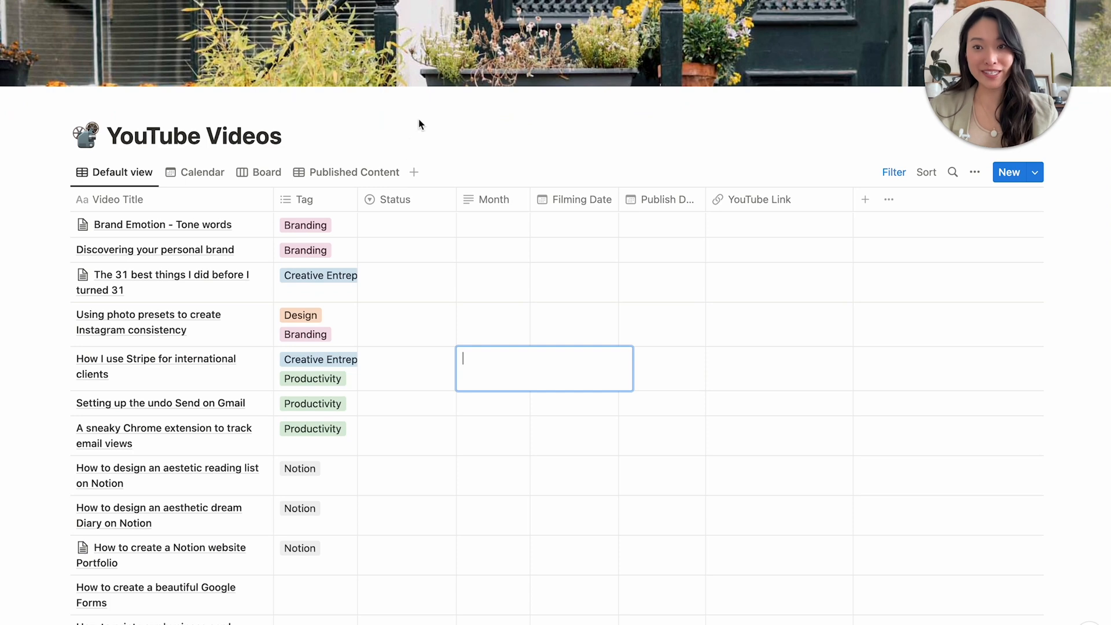
Scroll through the MOS YouTube Creation Hub page to review the embedded YouTube Videos table
scroll(up, 3)
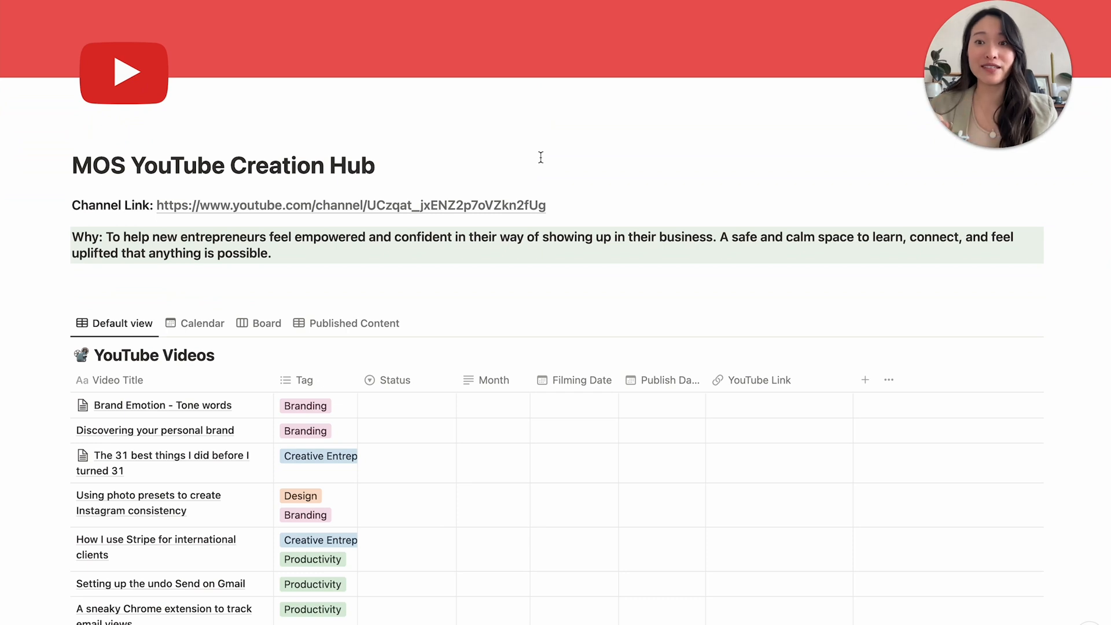
scroll(down, 3)
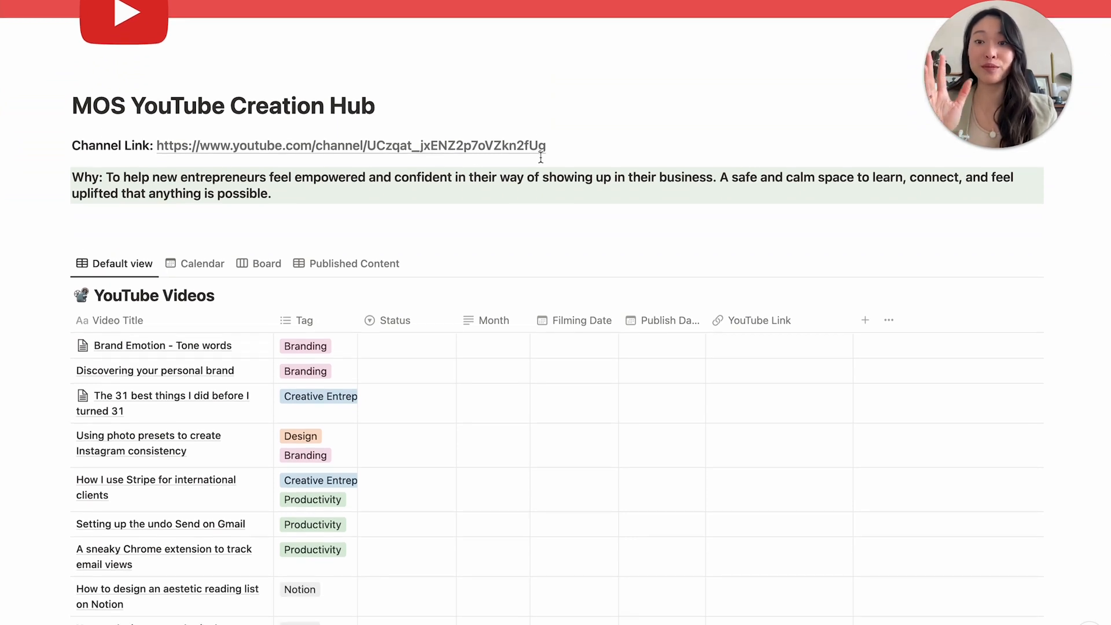
scroll(down, 3)
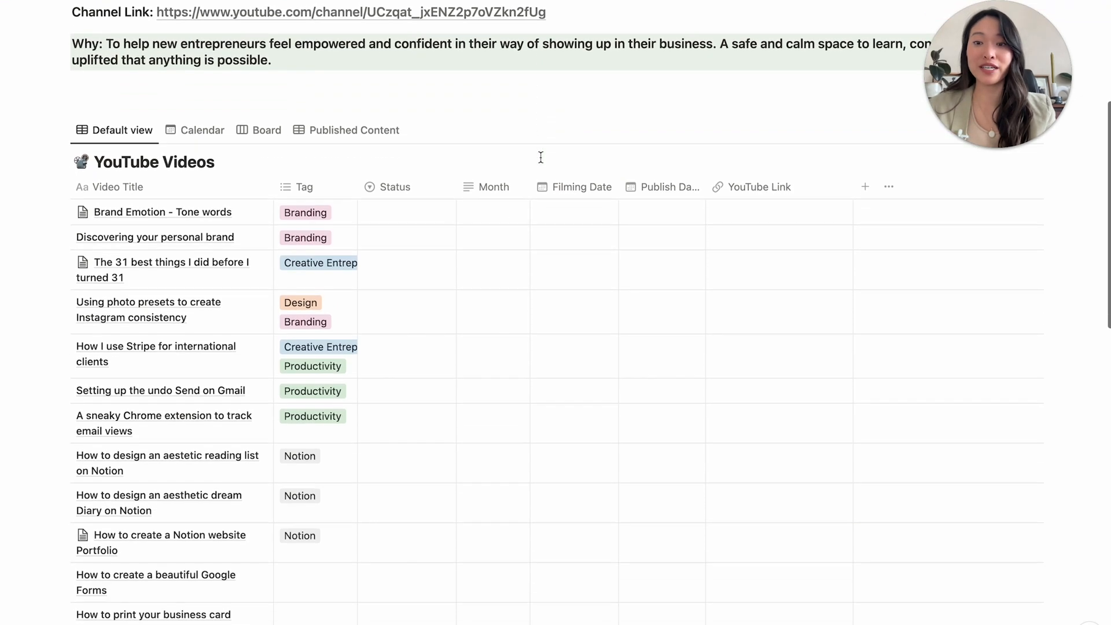
scroll(up, 3)
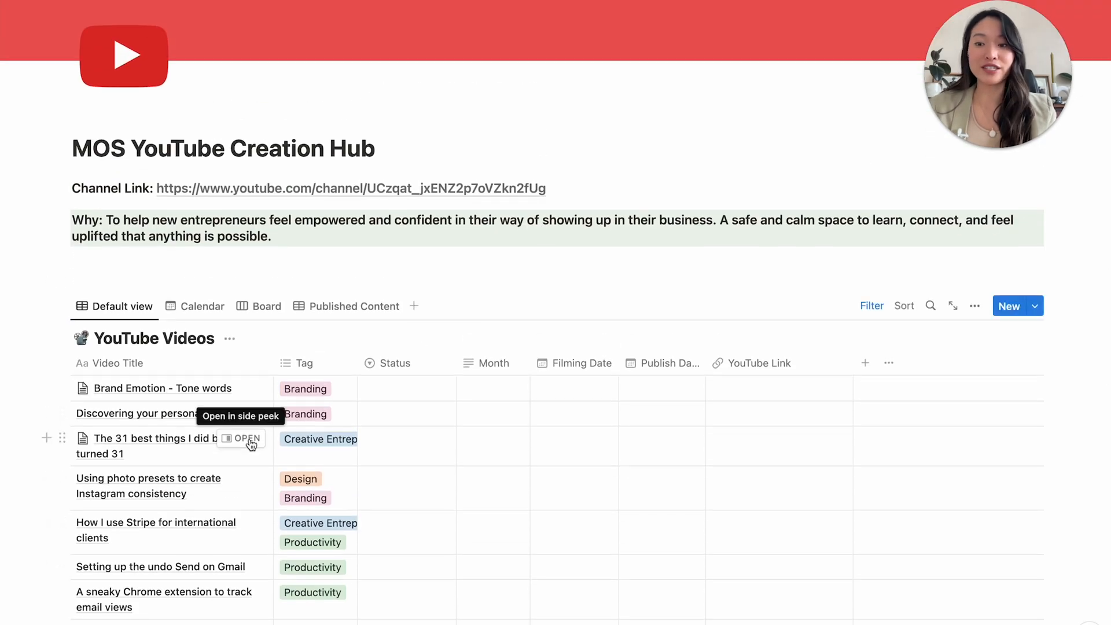
mouse_move(387, 403)
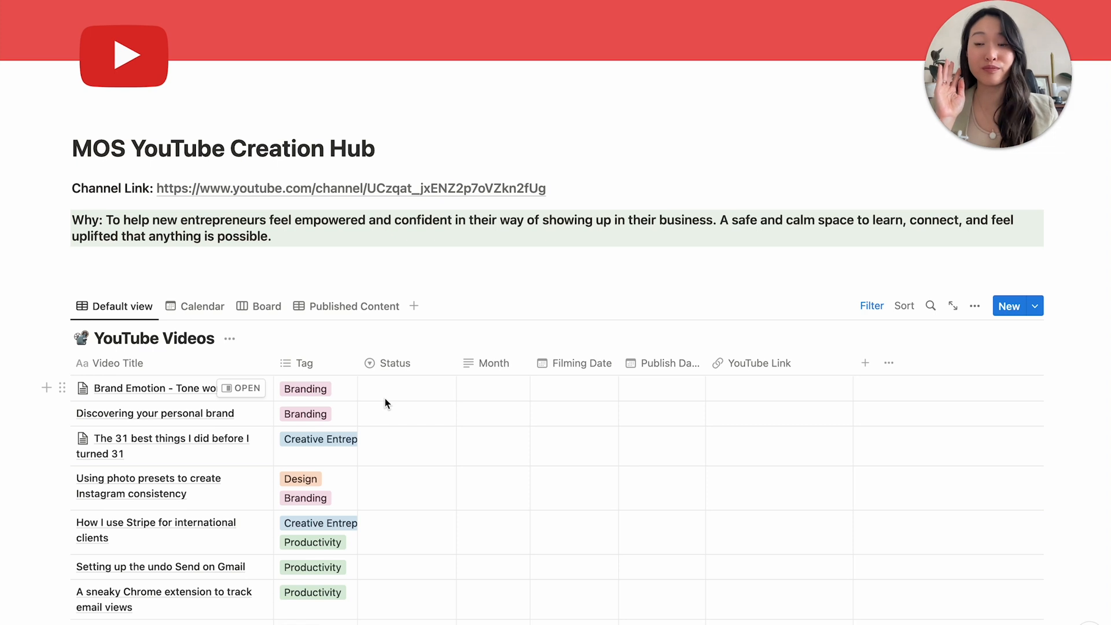